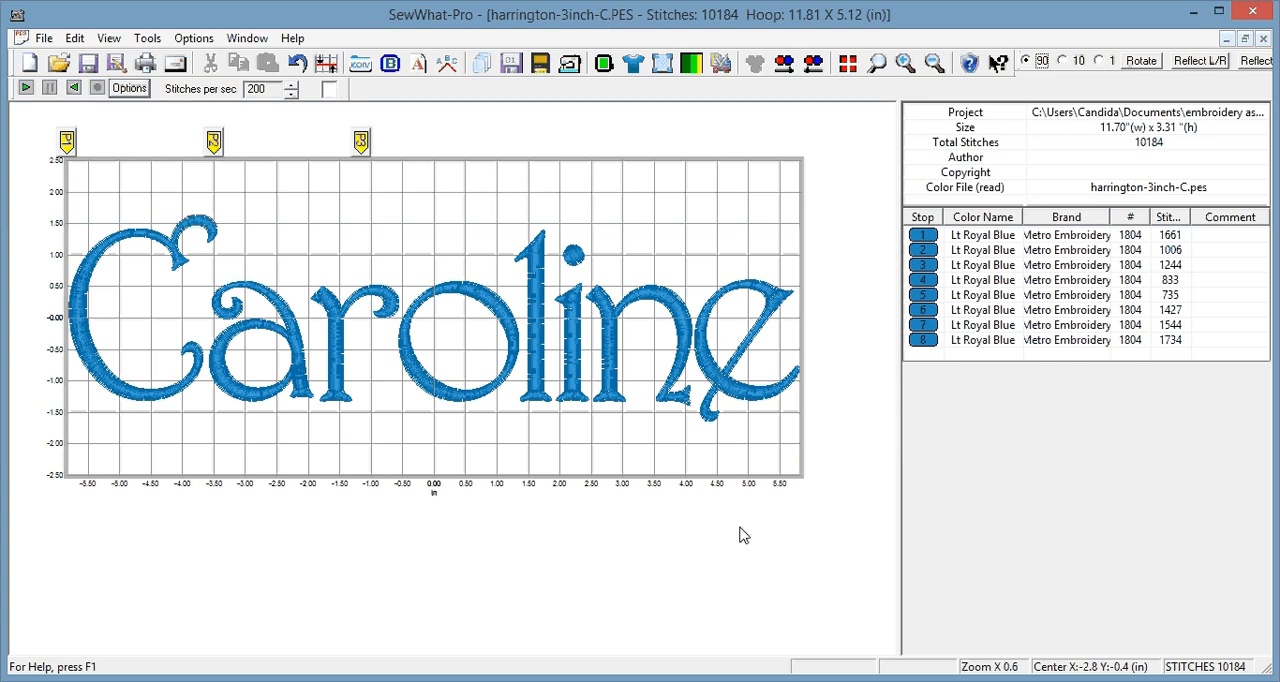
{"action": "mouse_move", "coordinate": [604, 588]}
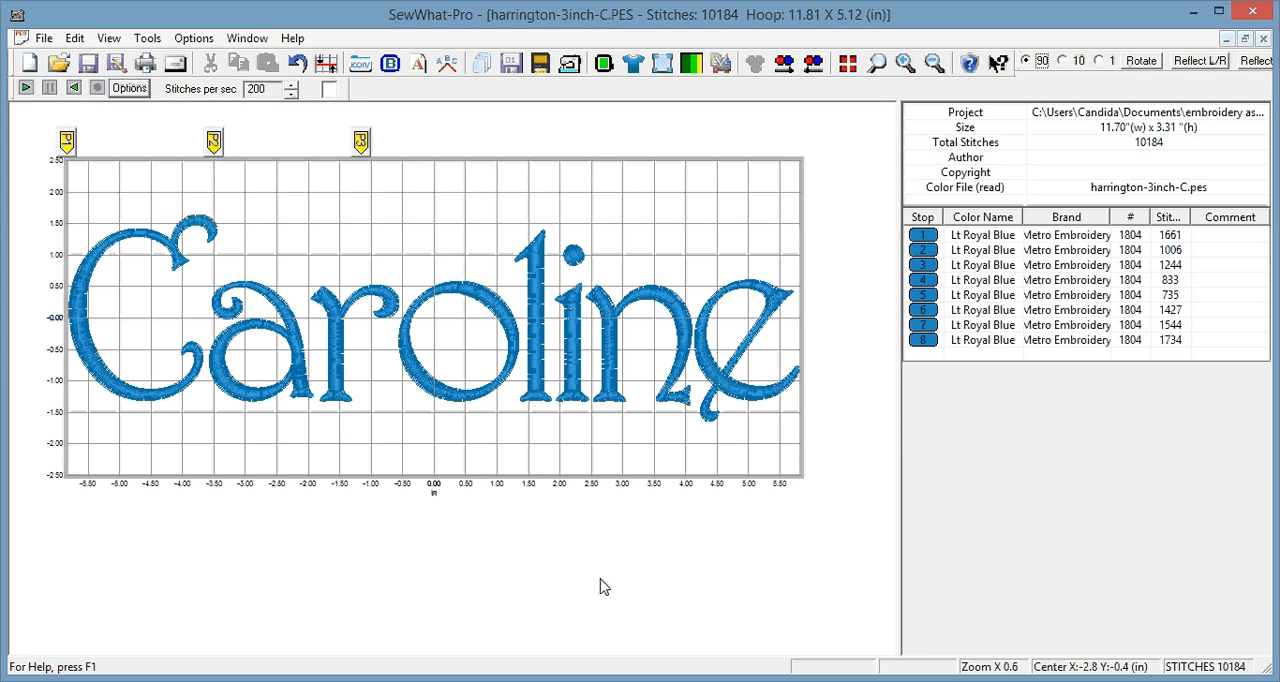
{"action": "mouse_move", "coordinate": [650, 598]}
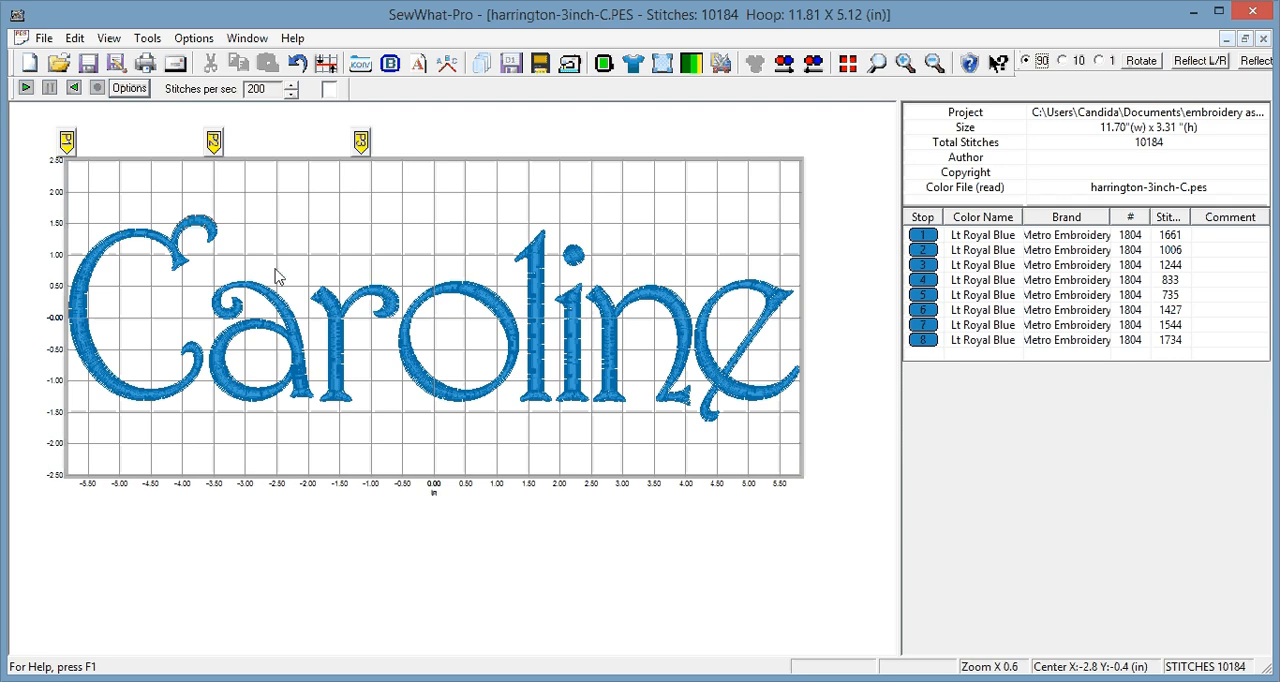
{"action": "mouse_move", "coordinate": [80, 152]}
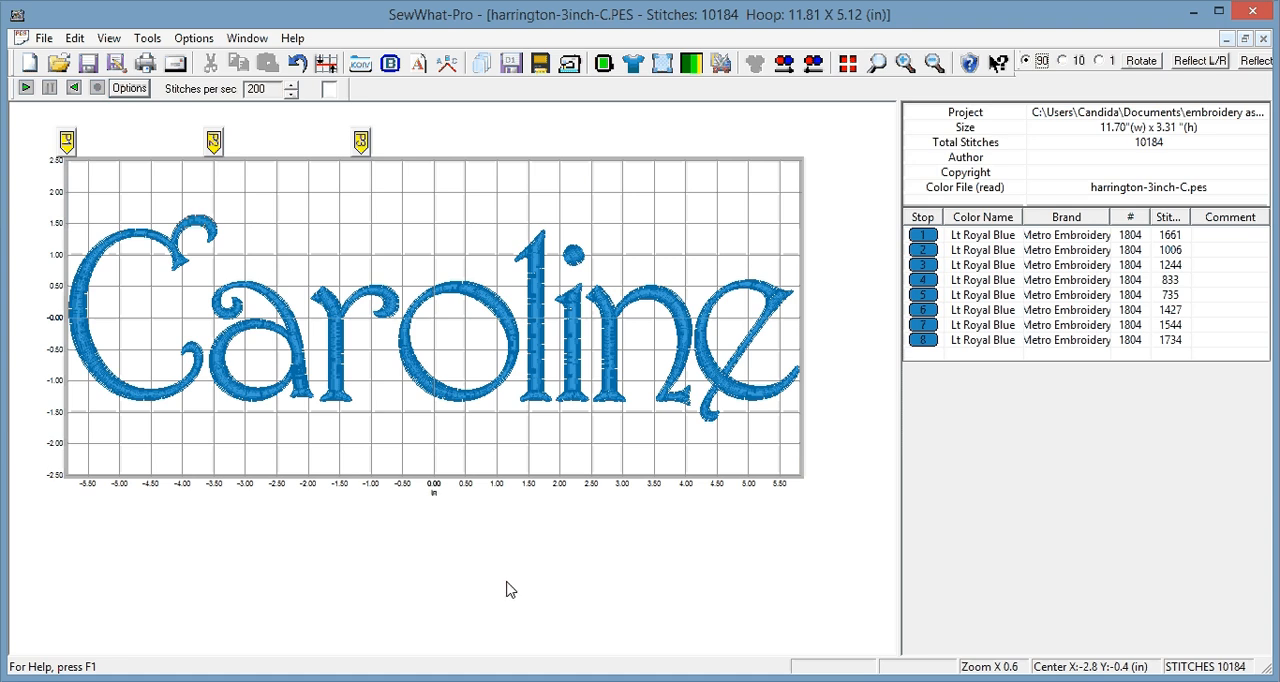
{"action": "mouse_move", "coordinate": [340, 496]}
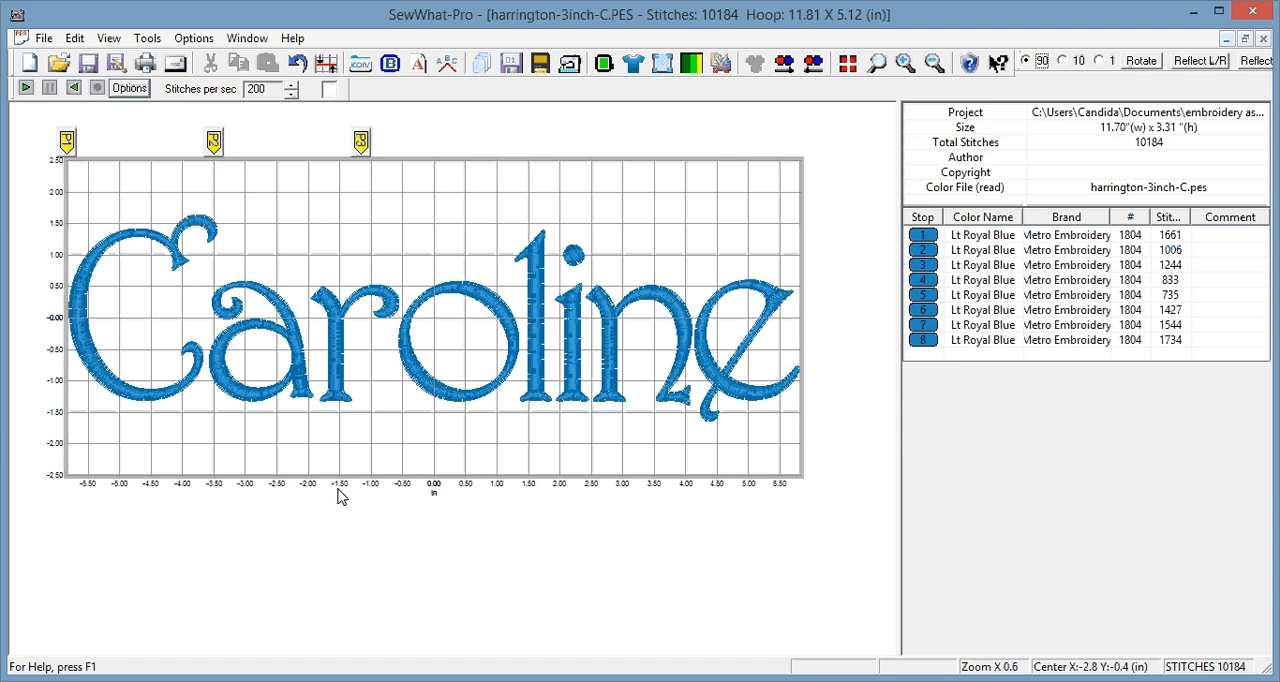
{"action": "mouse_move", "coordinate": [176, 388]}
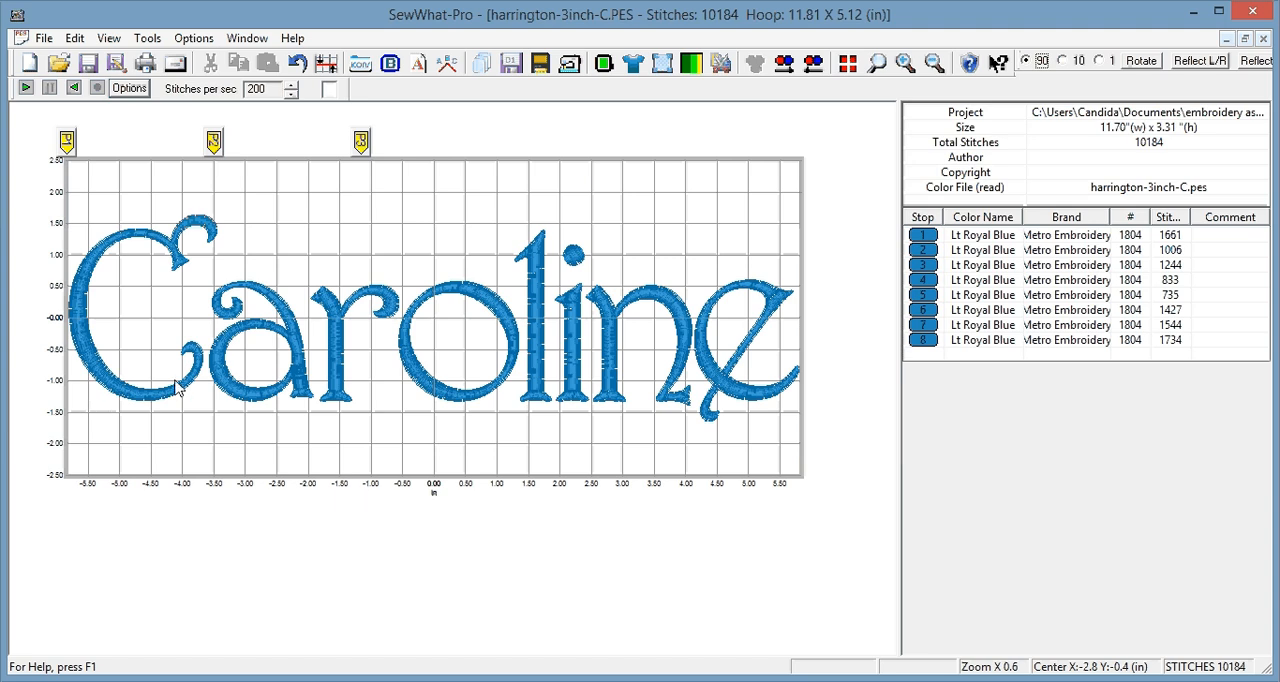
{"action": "mouse_move", "coordinate": [528, 474]}
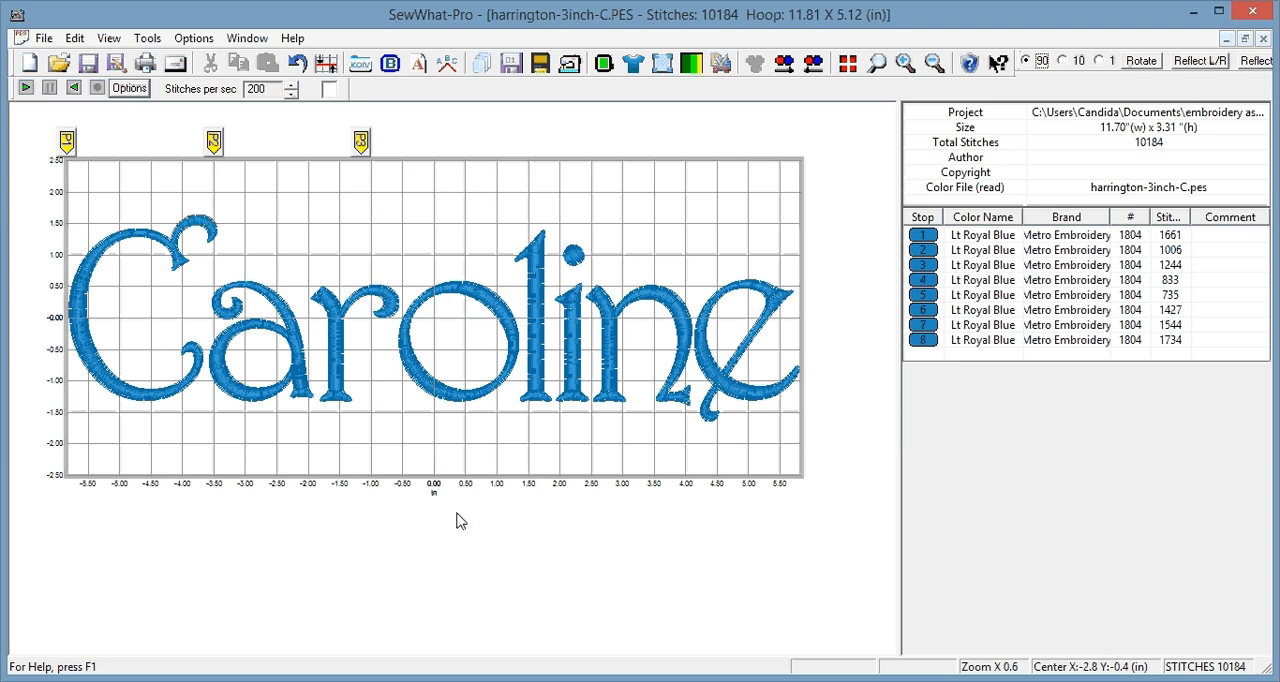
{"action": "mouse_move", "coordinate": [504, 428]}
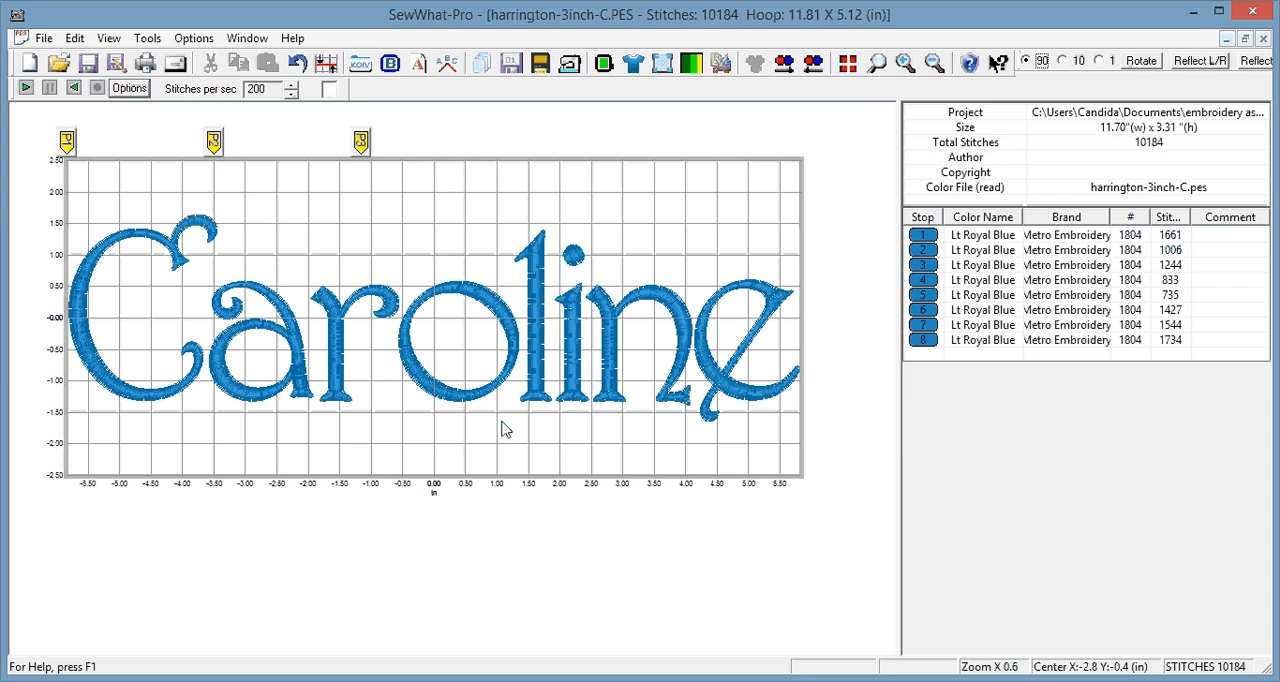
{"action": "mouse_move", "coordinate": [808, 400]}
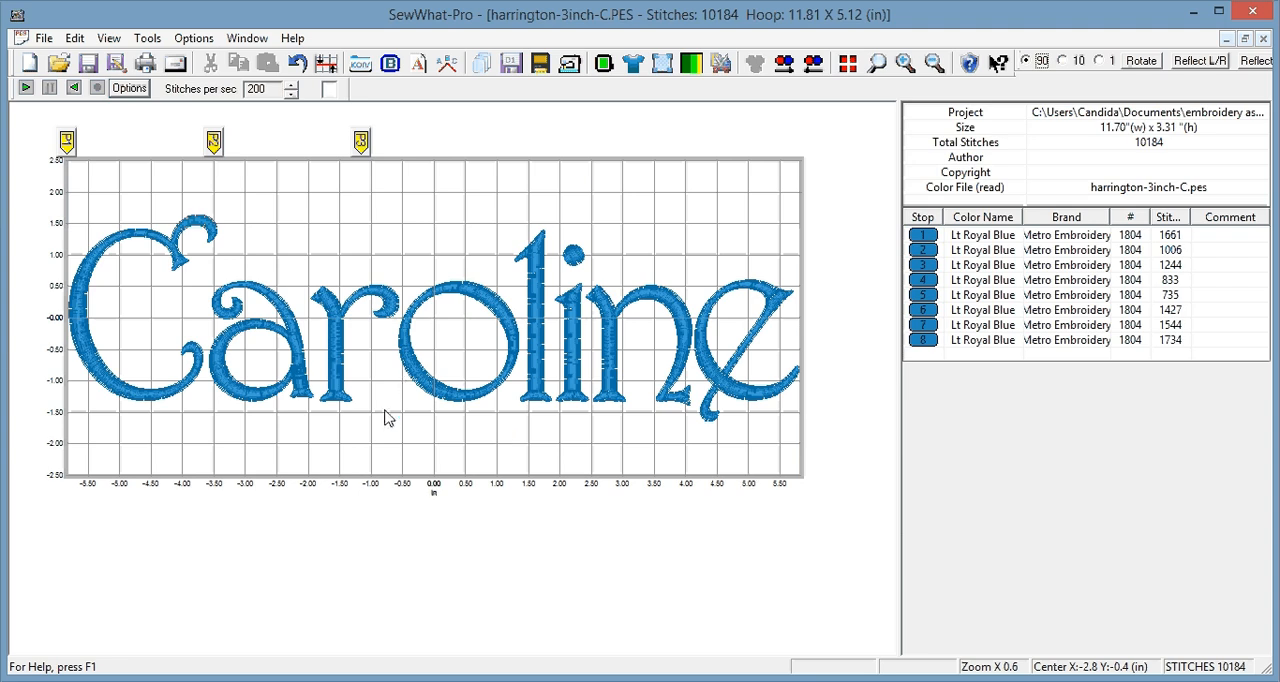
{"action": "mouse_move", "coordinate": [596, 440]}
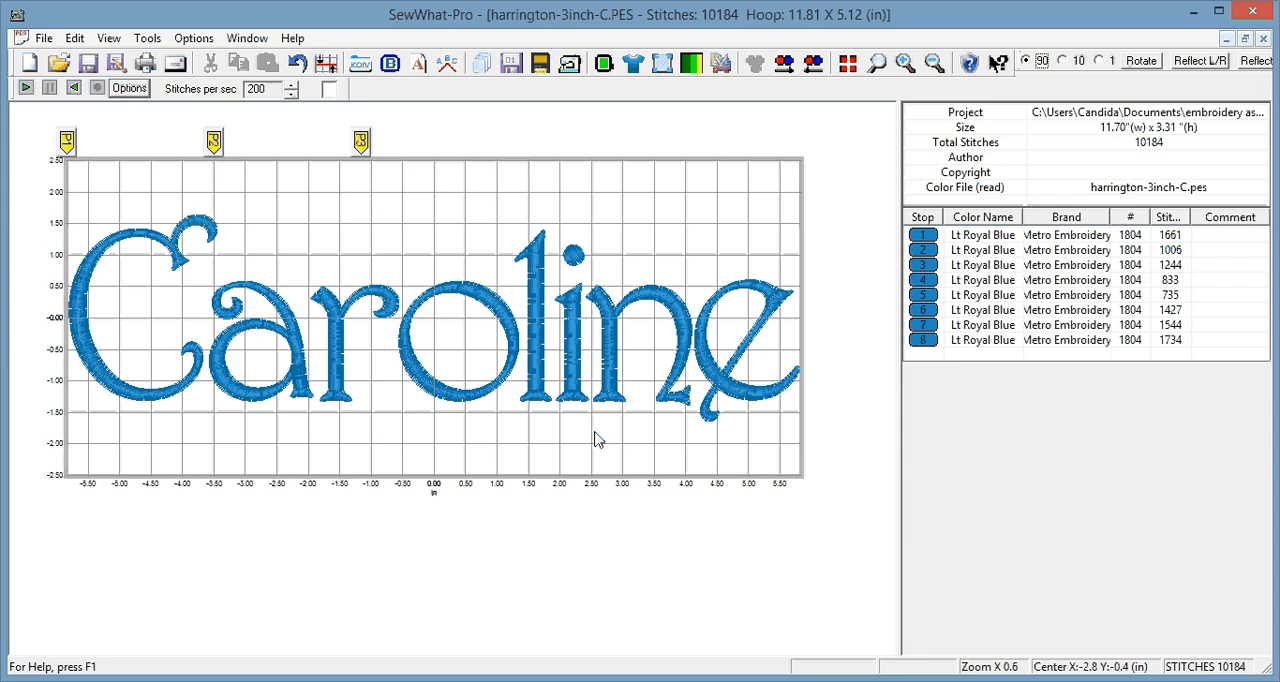
{"action": "mouse_move", "coordinate": [460, 190]}
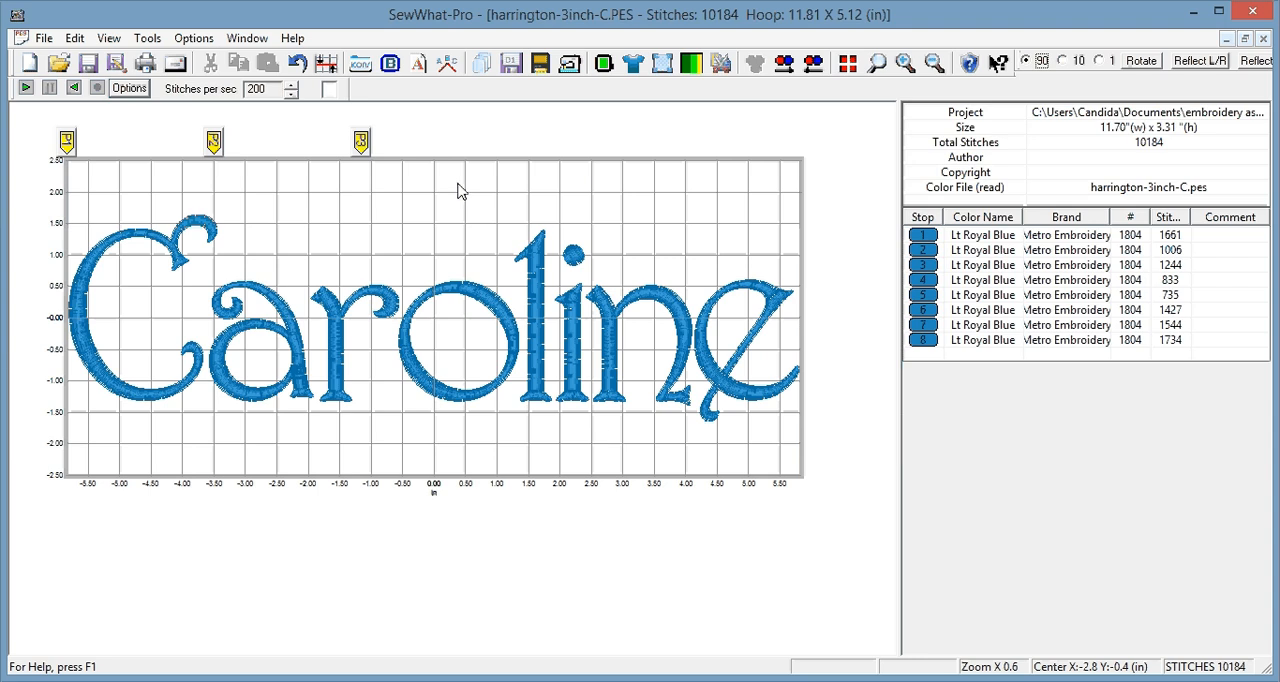
{"action": "mouse_move", "coordinate": [400, 112]}
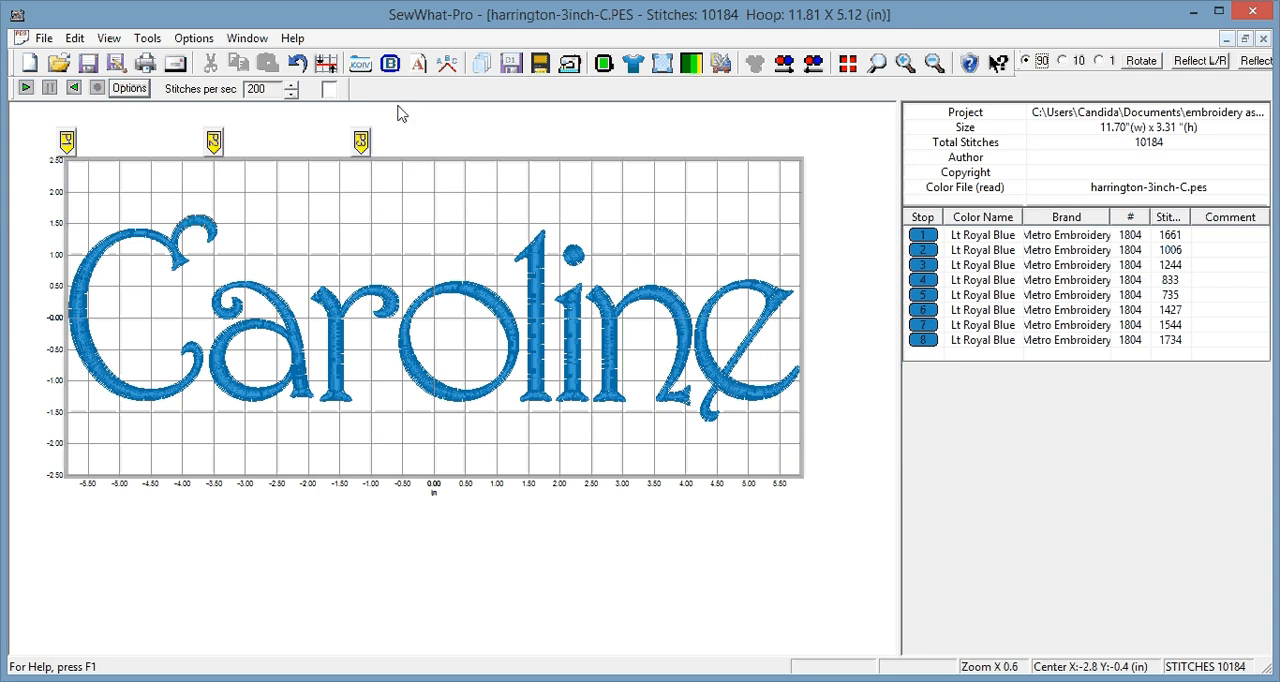
{"action": "mouse_move", "coordinate": [300, 140]}
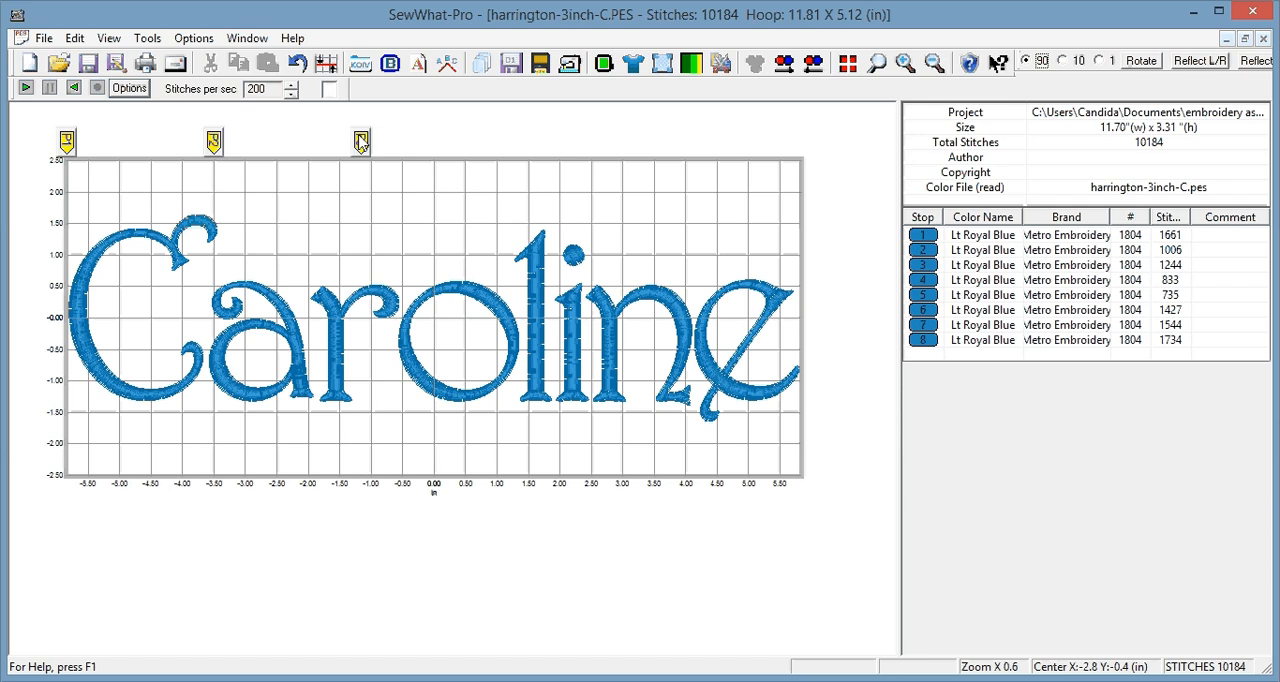
{"action": "mouse_move", "coordinate": [68, 148]}
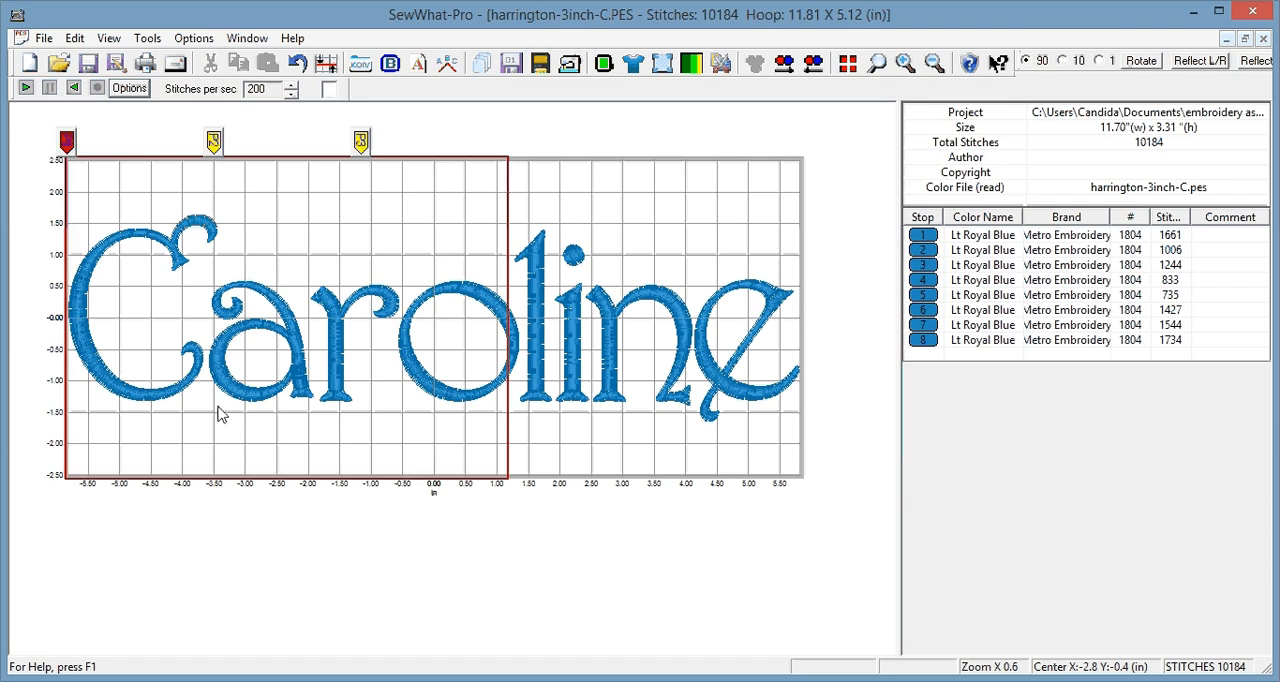
{"action": "mouse_move", "coordinate": [568, 218]}
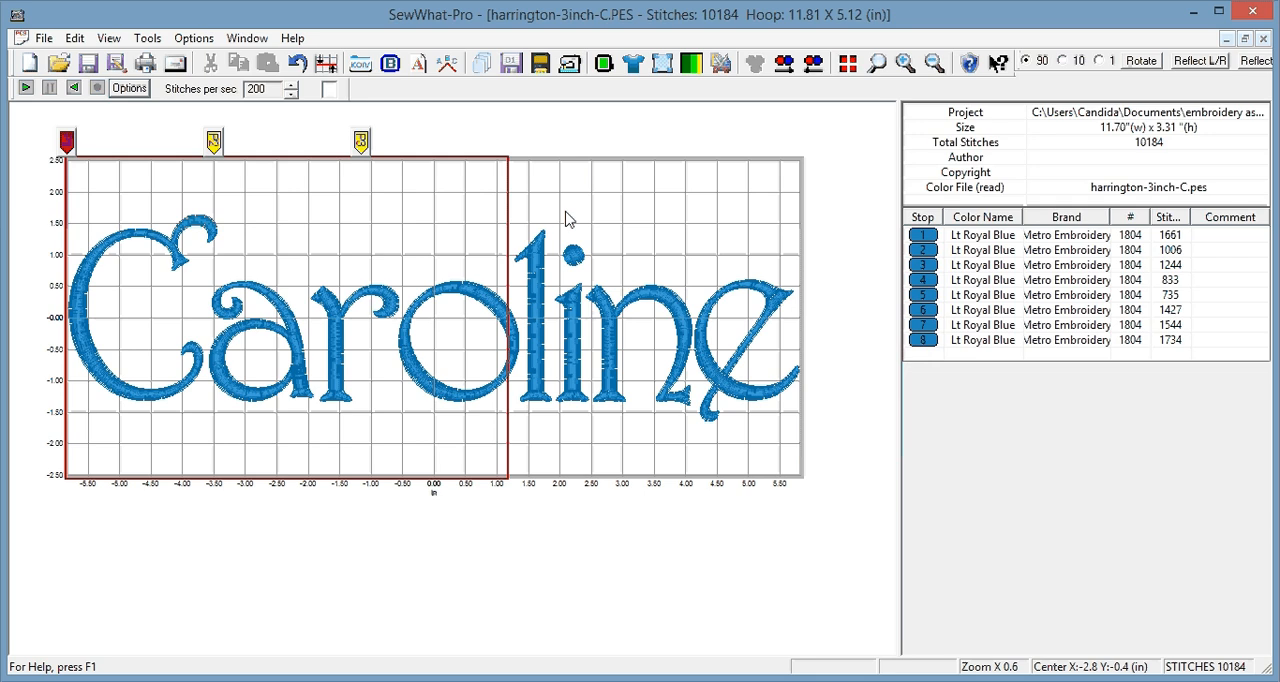
{"action": "mouse_move", "coordinate": [596, 308]}
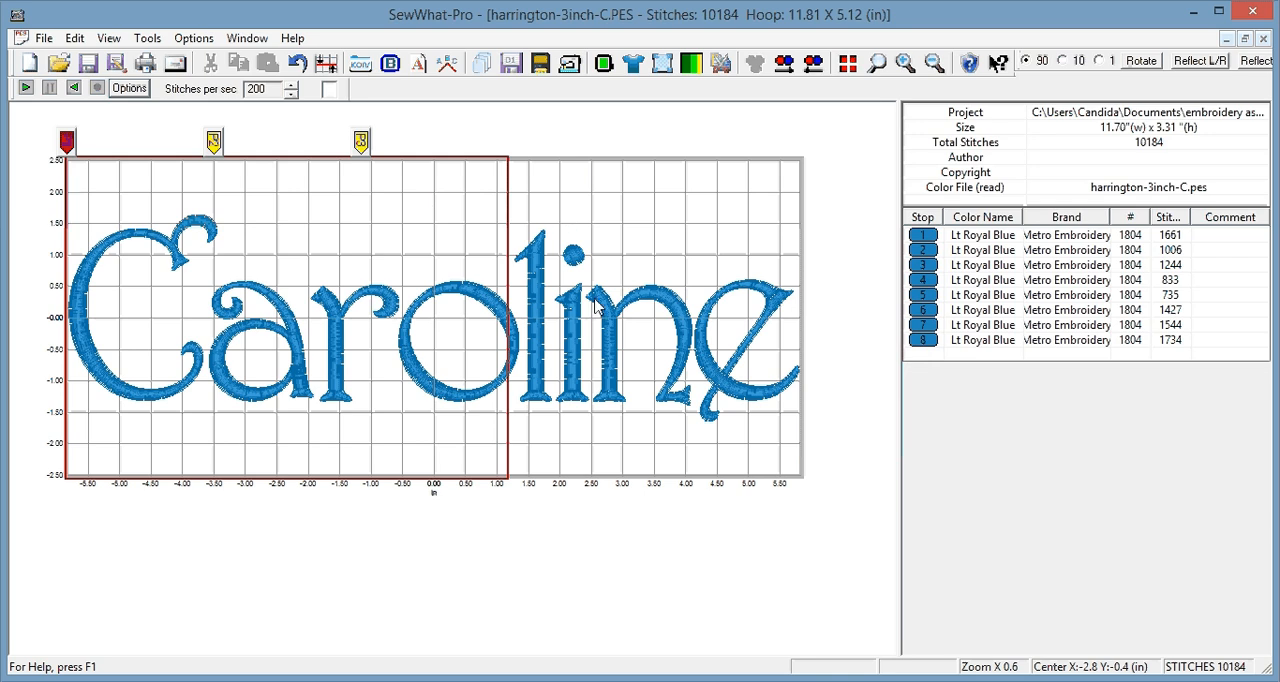
{"action": "mouse_move", "coordinate": [548, 318]}
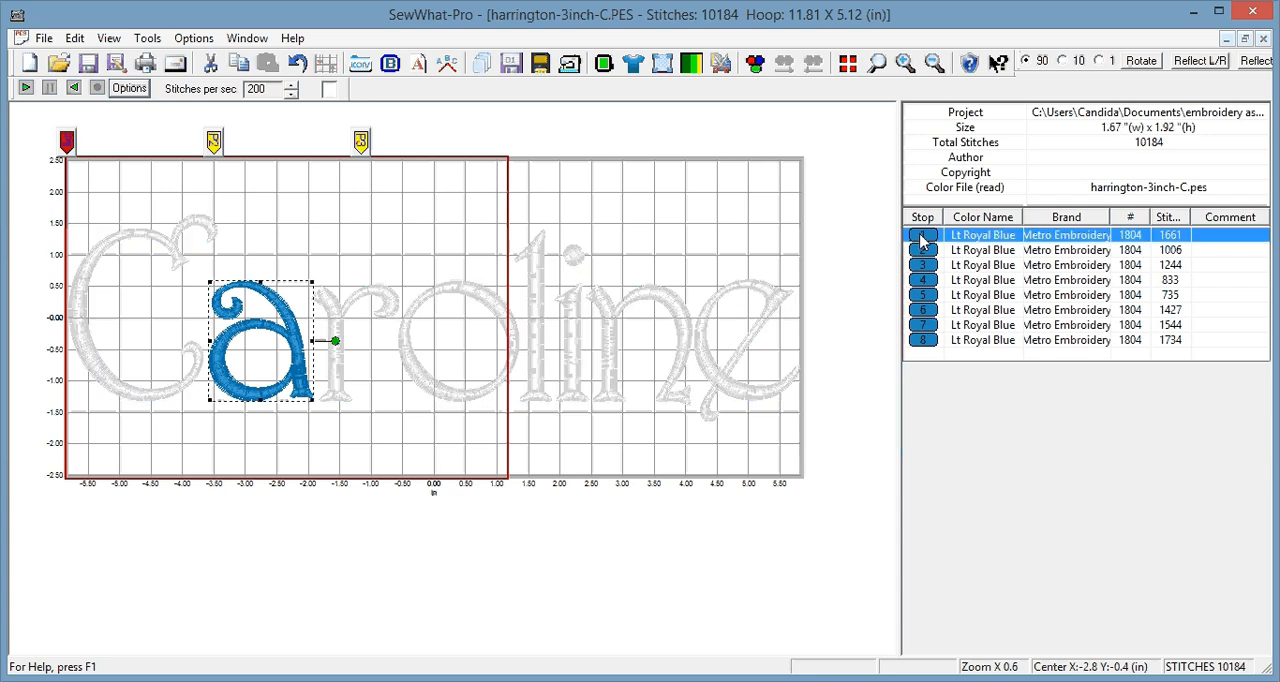
Show the first hoop position's red outline around the C, a, r letters.
{"action": "left_click", "coordinate": [922, 248]}
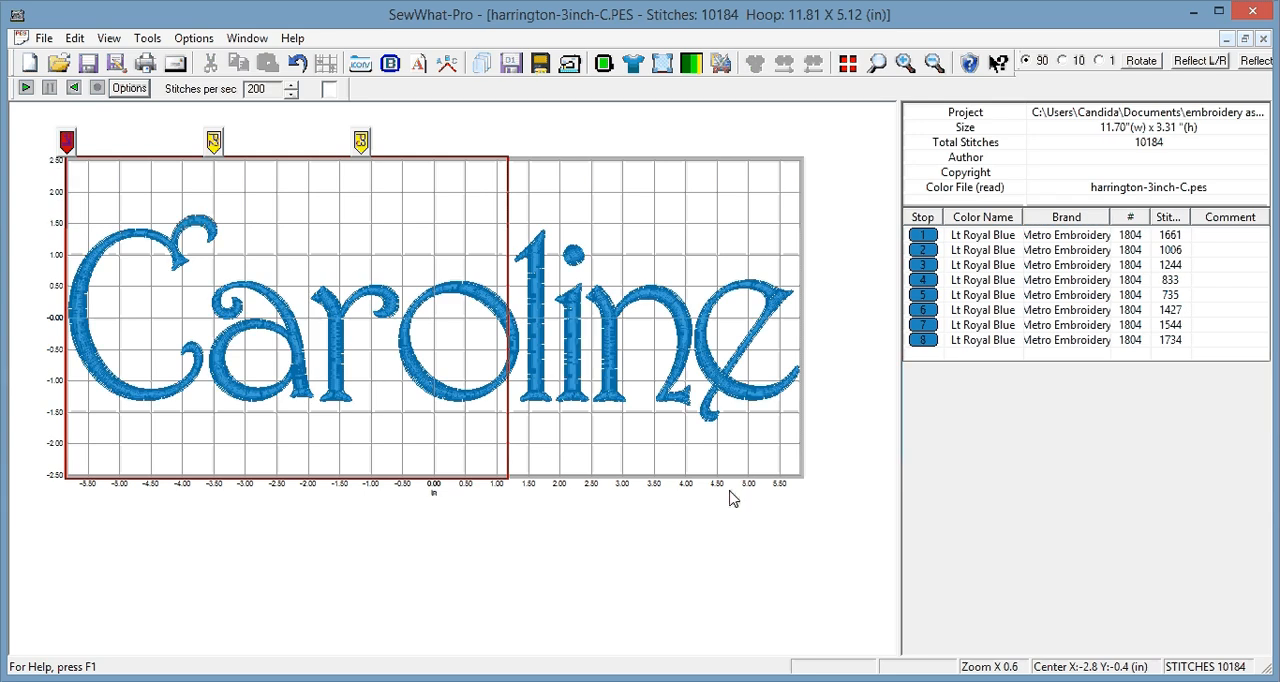
{"action": "mouse_move", "coordinate": [940, 216]}
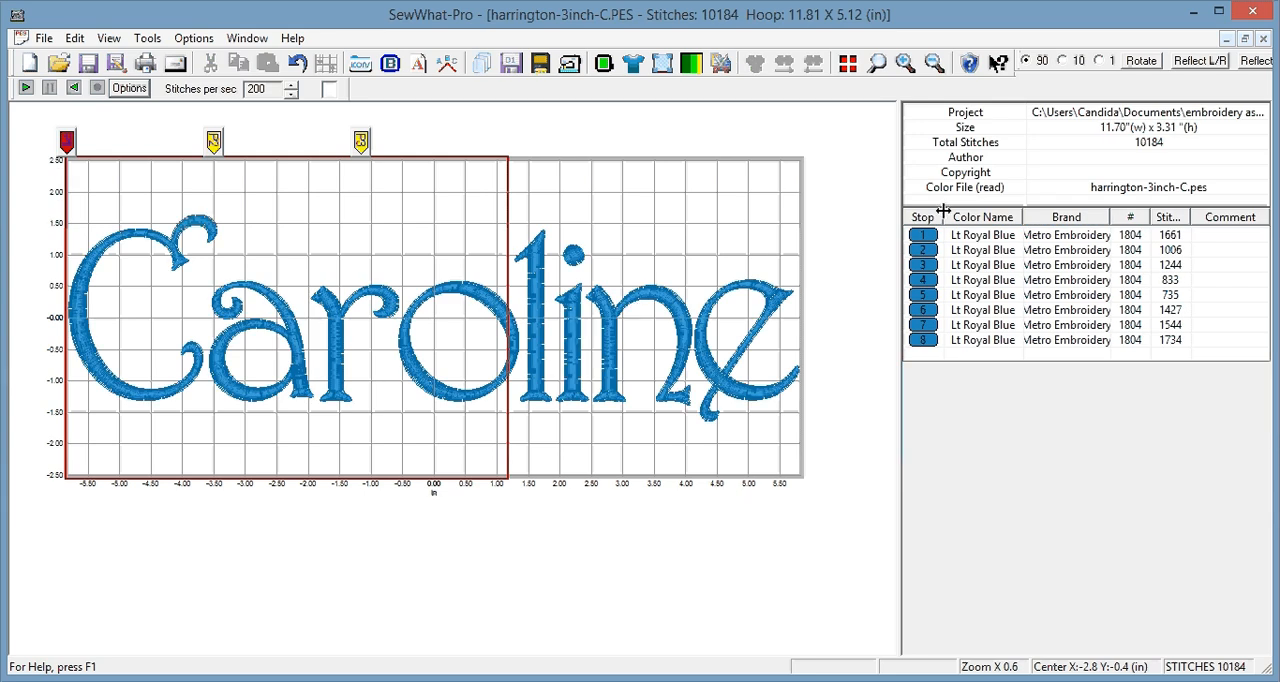
{"action": "mouse_move", "coordinate": [456, 222]}
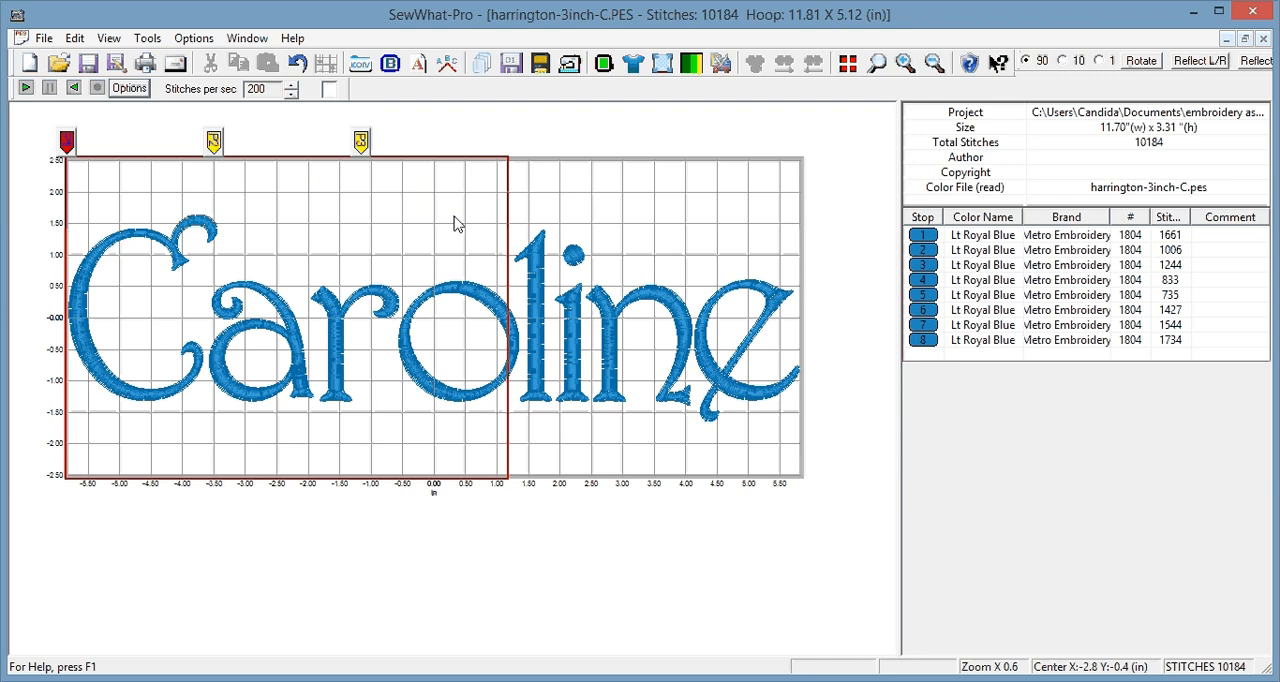
{"action": "mouse_move", "coordinate": [364, 150]}
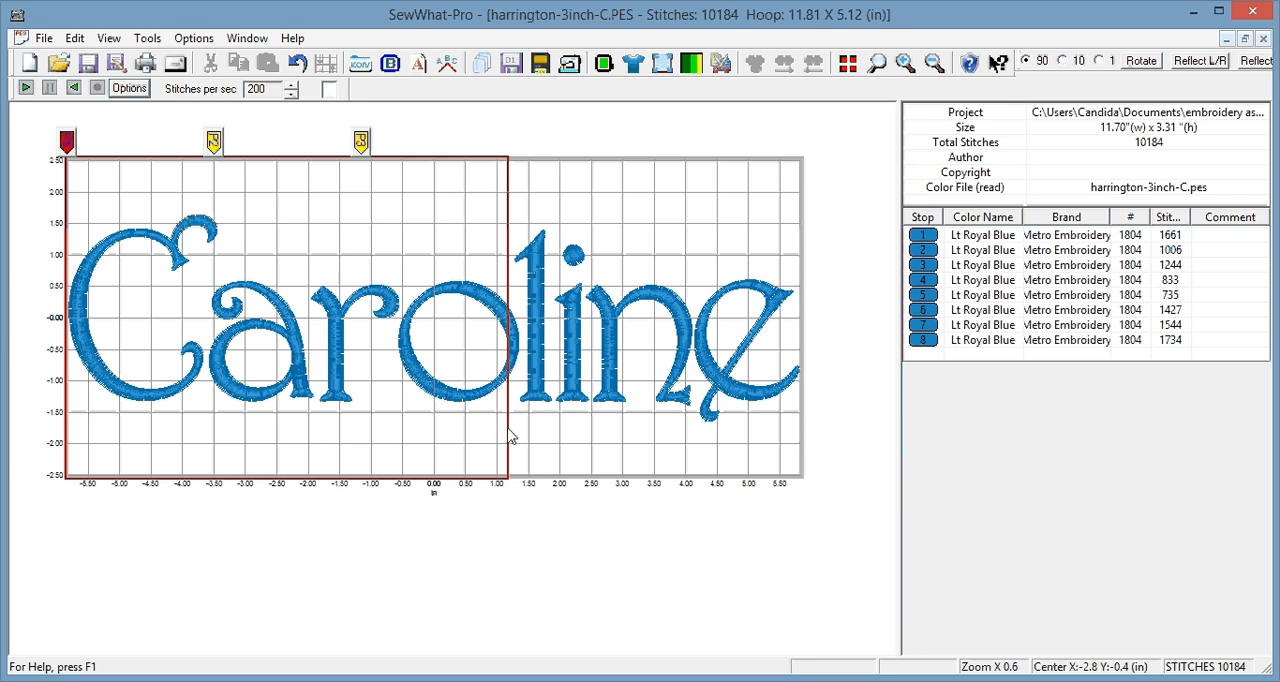
{"action": "mouse_move", "coordinate": [636, 564]}
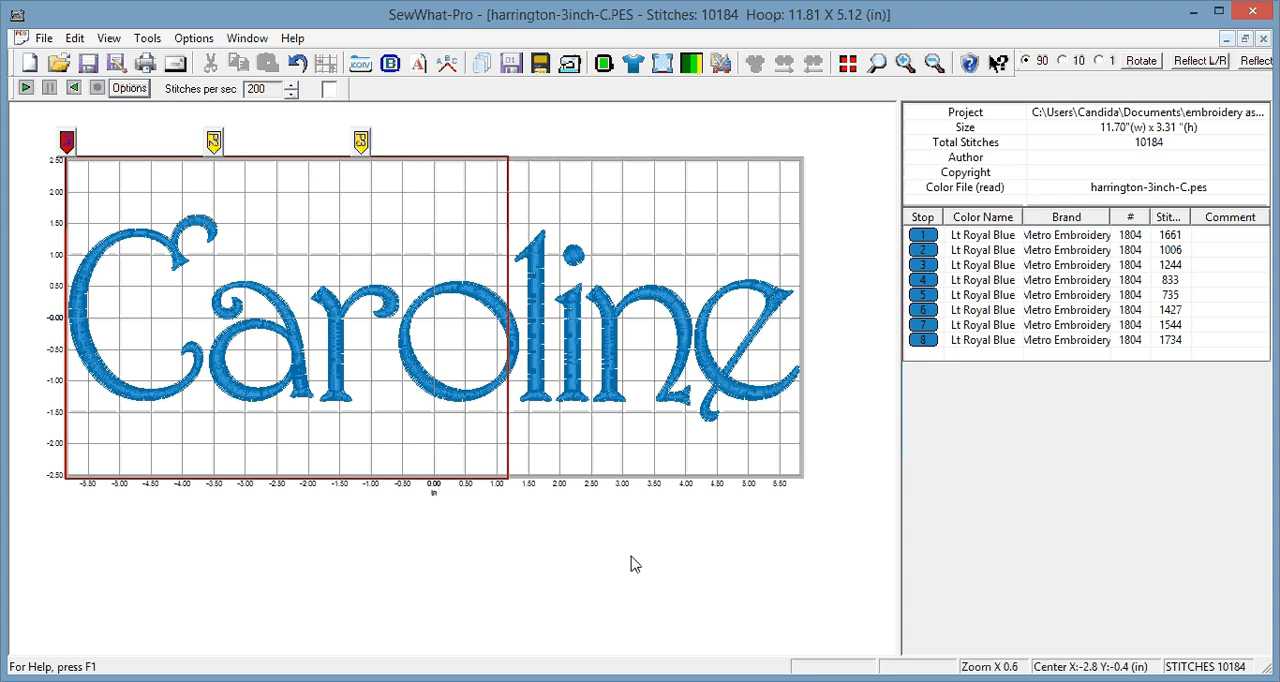
{"action": "mouse_move", "coordinate": [452, 352]}
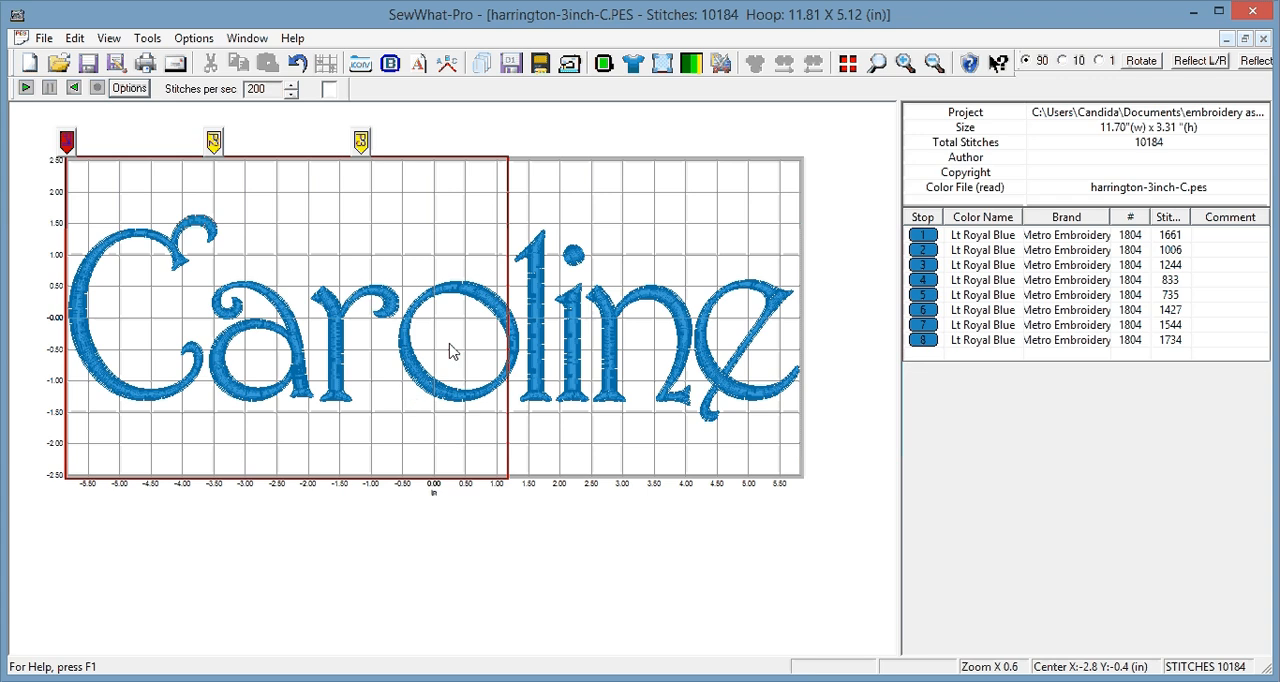
{"action": "mouse_move", "coordinate": [82, 156]}
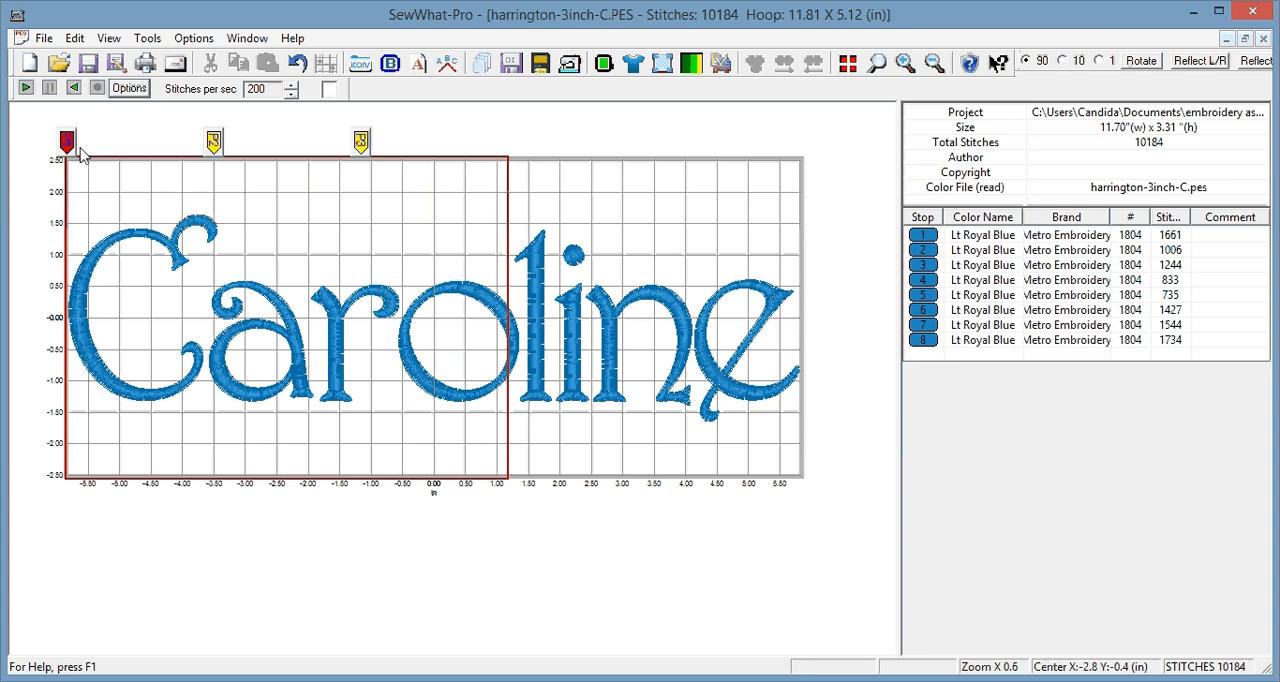
{"action": "mouse_move", "coordinate": [178, 180]}
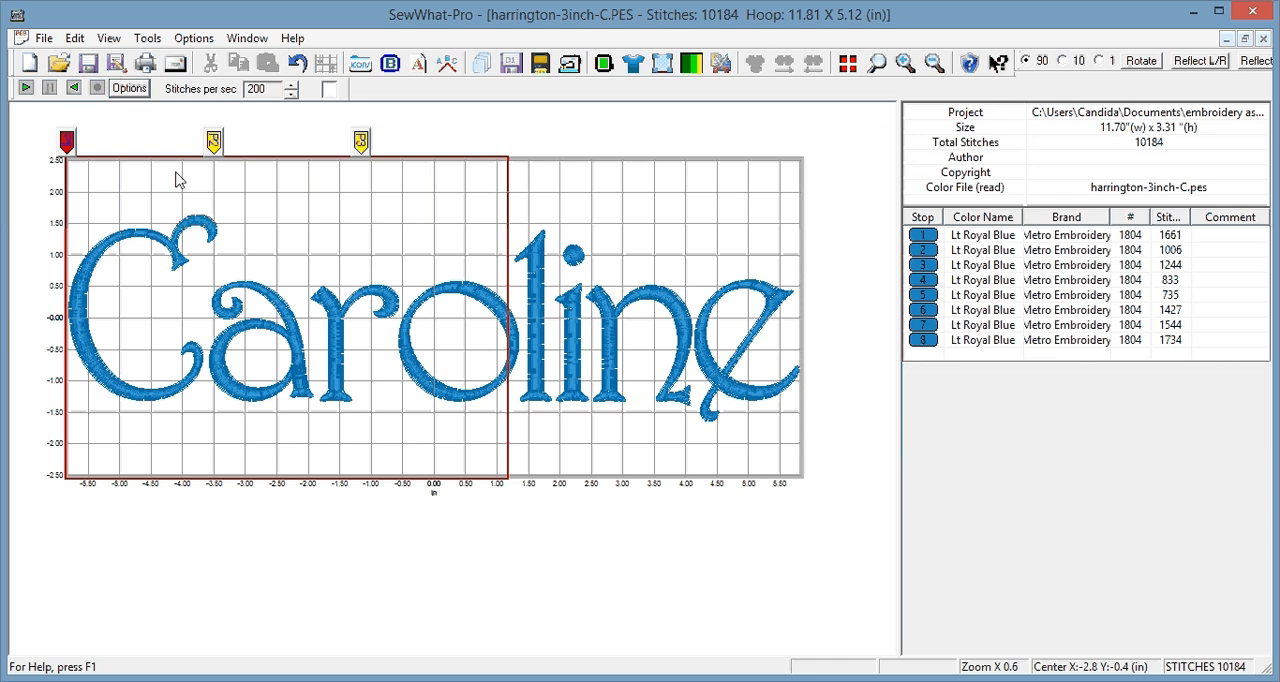
{"action": "mouse_move", "coordinate": [370, 162]}
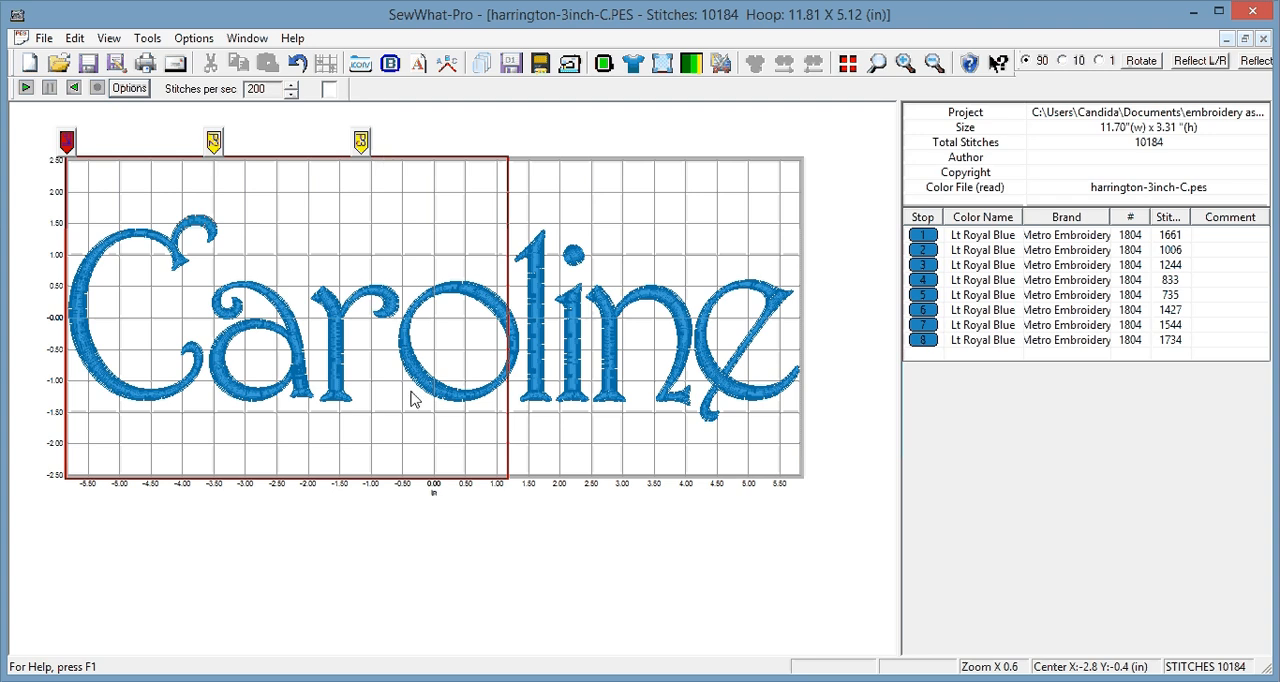
{"action": "mouse_move", "coordinate": [164, 210]}
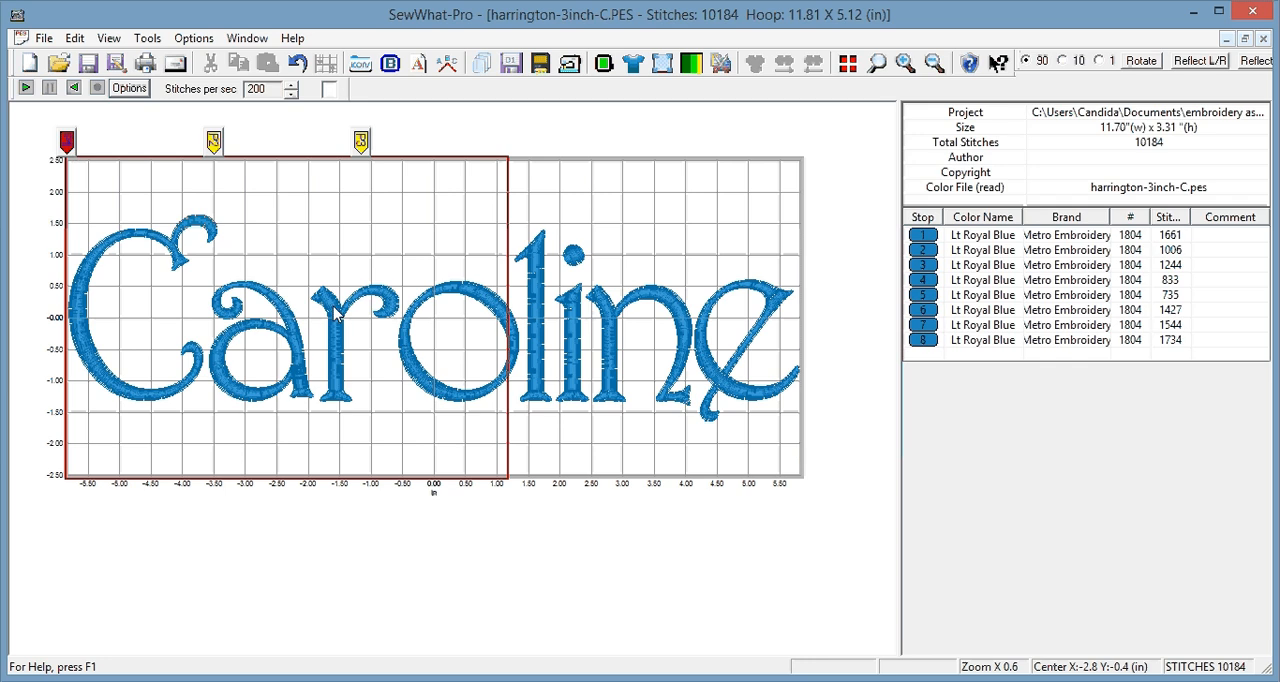
{"action": "mouse_move", "coordinate": [296, 310]}
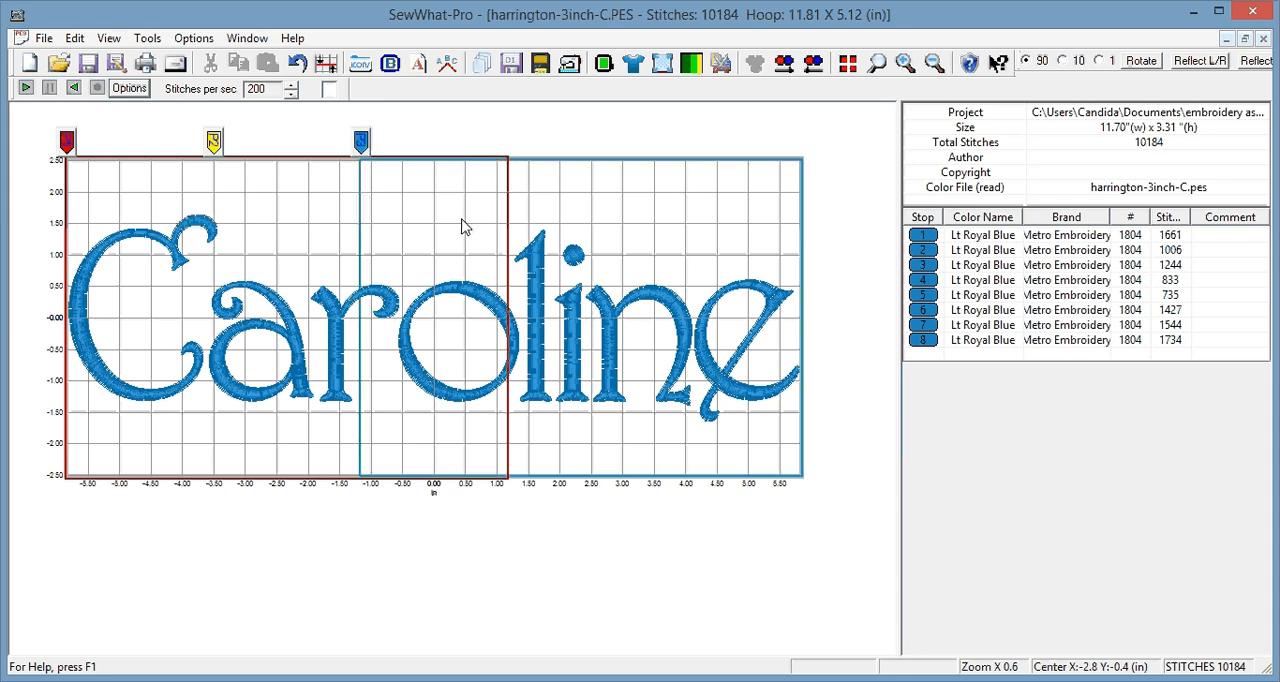
{"action": "mouse_move", "coordinate": [618, 358]}
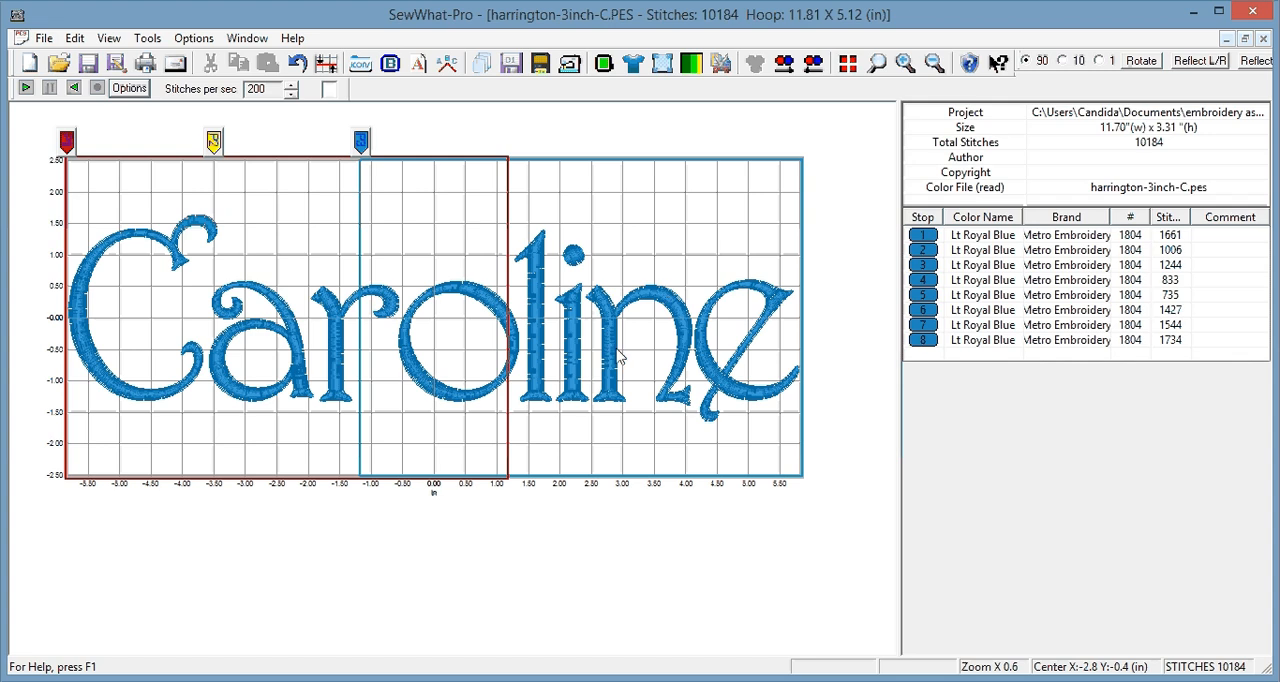
{"action": "mouse_move", "coordinate": [230, 176]}
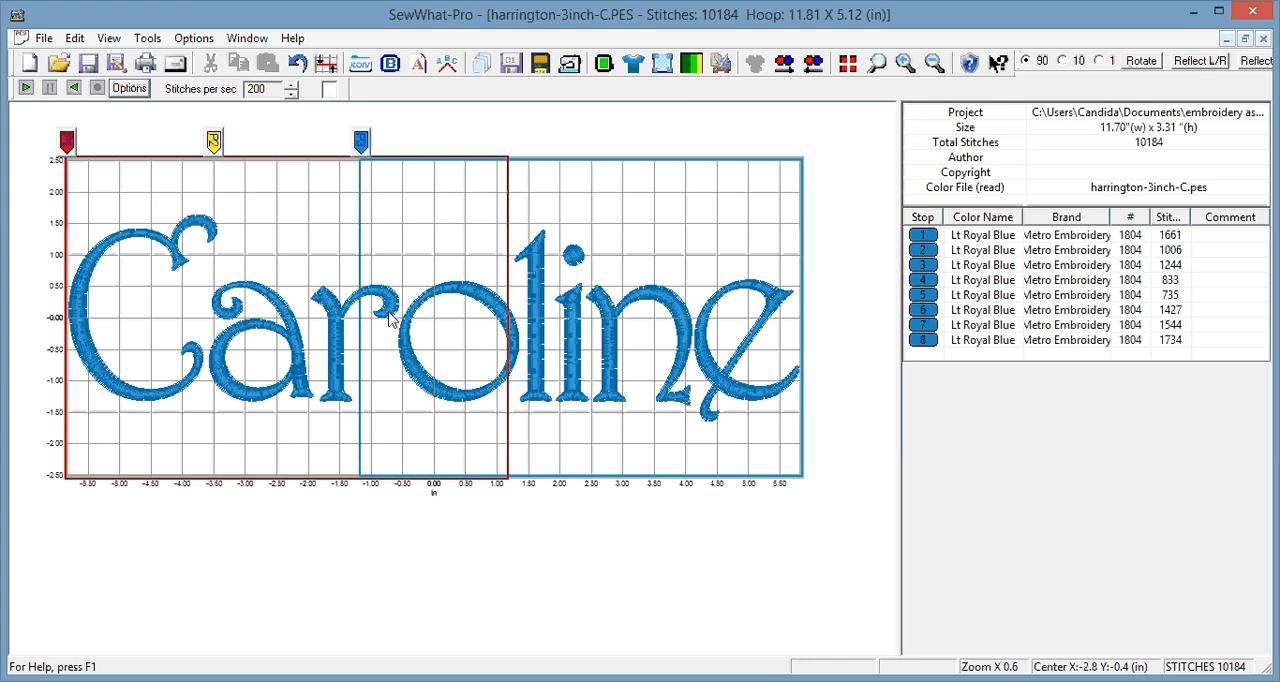
{"action": "left_click", "coordinate": [212, 140]}
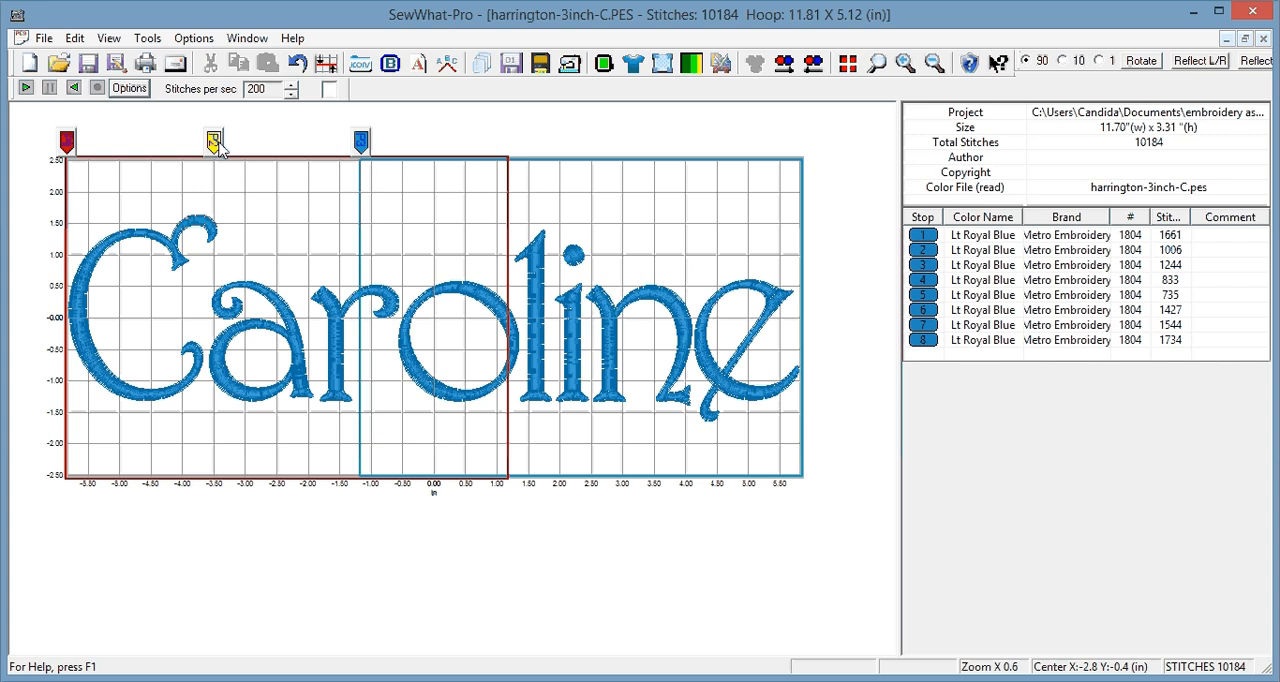
{"action": "mouse_move", "coordinate": [258, 168]}
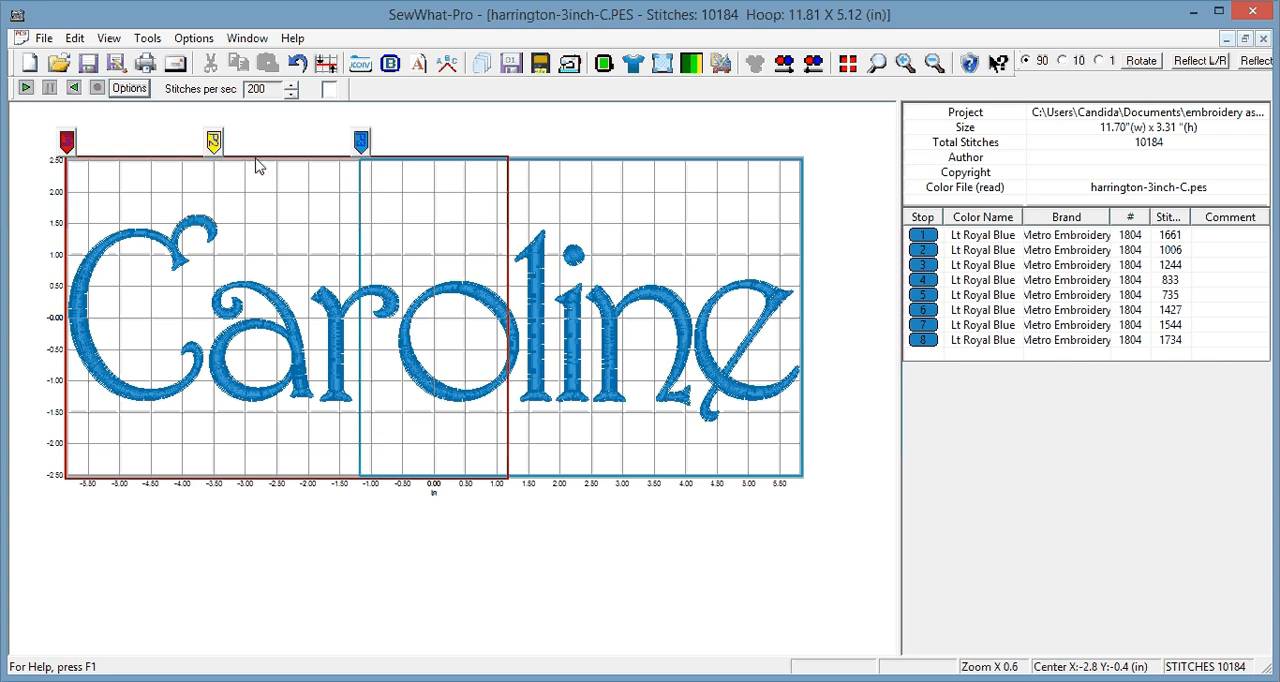
{"action": "mouse_move", "coordinate": [392, 176]}
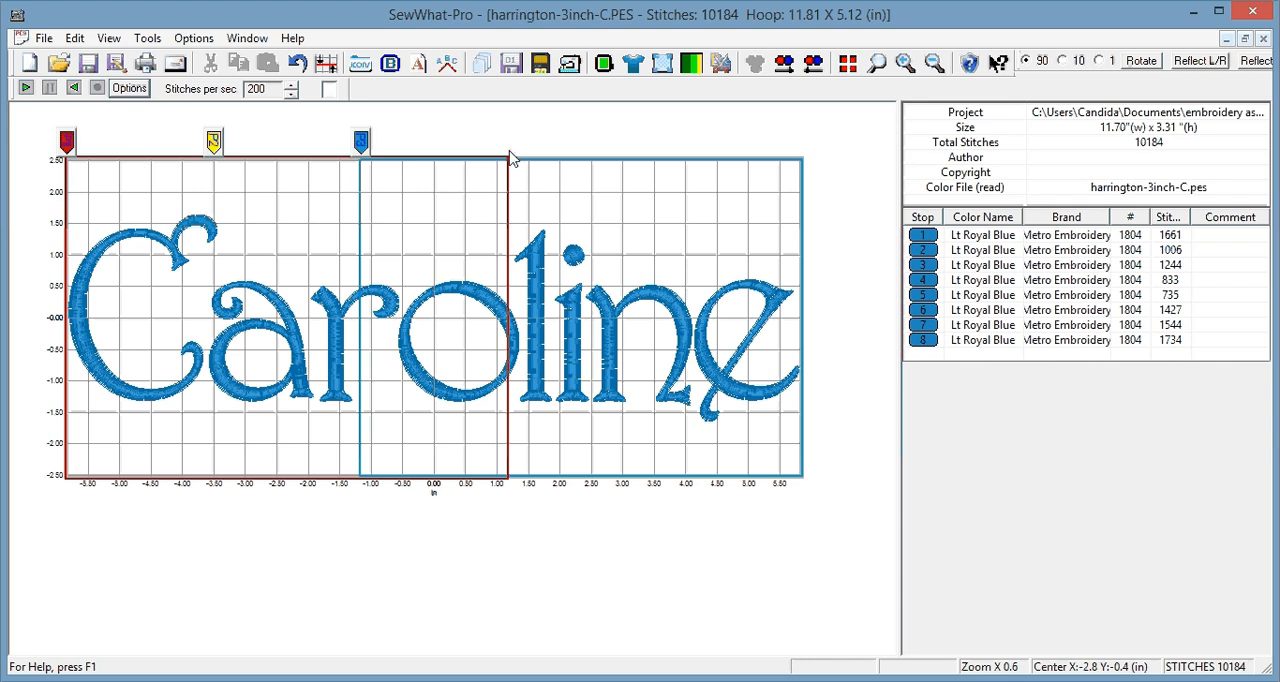
{"action": "mouse_move", "coordinate": [378, 170]}
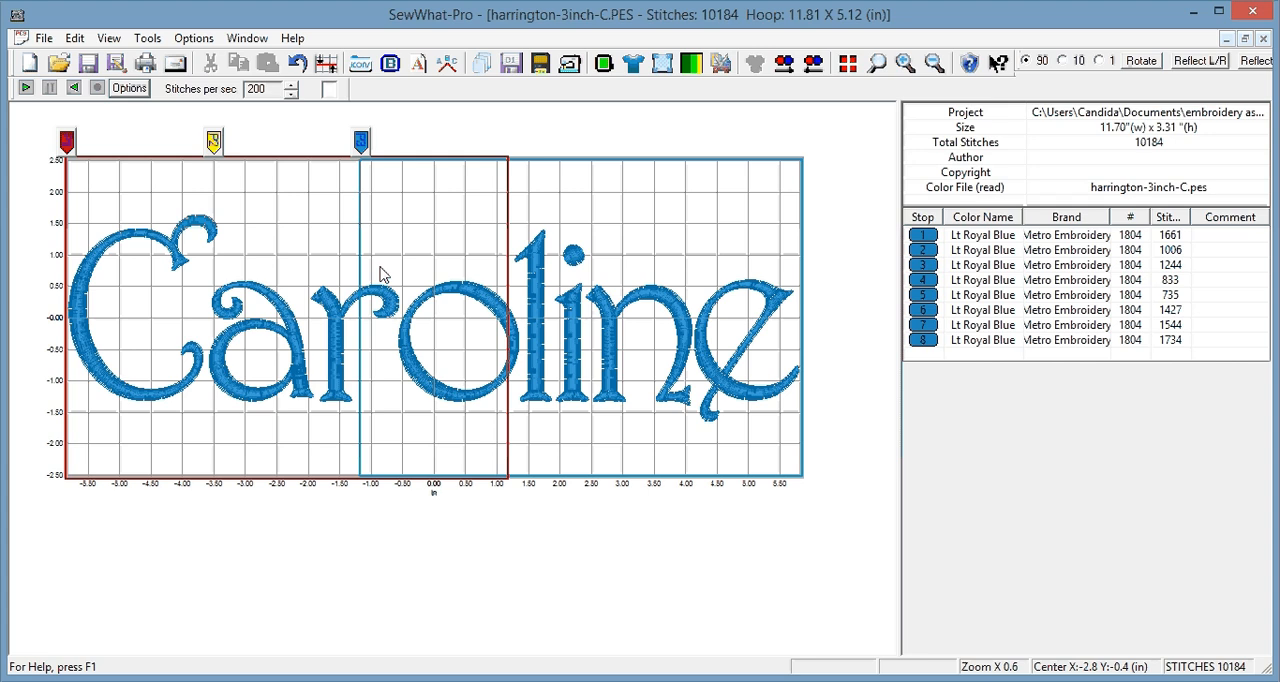
{"action": "mouse_move", "coordinate": [414, 270]}
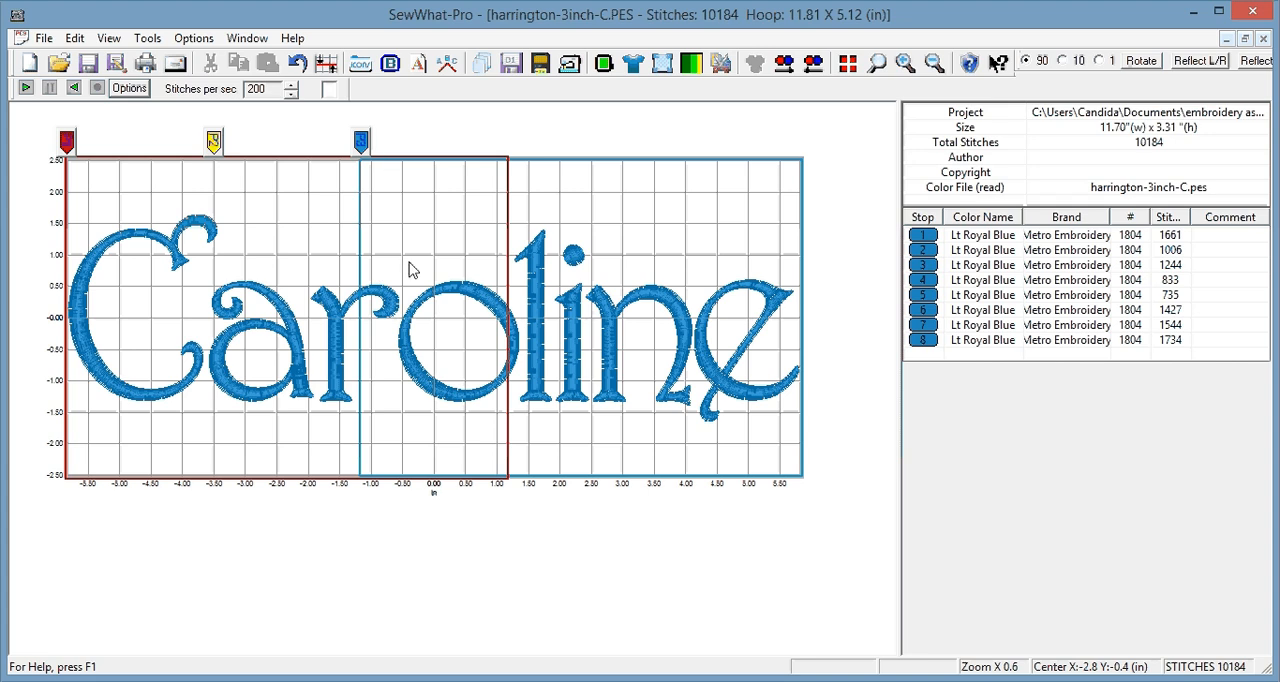
{"action": "mouse_move", "coordinate": [504, 380]}
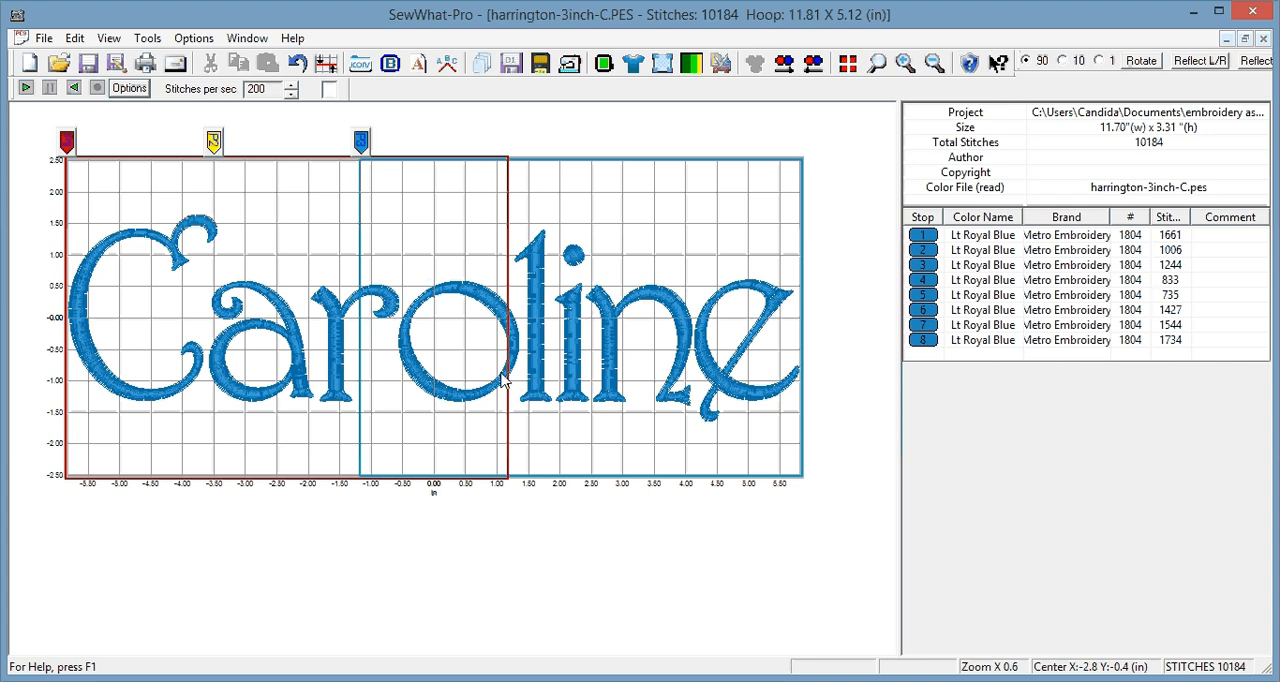
{"action": "mouse_move", "coordinate": [680, 308]}
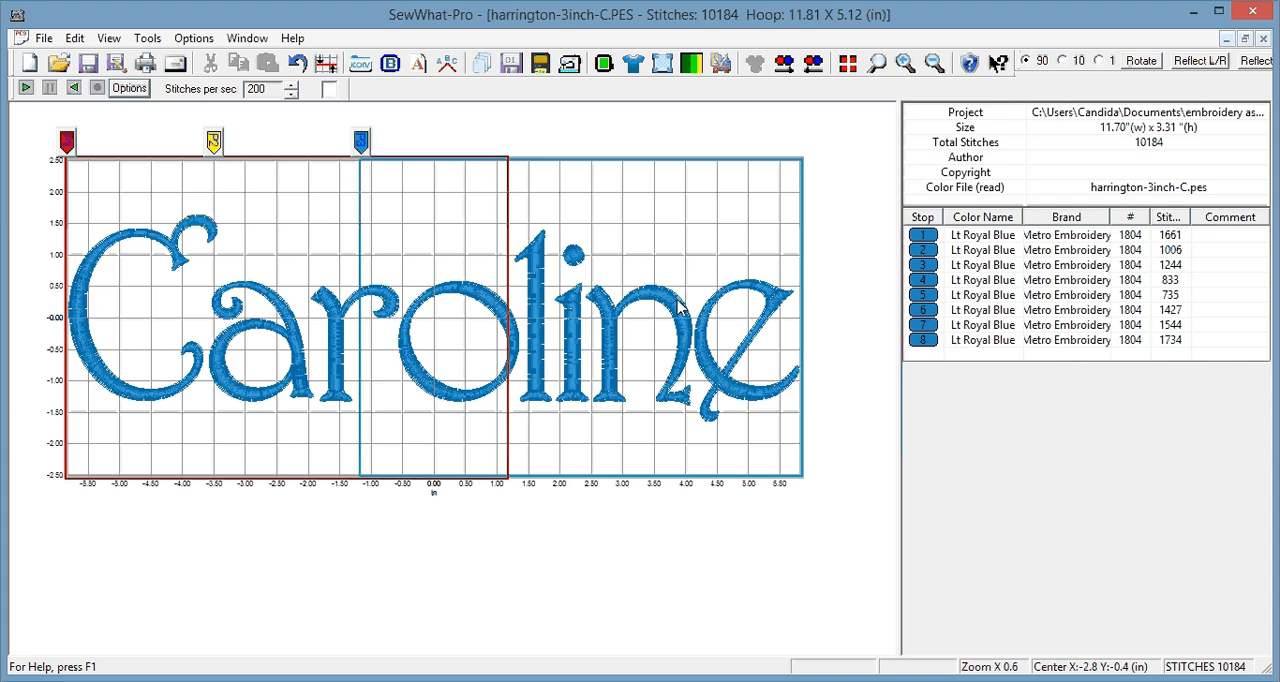
{"action": "mouse_move", "coordinate": [364, 150]}
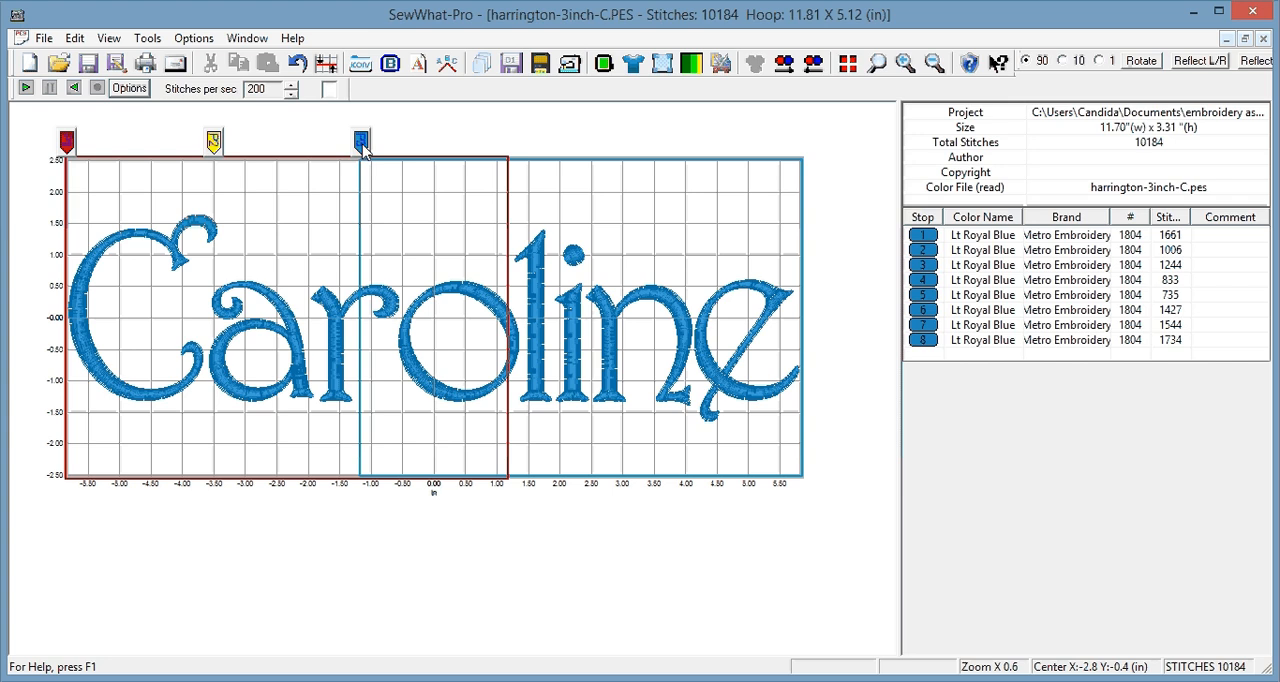
{"action": "left_click", "coordinate": [360, 140]}
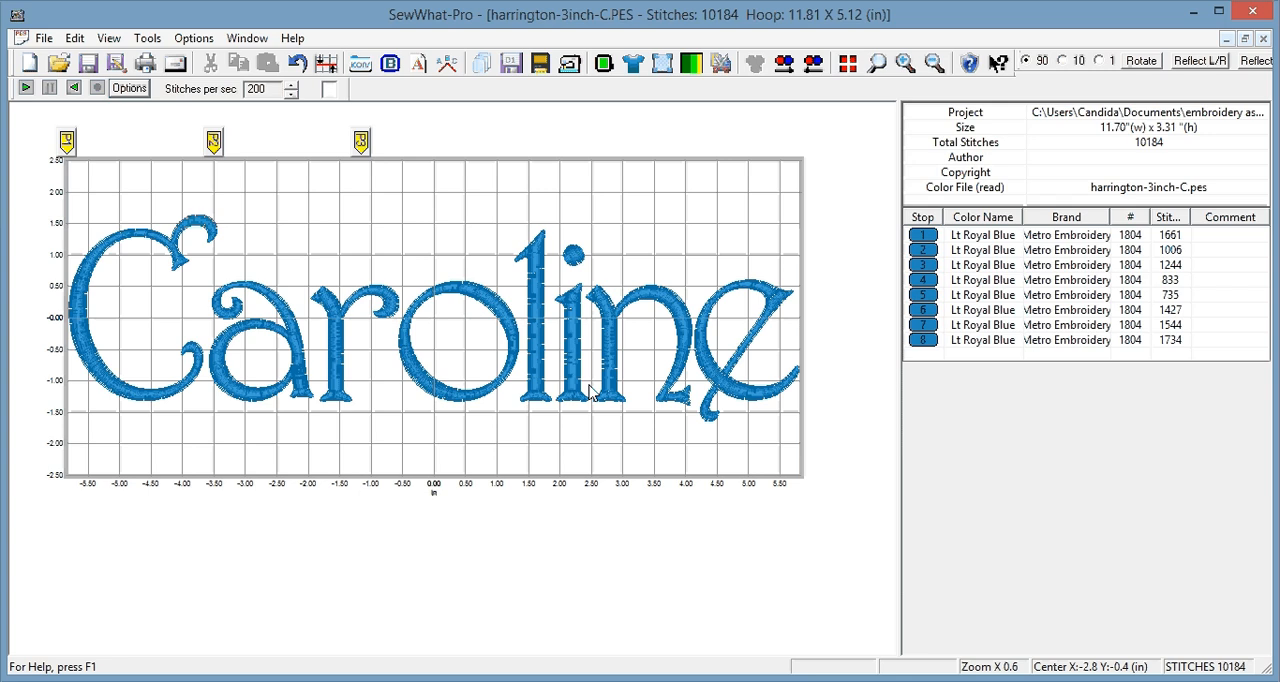
{"action": "mouse_move", "coordinate": [648, 386]}
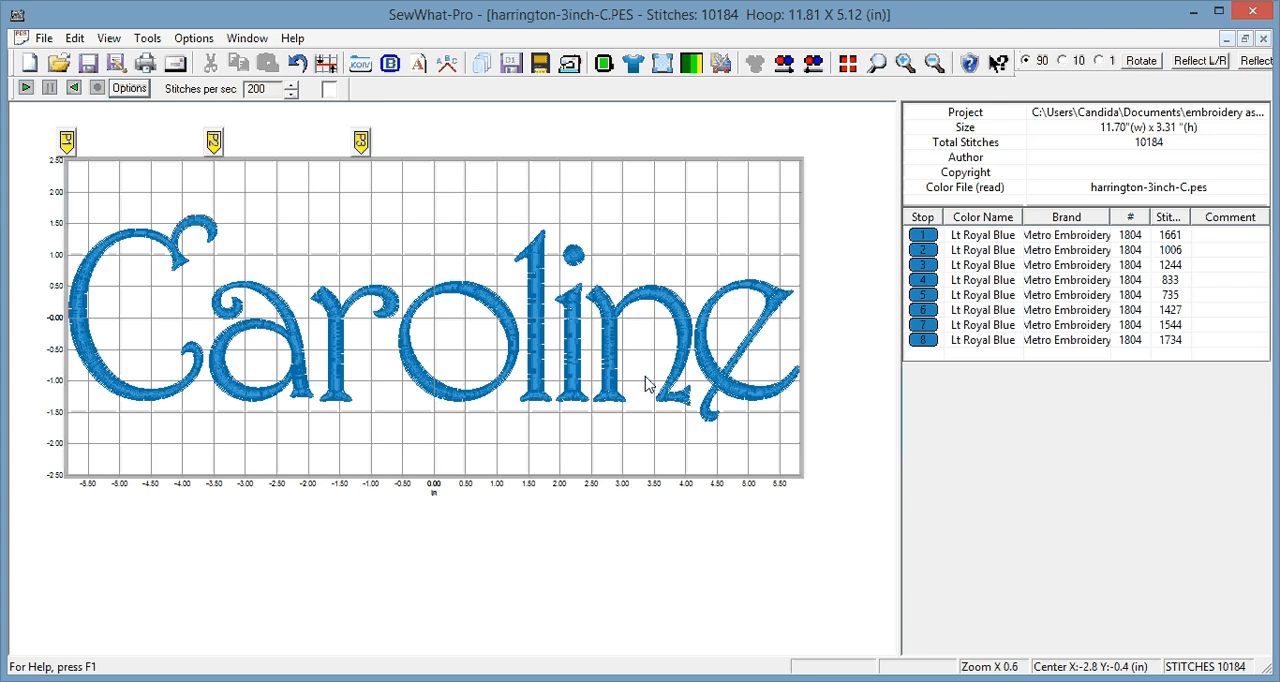
Recolor the C, a and r threads to Lime Green via the palette, then hide the hoop outlines.
{"action": "left_click", "coordinate": [360, 140]}
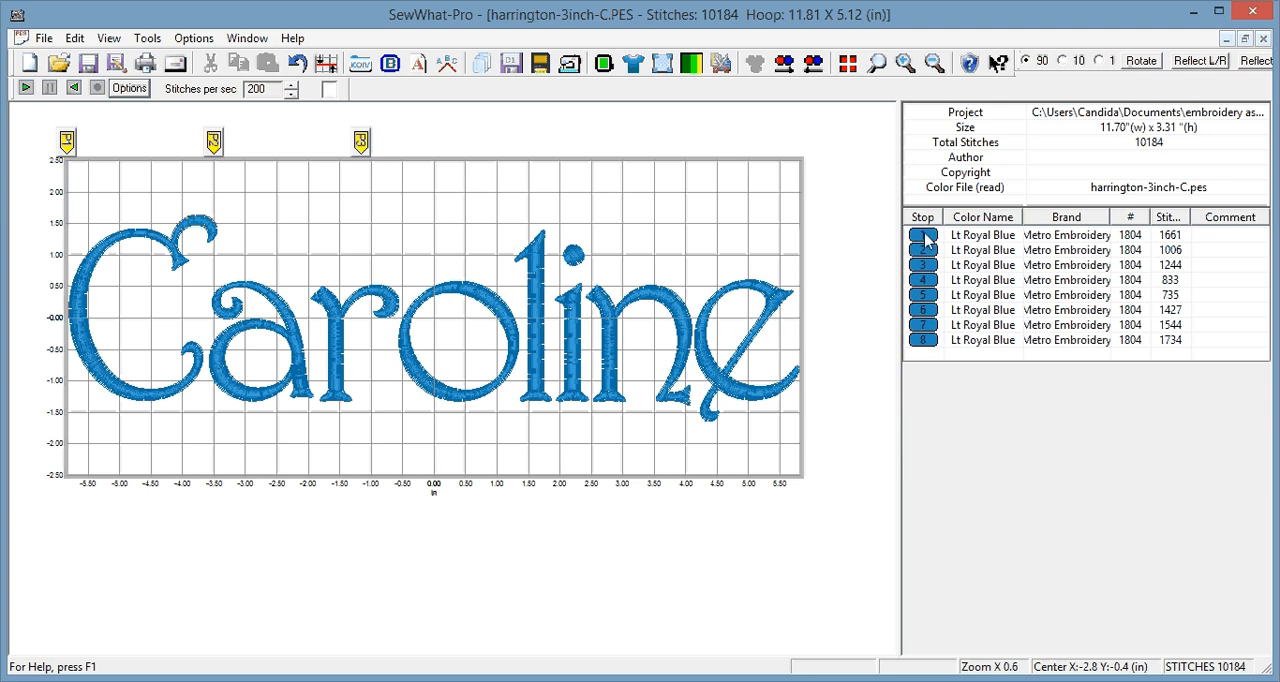
{"action": "left_click", "coordinate": [924, 248]}
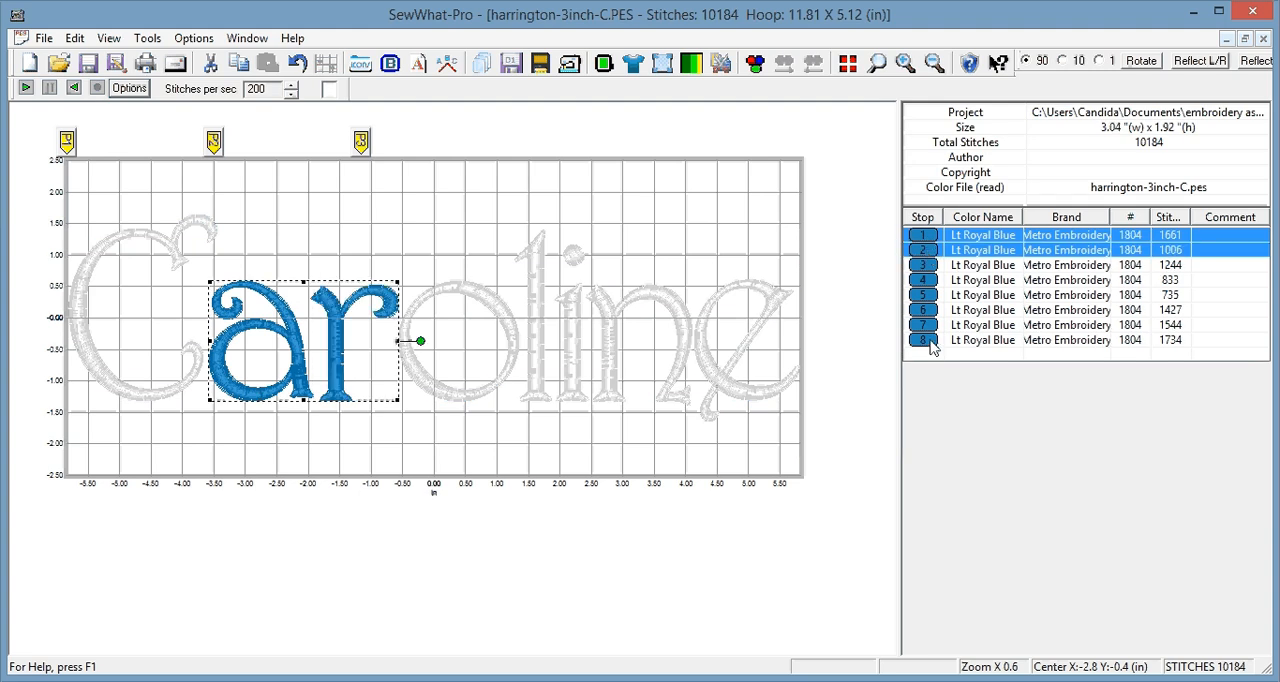
{"action": "left_click", "coordinate": [982, 340]}
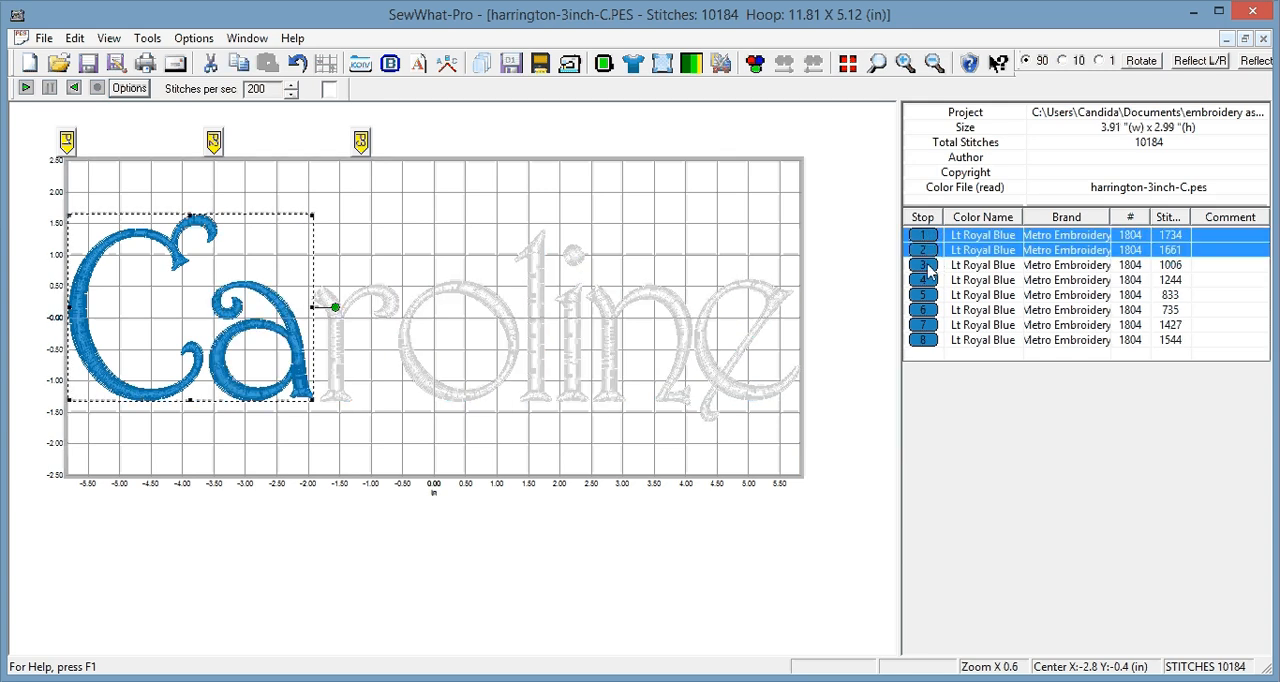
{"action": "left_click", "coordinate": [924, 264]}
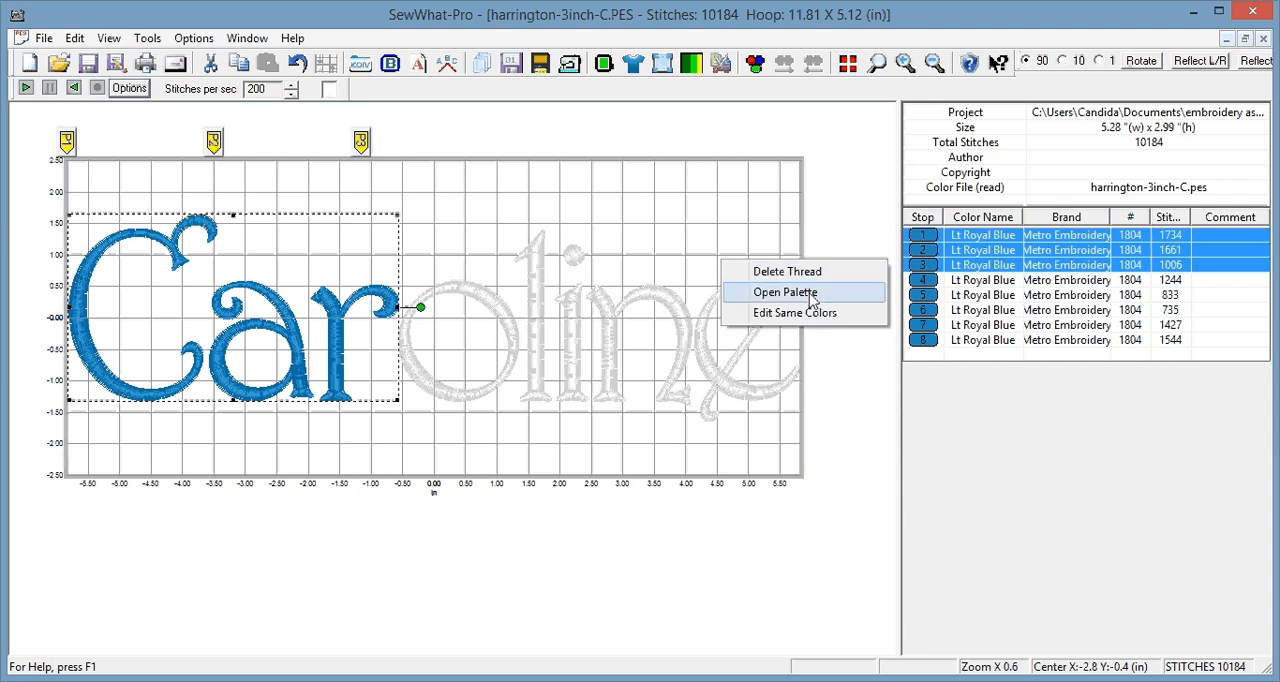
{"action": "left_click", "coordinate": [784, 292]}
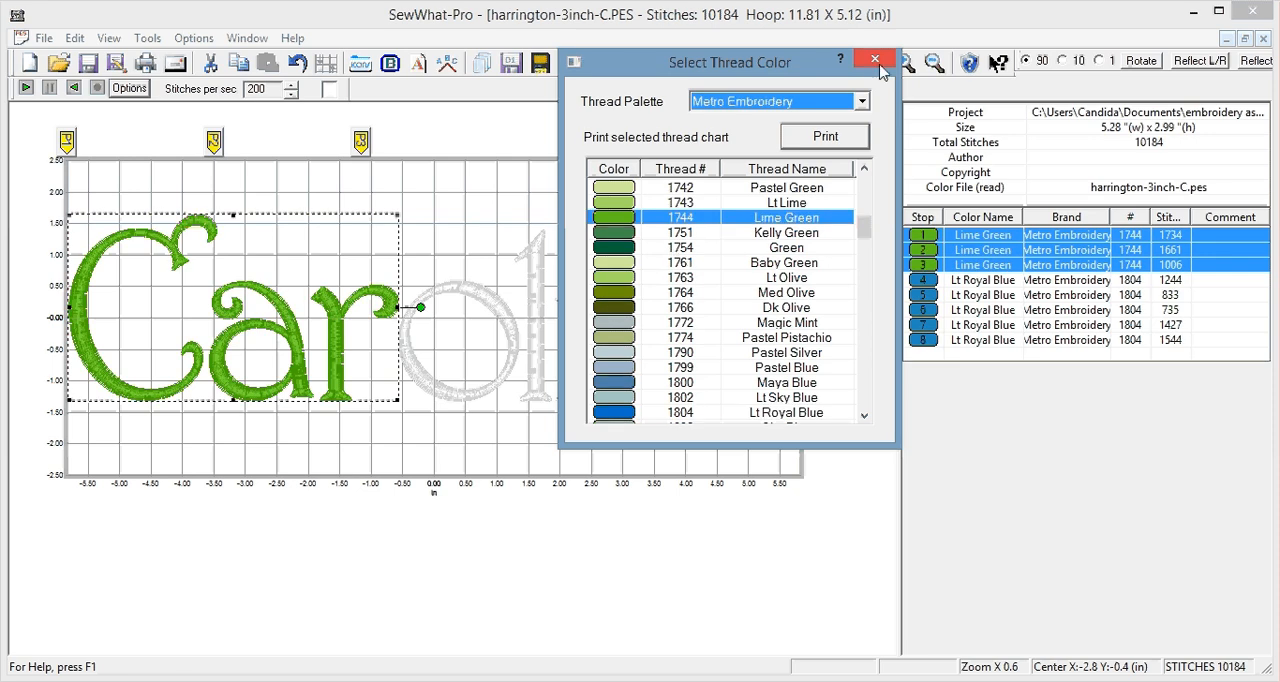
{"action": "left_click", "coordinate": [876, 60]}
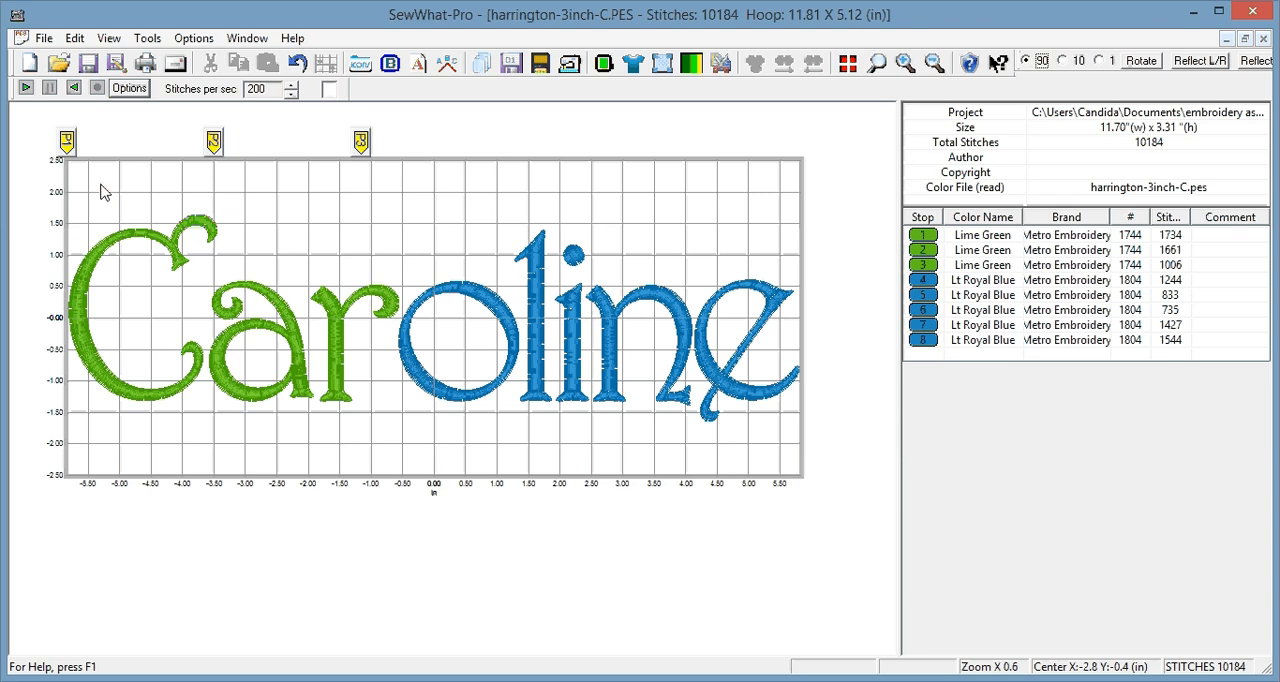
{"action": "mouse_move", "coordinate": [72, 148]}
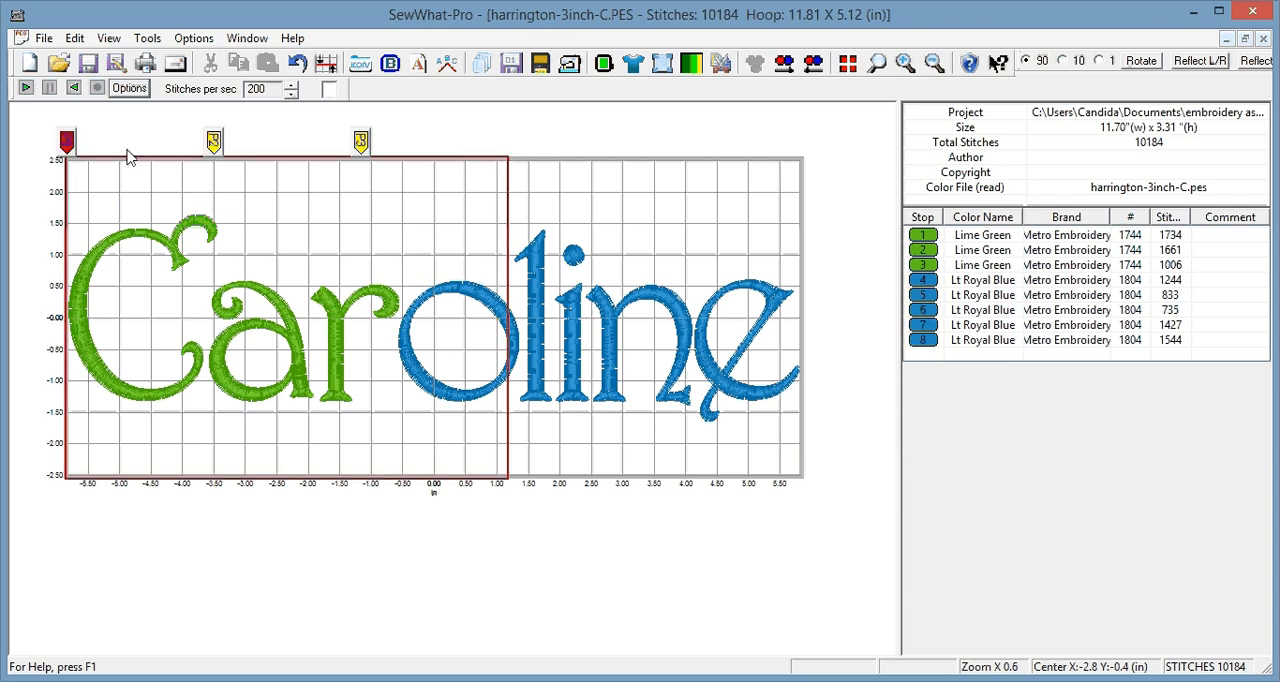
{"action": "mouse_move", "coordinate": [478, 364]}
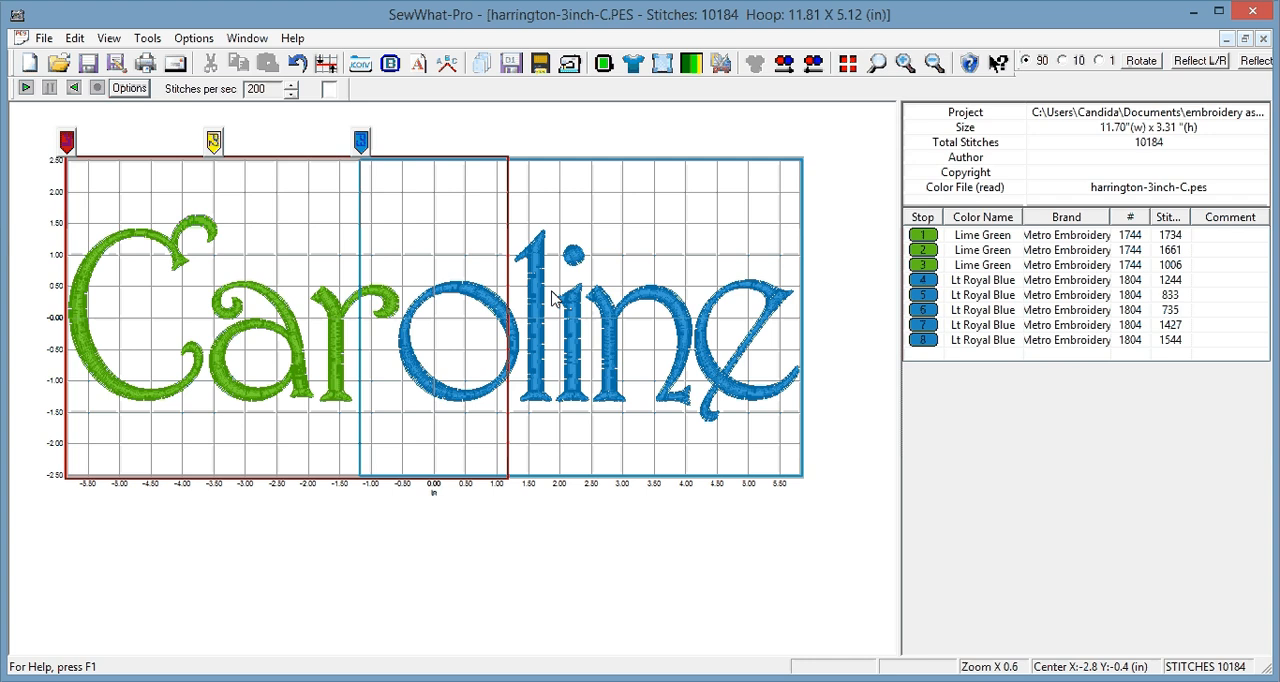
{"action": "left_click", "coordinate": [68, 140]}
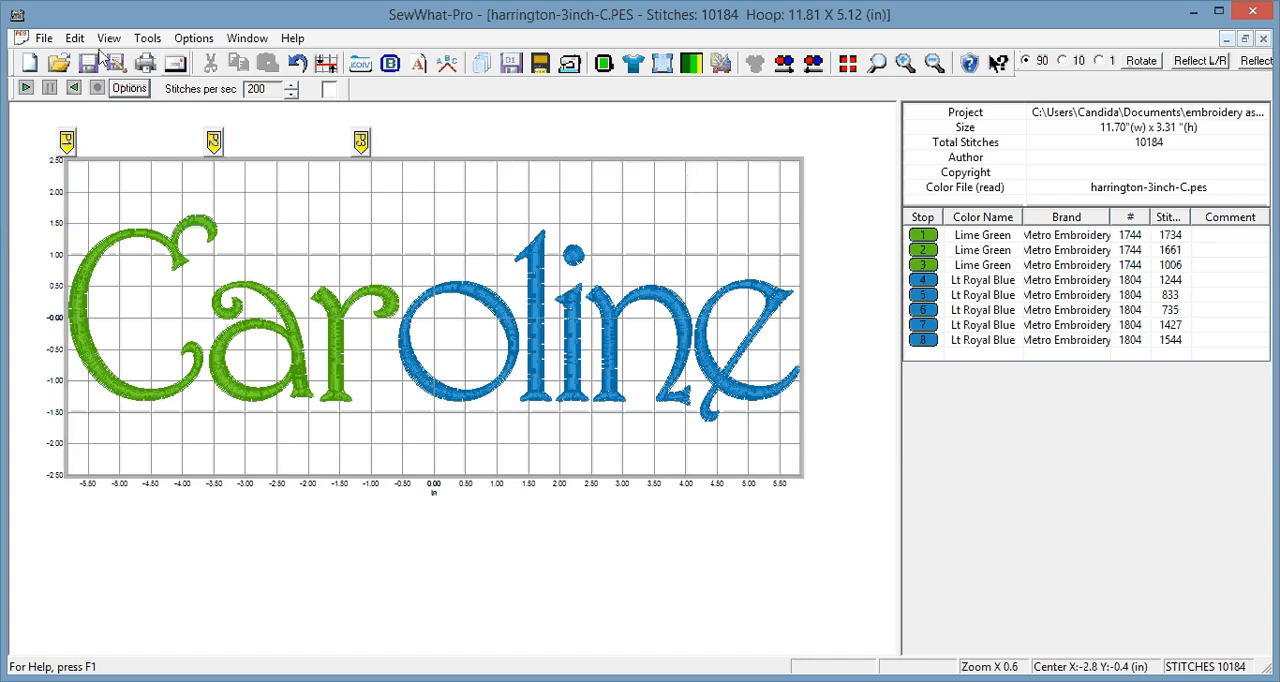
{"action": "left_click", "coordinate": [74, 38]}
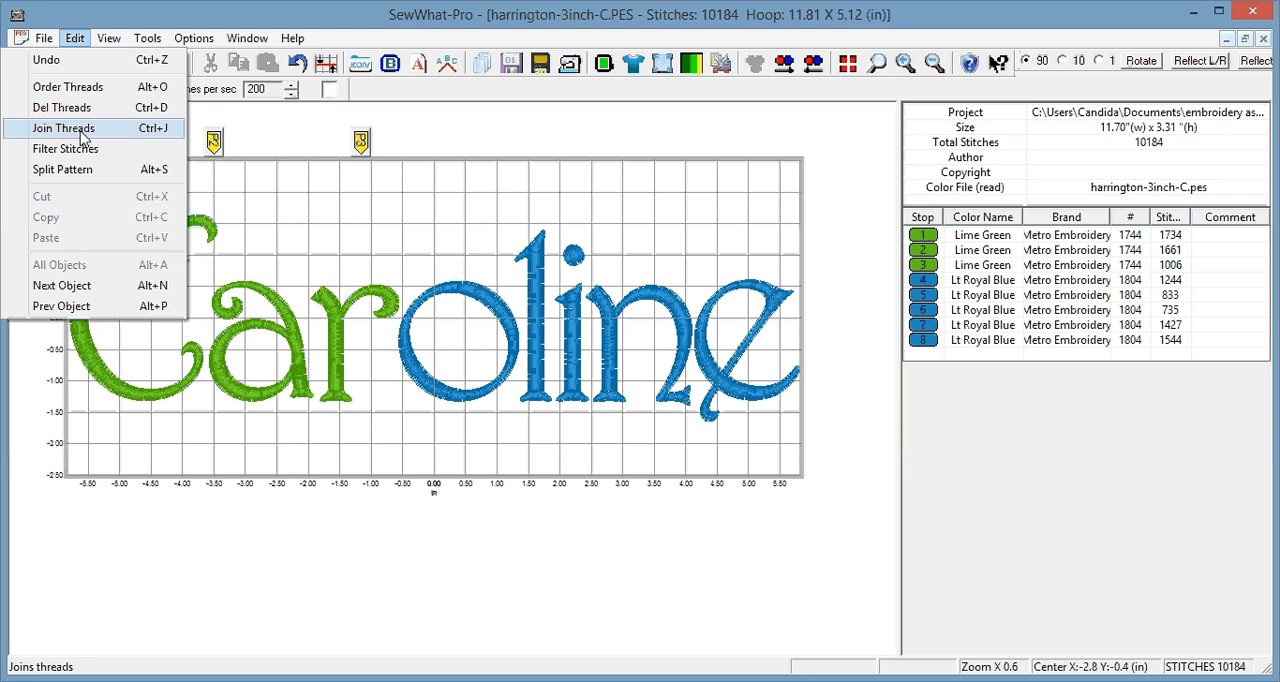
{"action": "left_click", "coordinate": [64, 128]}
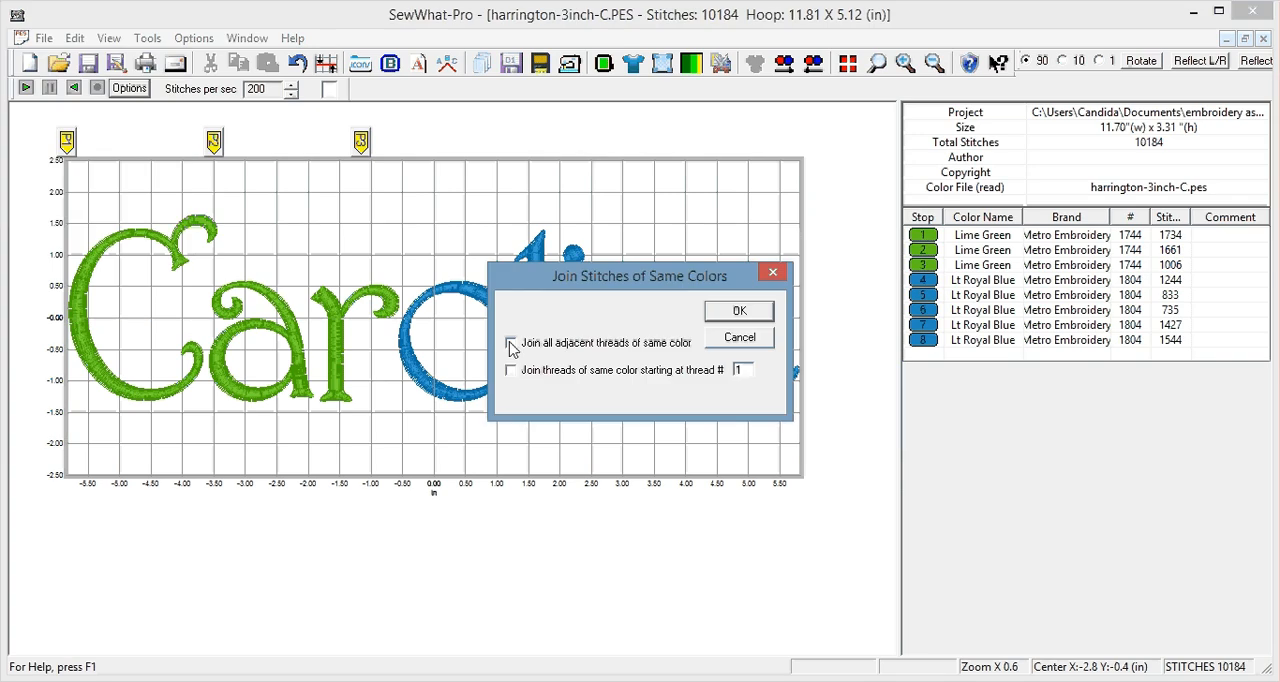
{"action": "left_click", "coordinate": [510, 342]}
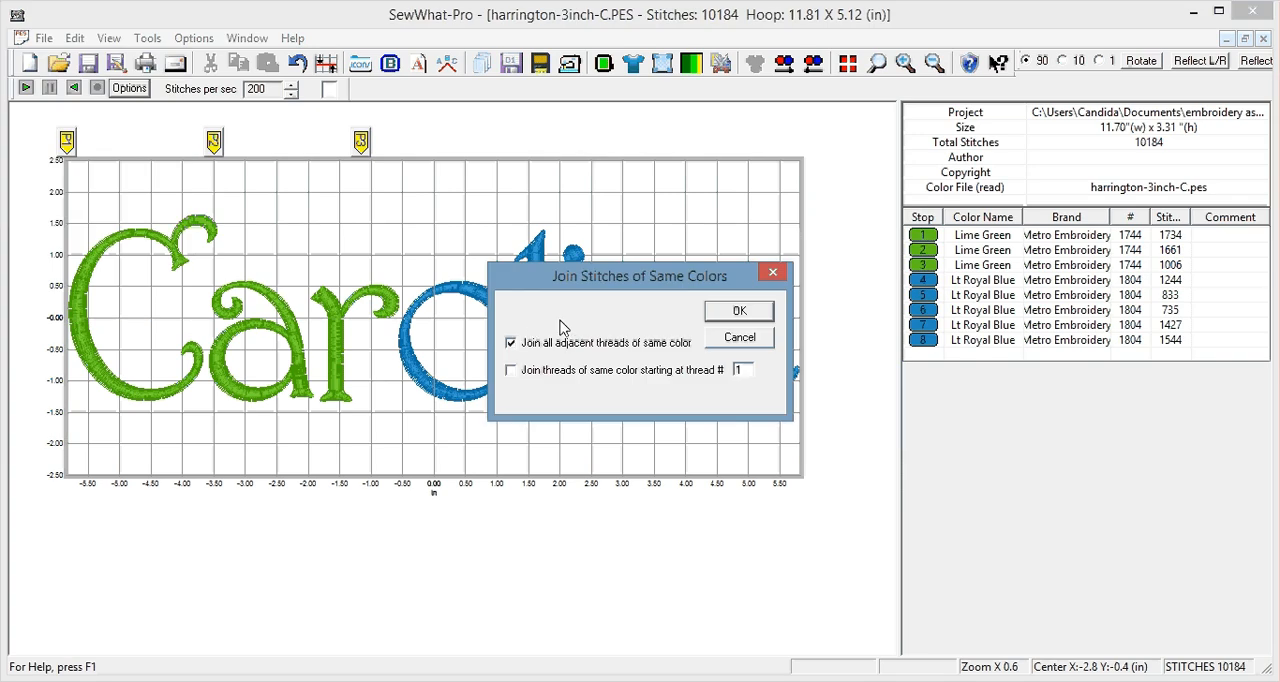
{"action": "left_click", "coordinate": [740, 312]}
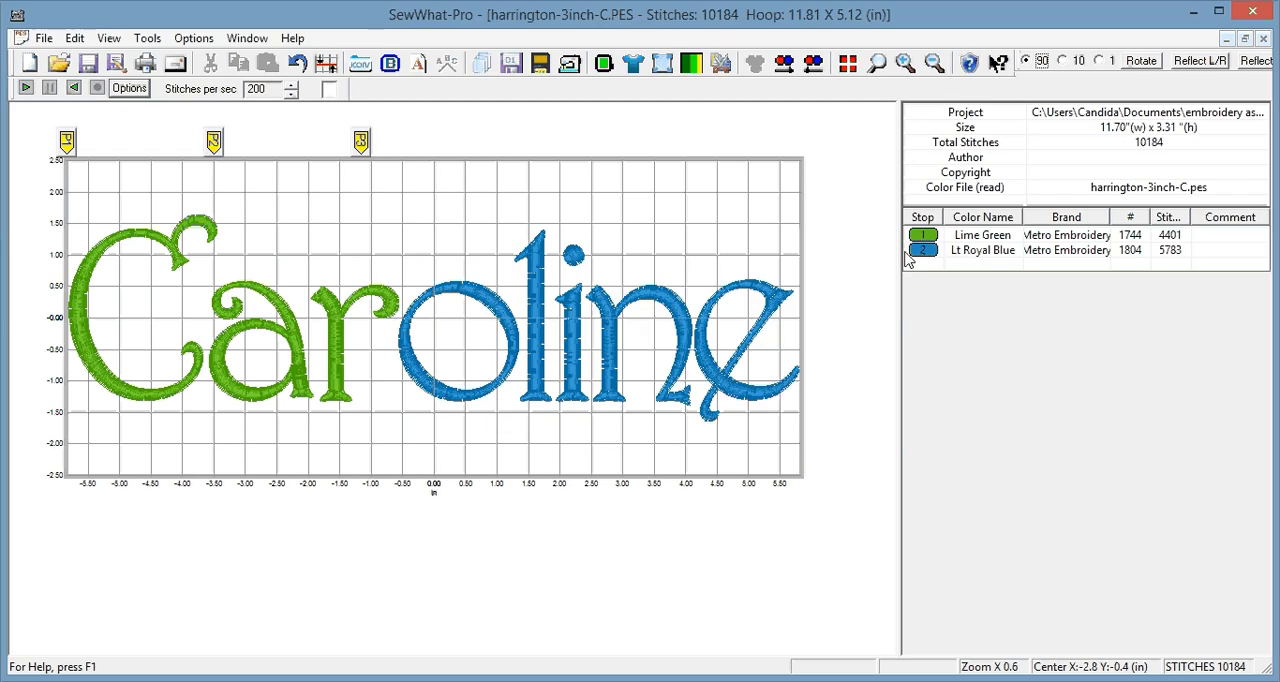
{"action": "mouse_move", "coordinate": [856, 292]}
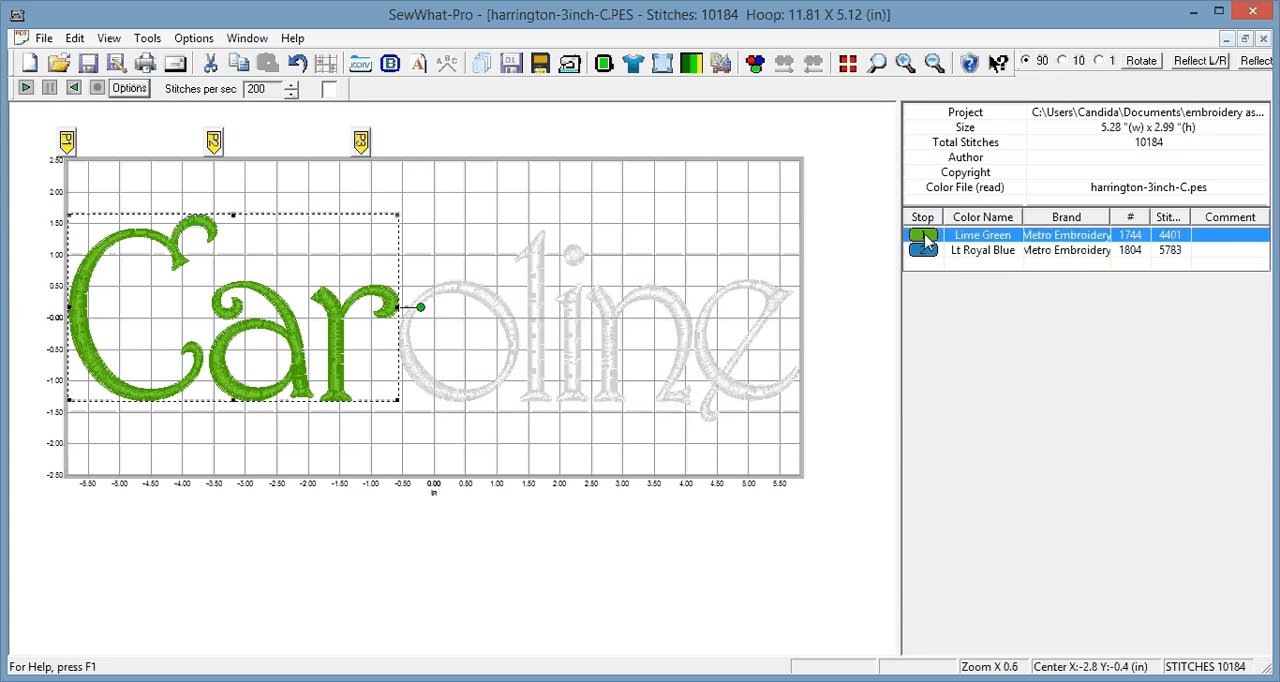
{"action": "left_click", "coordinate": [924, 250]}
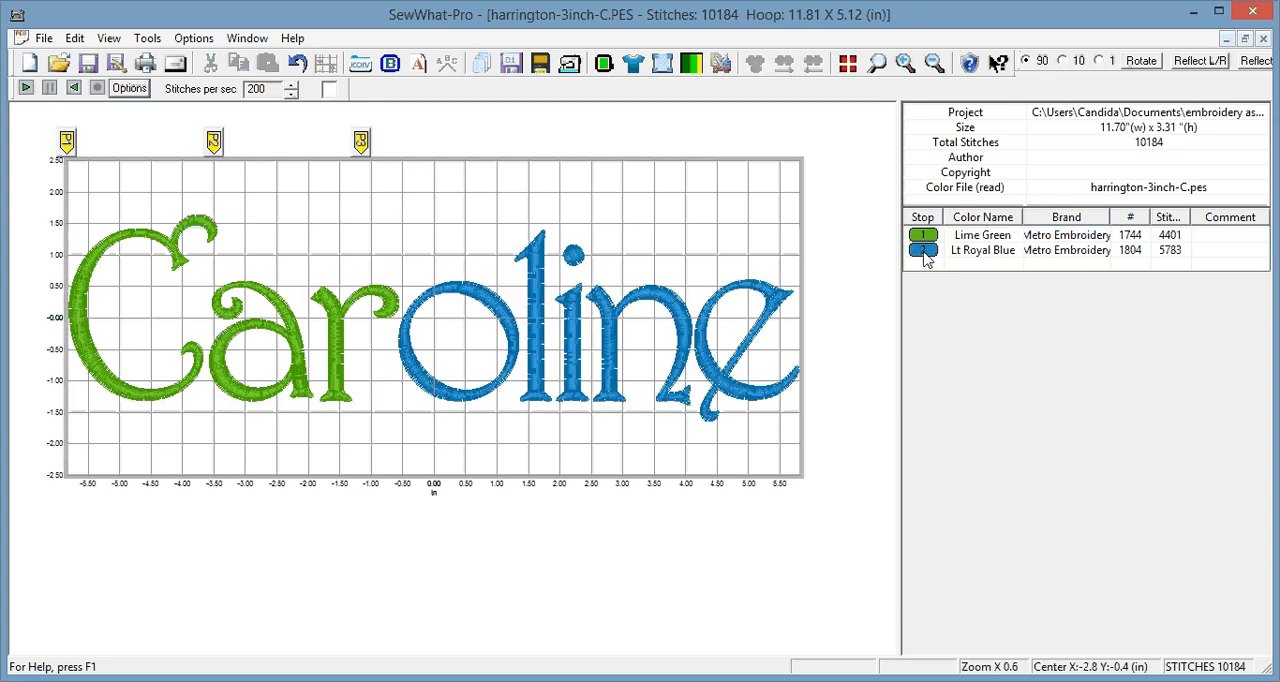
{"action": "left_click", "coordinate": [924, 250]}
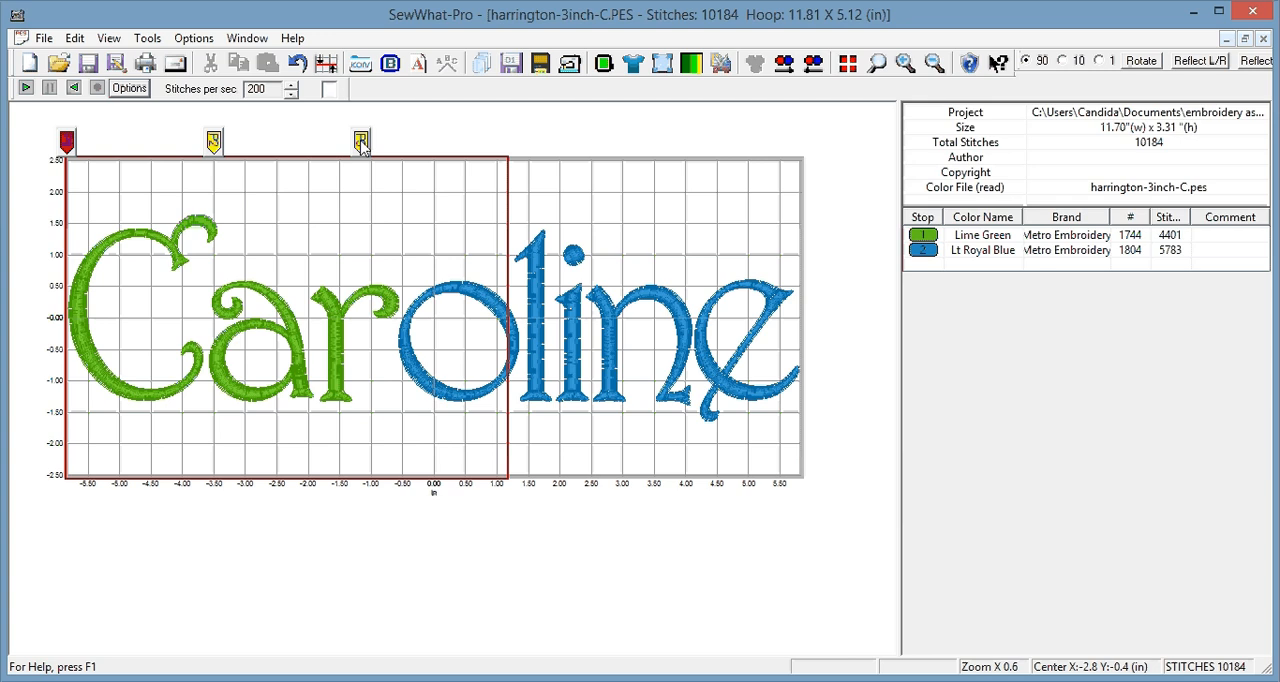
{"action": "left_click", "coordinate": [360, 142]}
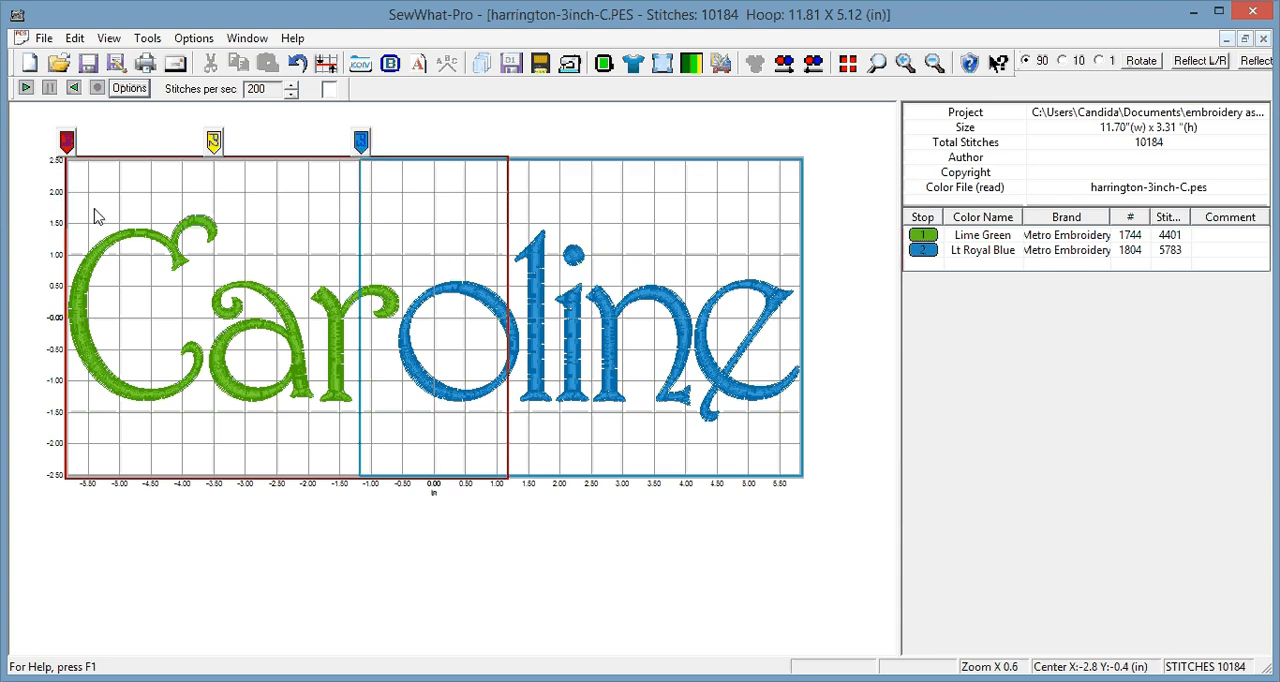
{"action": "mouse_move", "coordinate": [248, 278]}
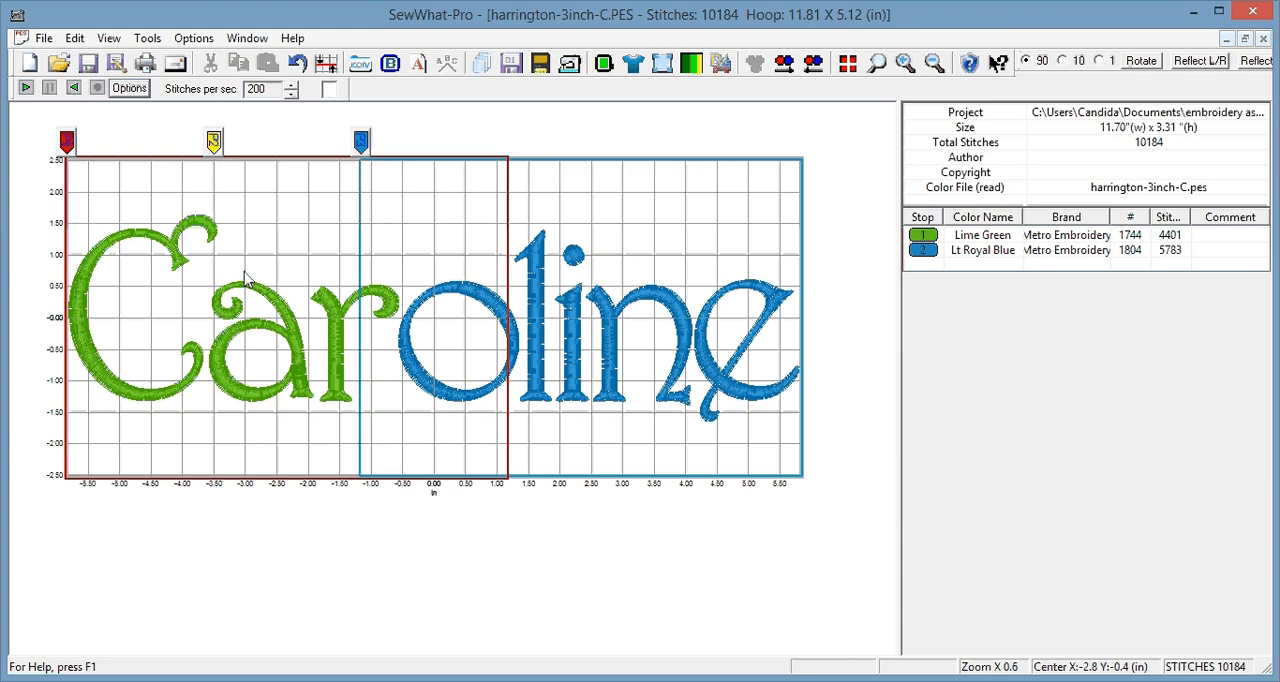
{"action": "mouse_move", "coordinate": [488, 162]}
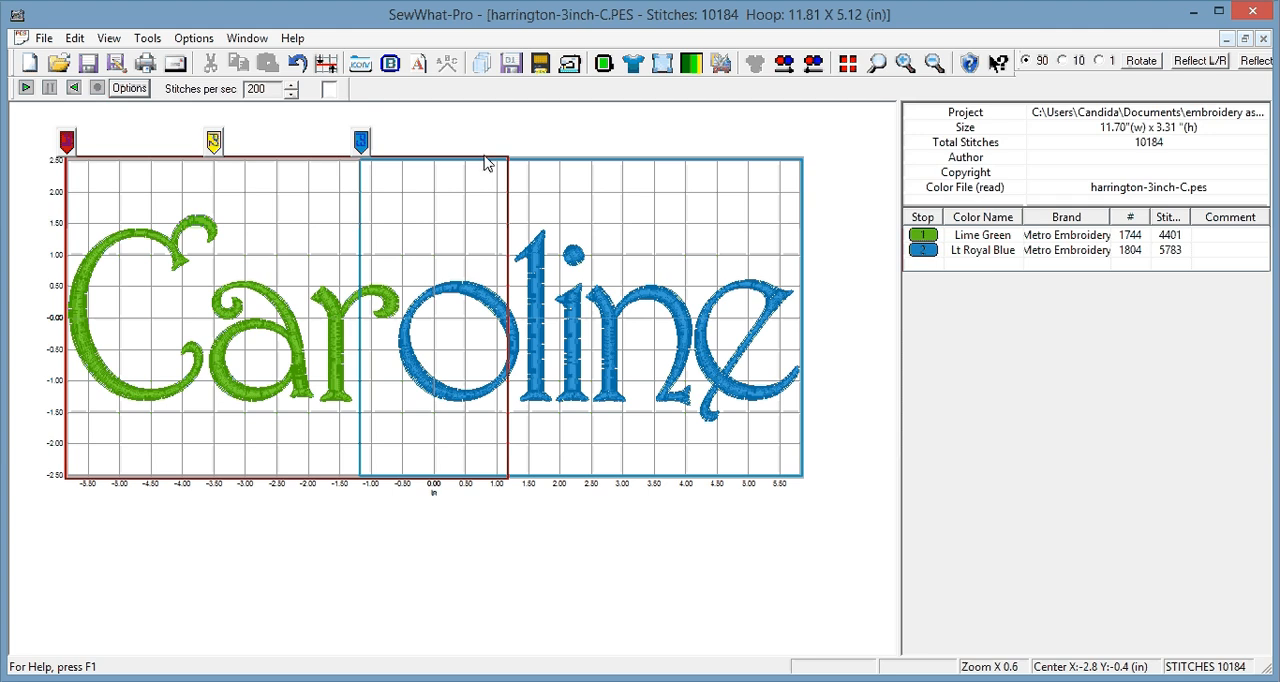
{"action": "mouse_move", "coordinate": [448, 300]}
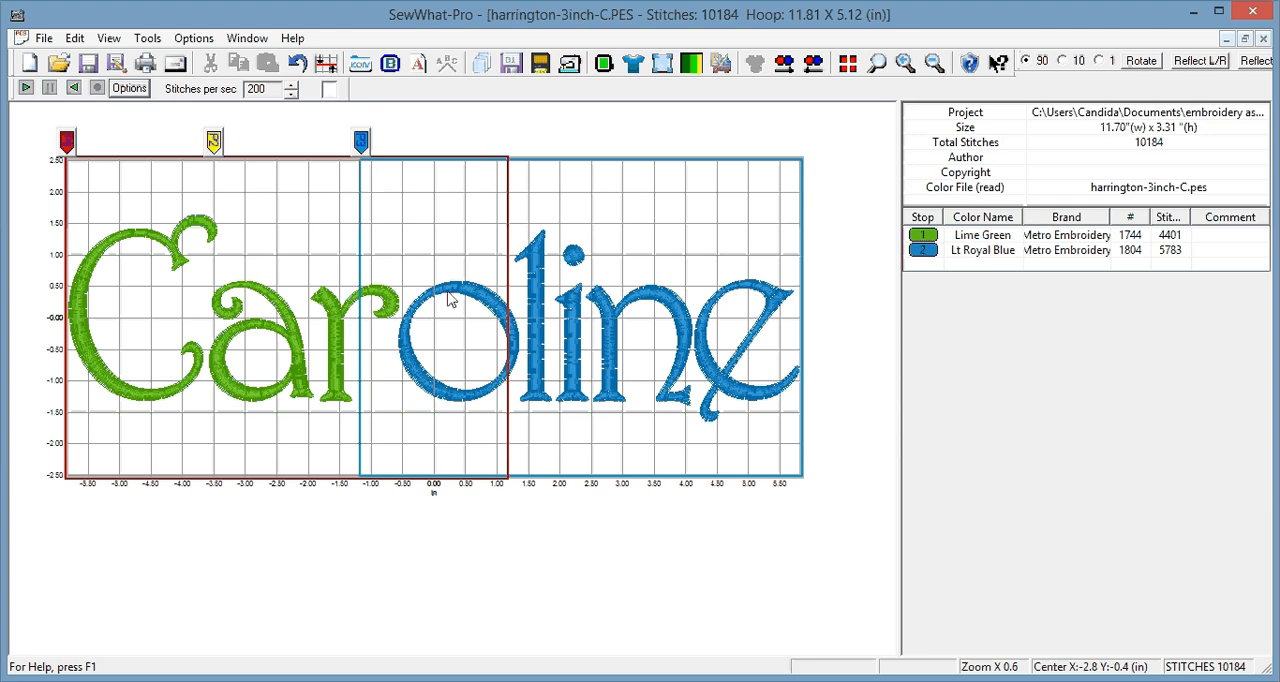
{"action": "mouse_move", "coordinate": [380, 172]}
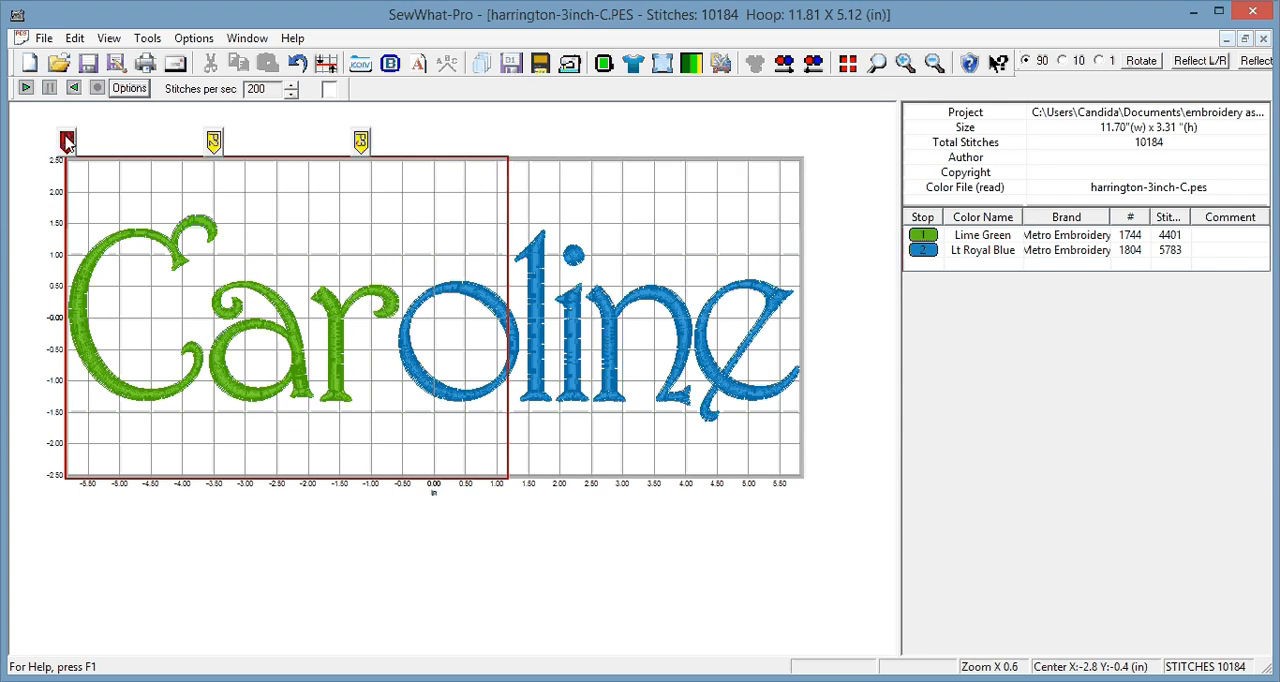
Save the design to the Desktop as caroline.pes using Save As.
{"action": "left_click", "coordinate": [44, 36]}
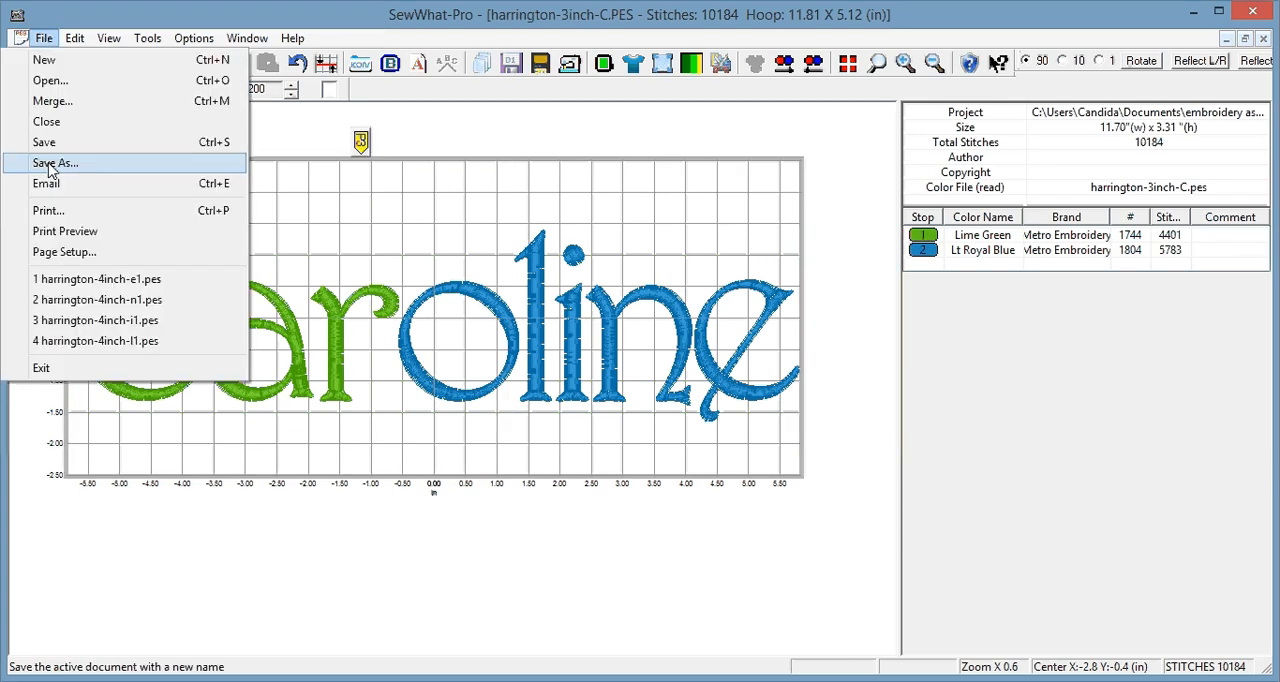
{"action": "left_click", "coordinate": [56, 164]}
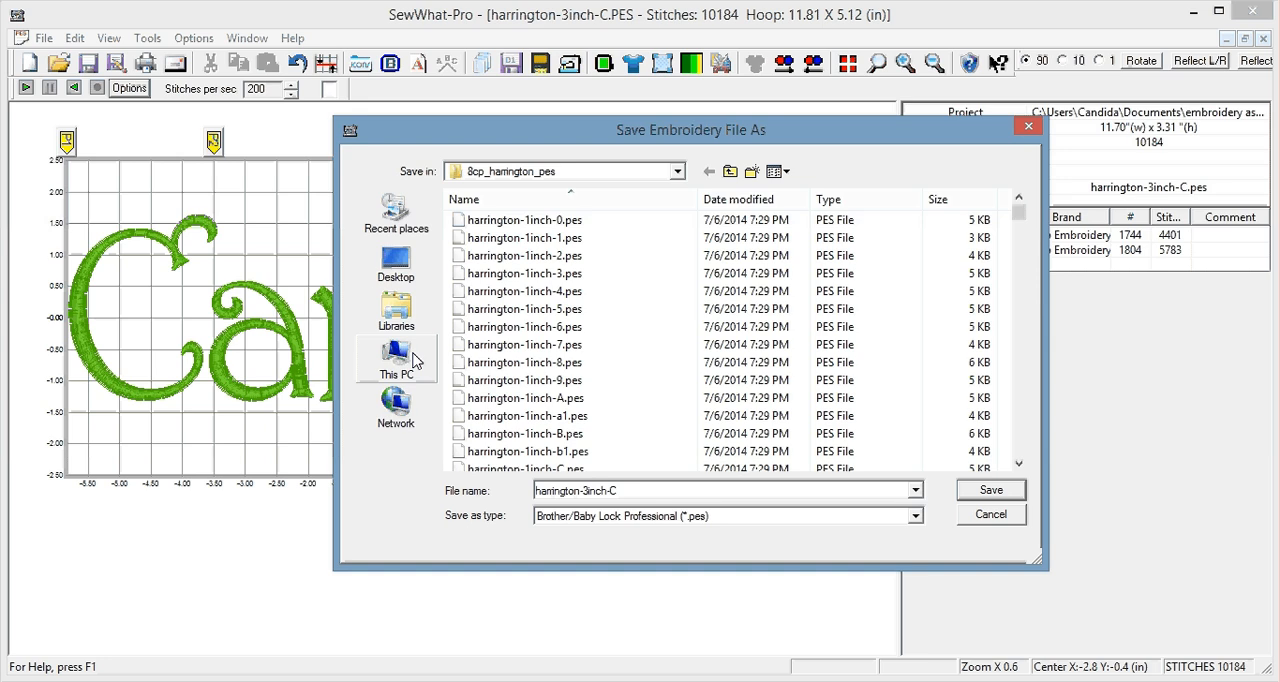
{"action": "left_click", "coordinate": [396, 262]}
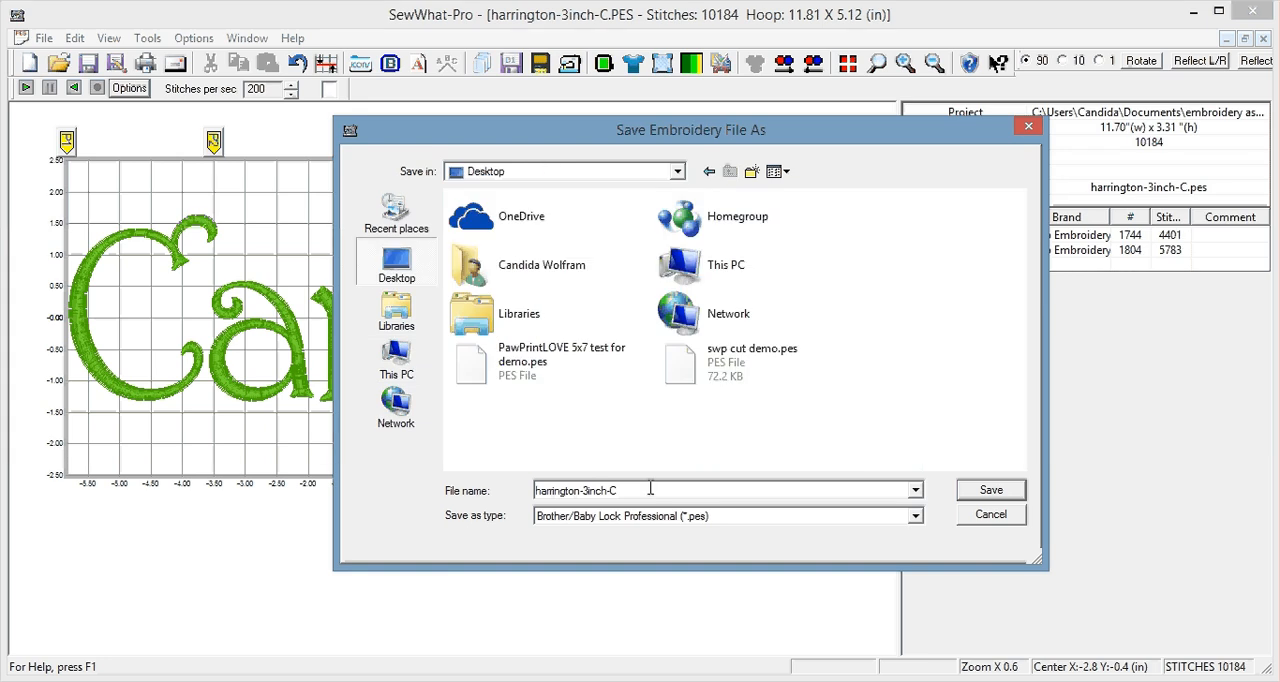
{"action": "type", "text": "carolin"}
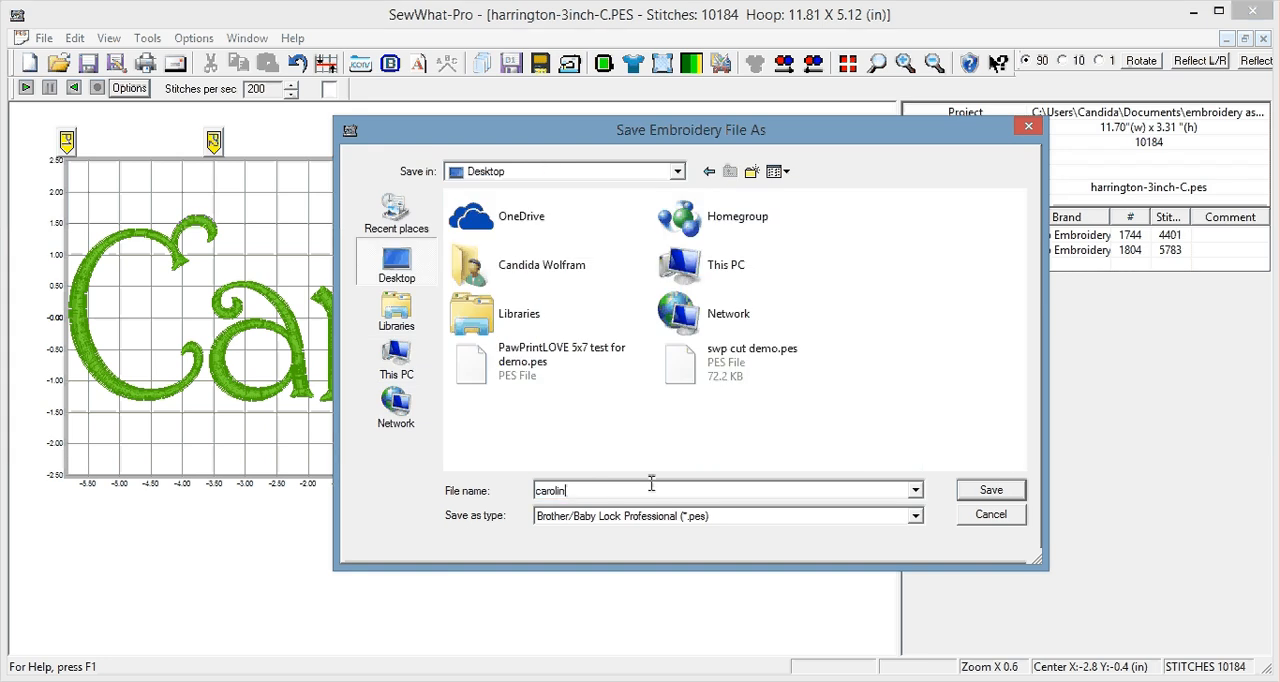
{"action": "type", "text": "e"}
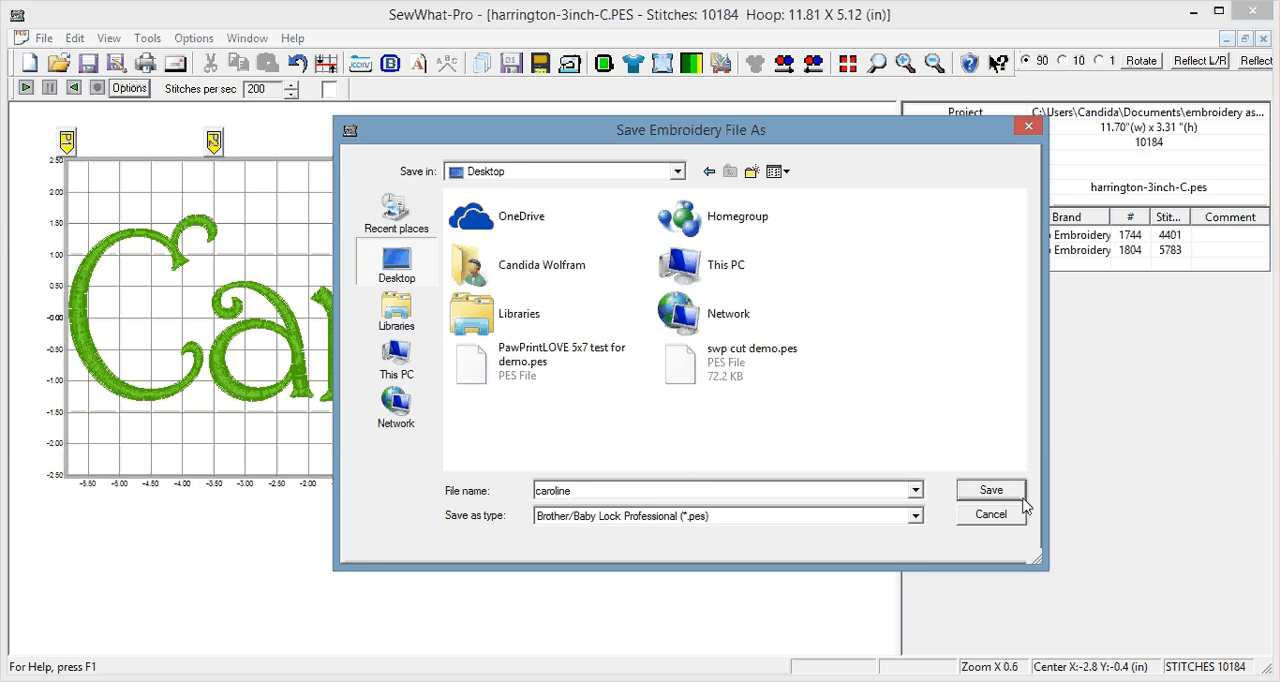
{"action": "triple_click", "coordinate": [720, 490]}
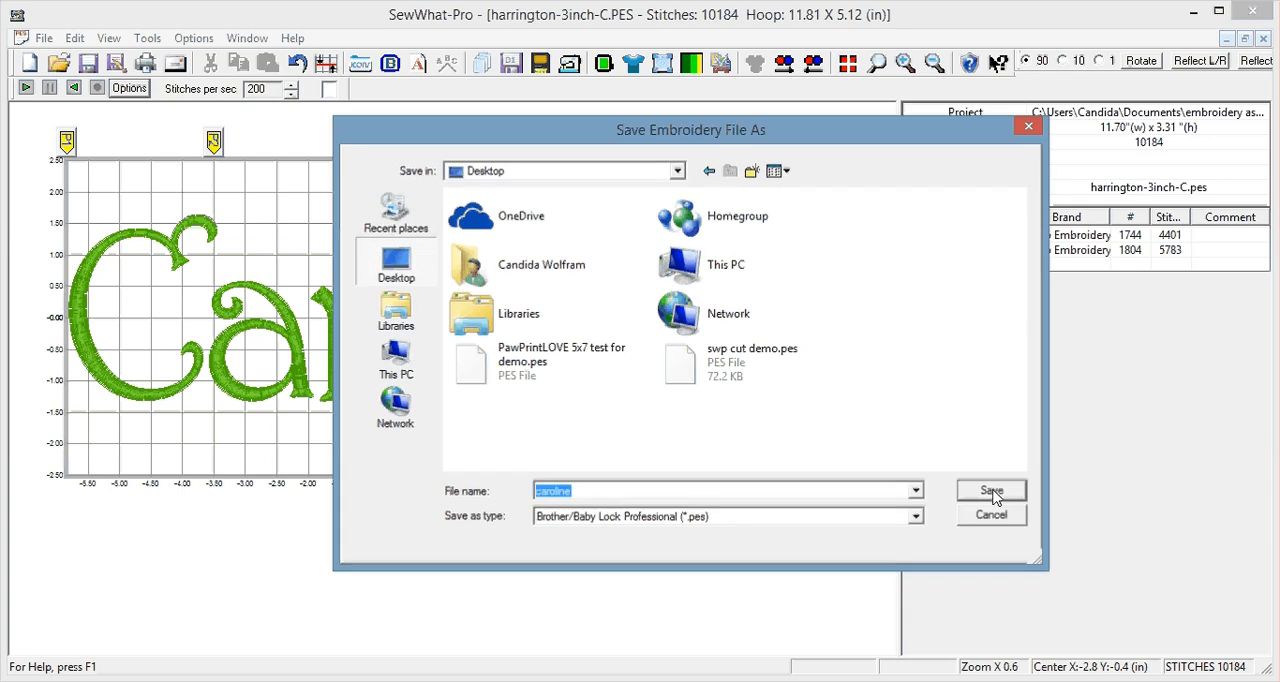
{"action": "left_click", "coordinate": [990, 490]}
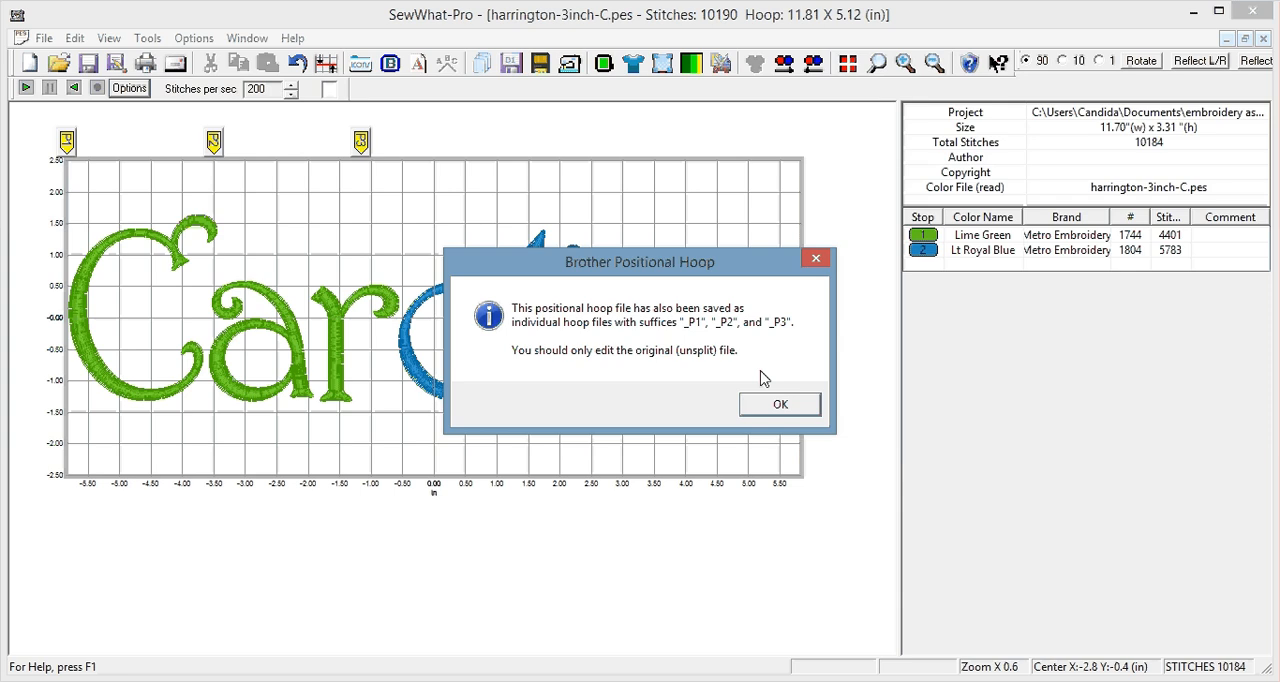
{"action": "mouse_move", "coordinate": [678, 330]}
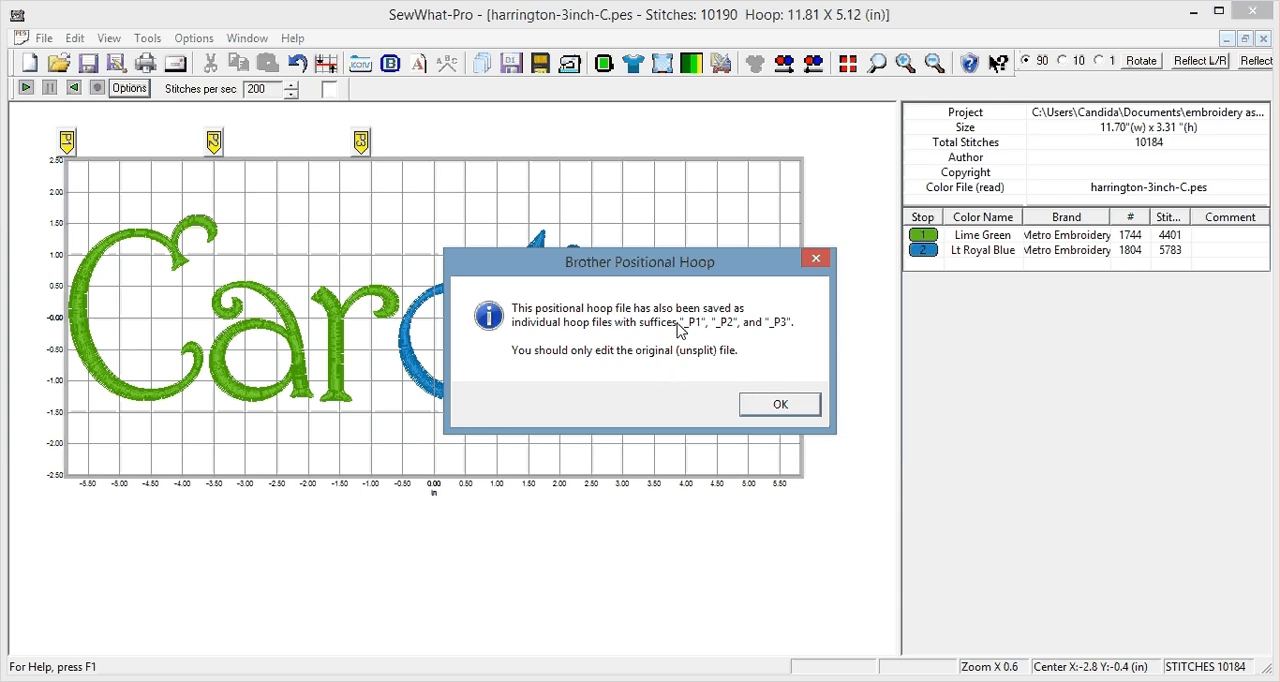
{"action": "mouse_move", "coordinate": [740, 330]}
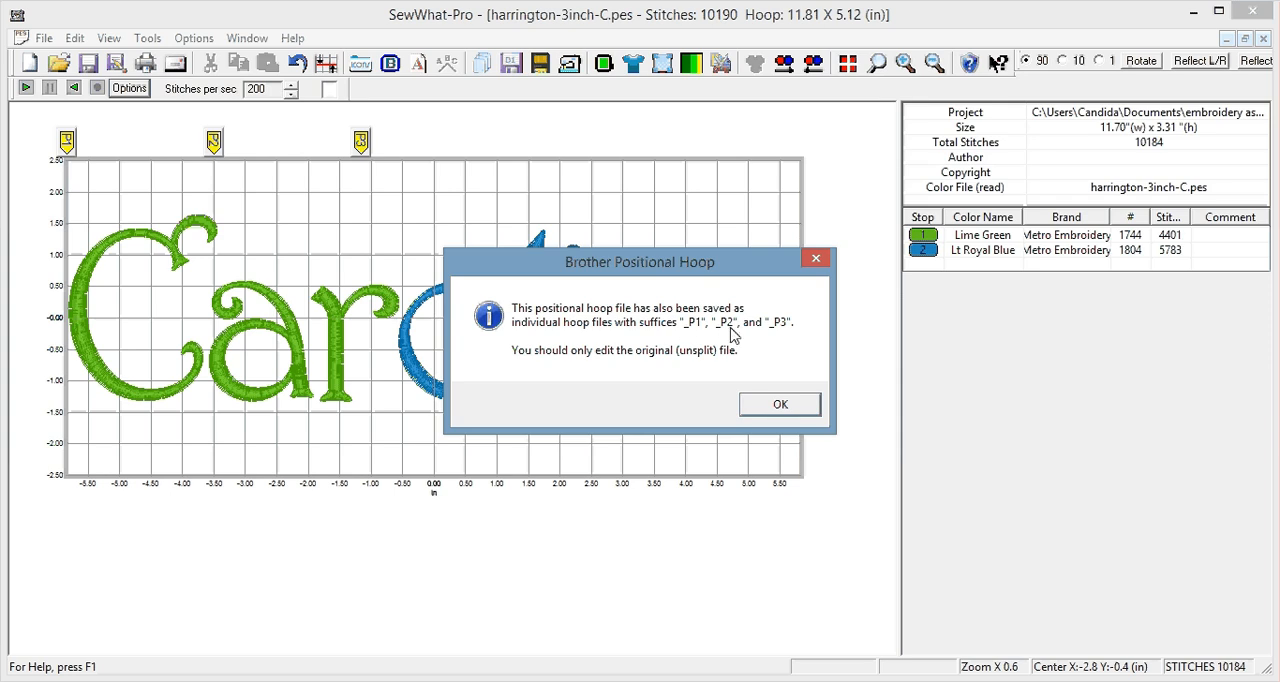
{"action": "mouse_move", "coordinate": [780, 400]}
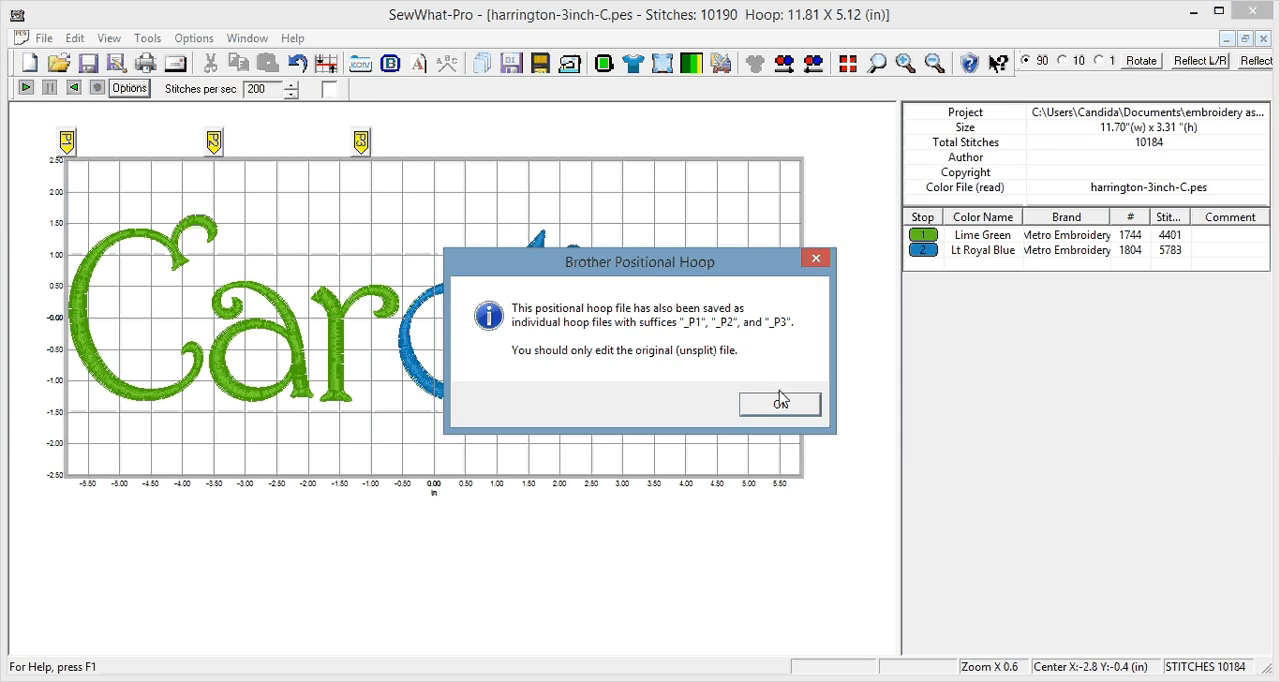
Acknowledge the Brother Positional Hoop split-files notice to reveal the sew order.
{"action": "left_click", "coordinate": [780, 404]}
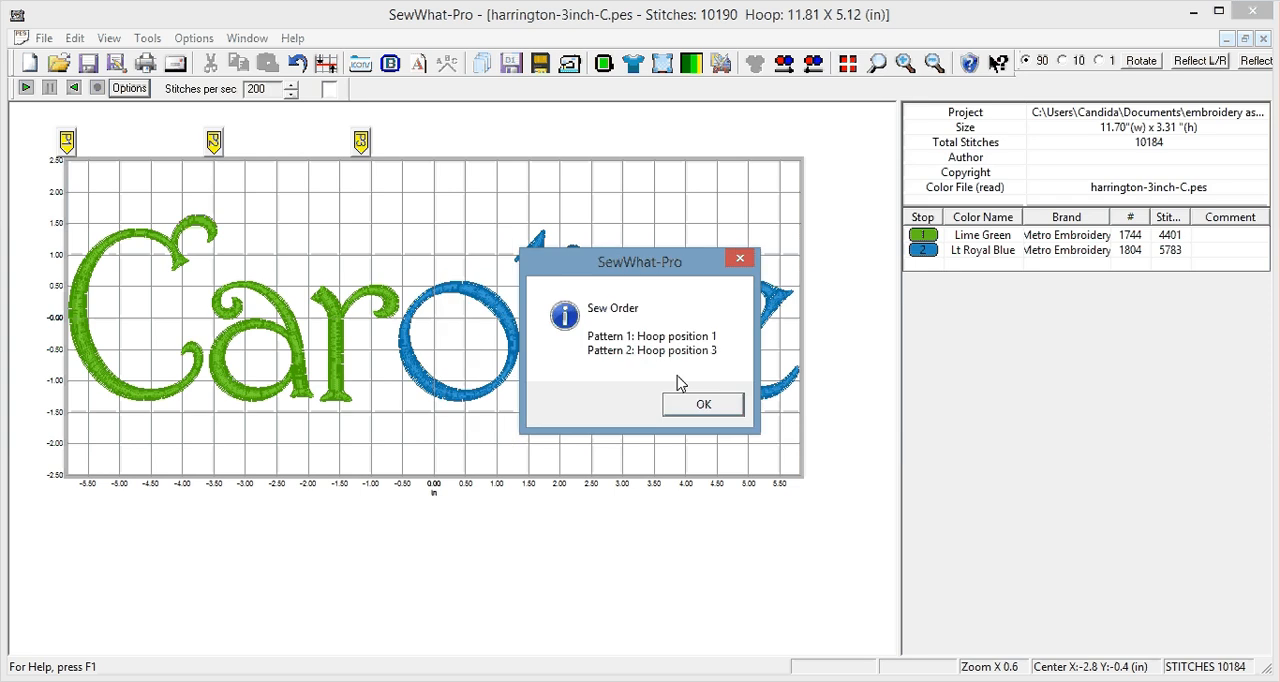
{"action": "mouse_move", "coordinate": [630, 344]}
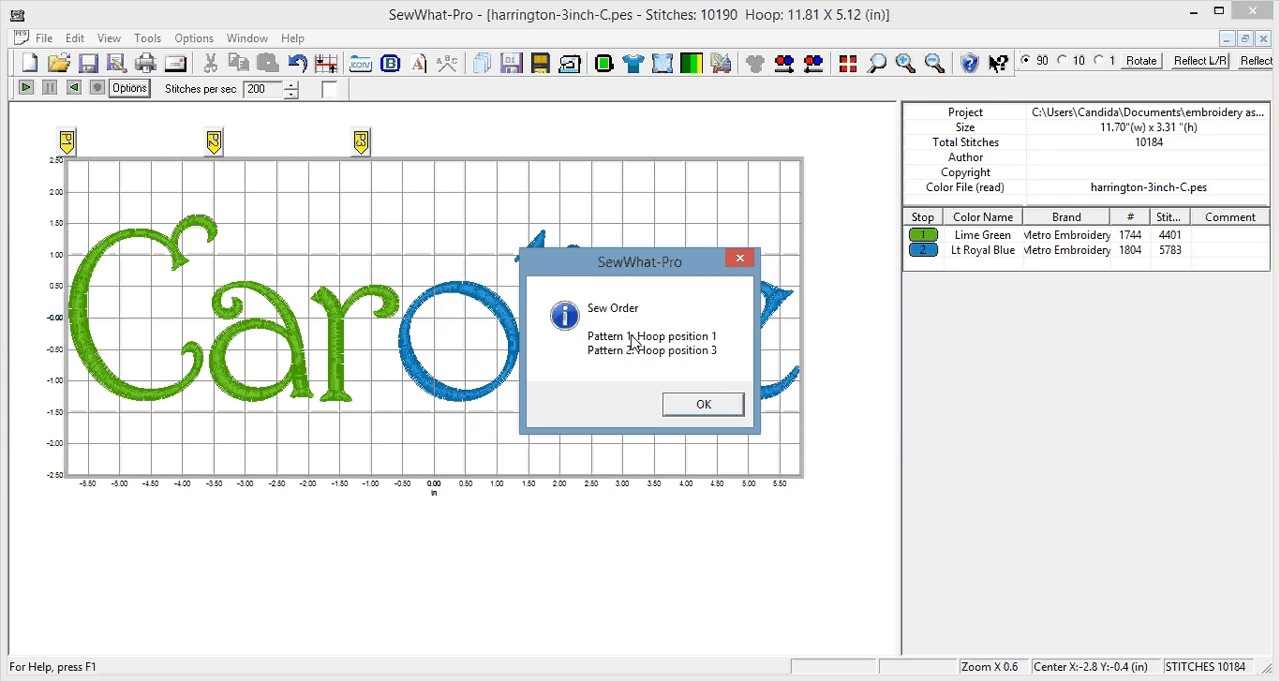
{"action": "mouse_move", "coordinate": [564, 336]}
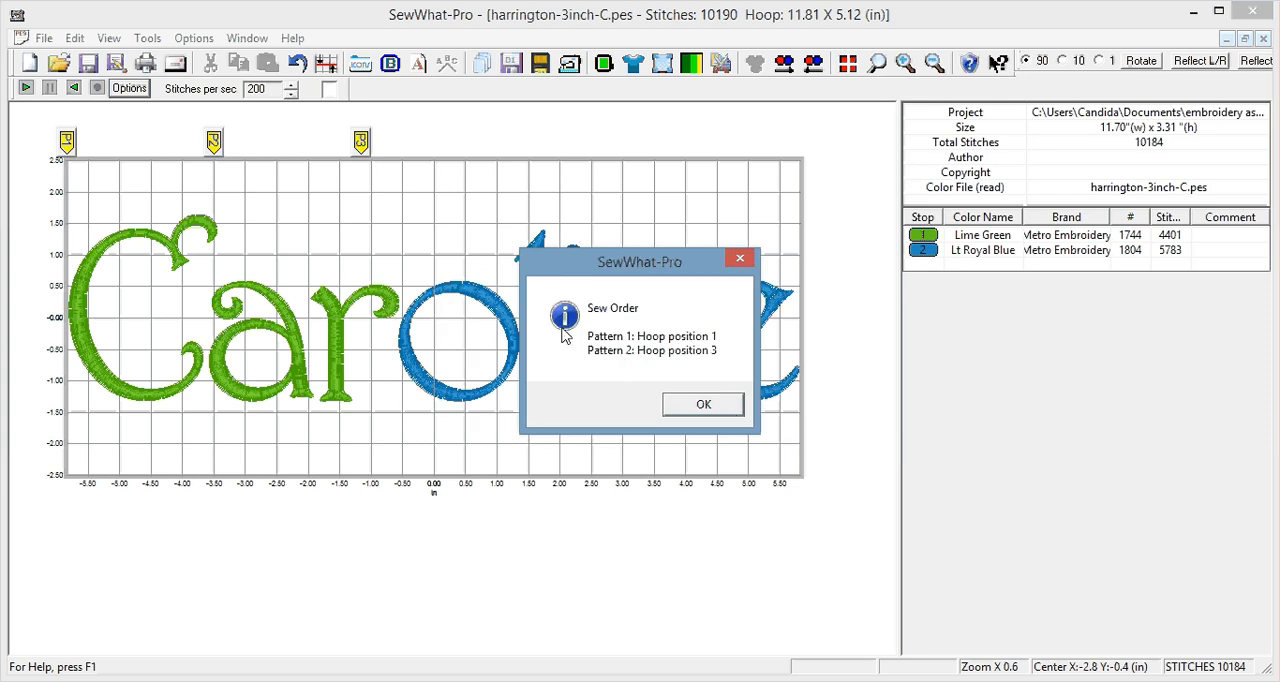
{"action": "mouse_move", "coordinate": [716, 352]}
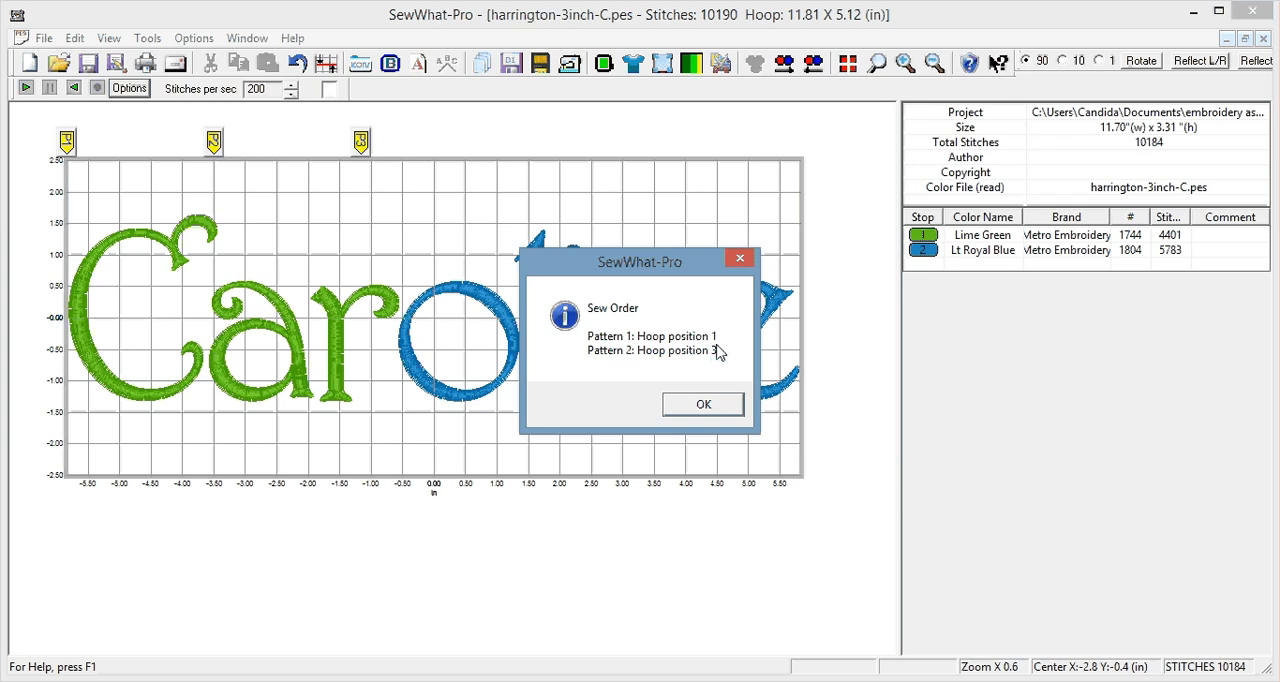
{"action": "mouse_move", "coordinate": [704, 362]}
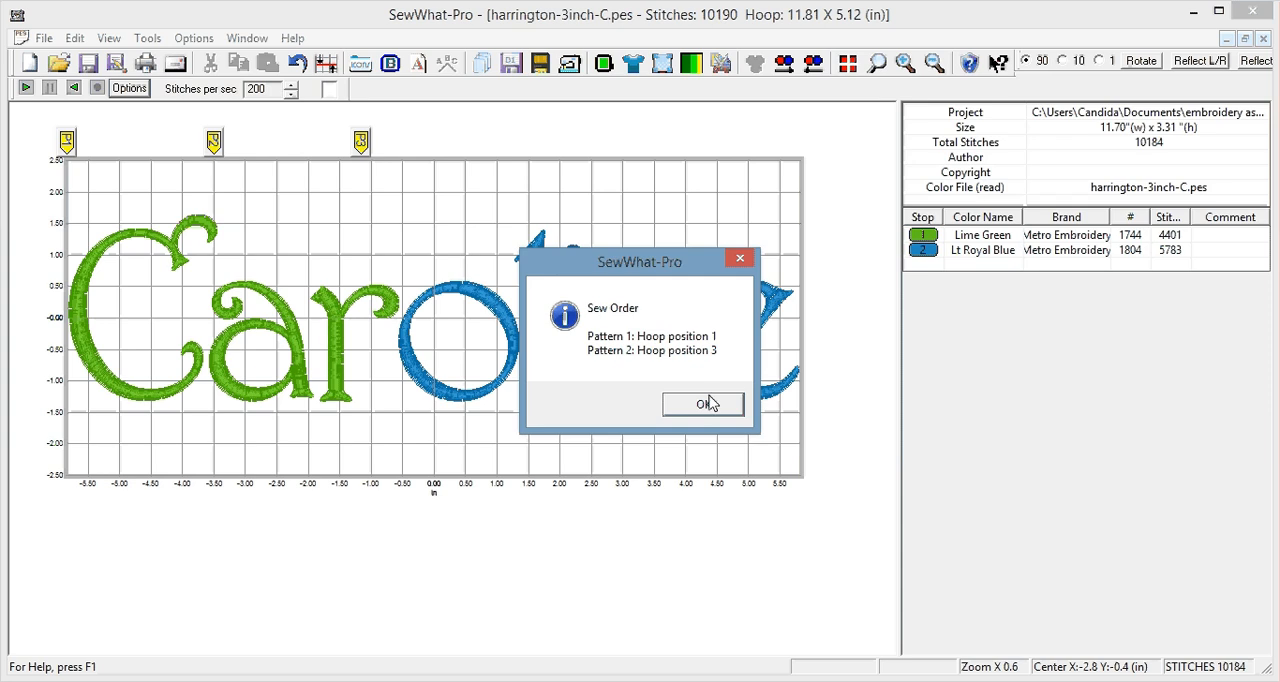
{"action": "mouse_move", "coordinate": [678, 360]}
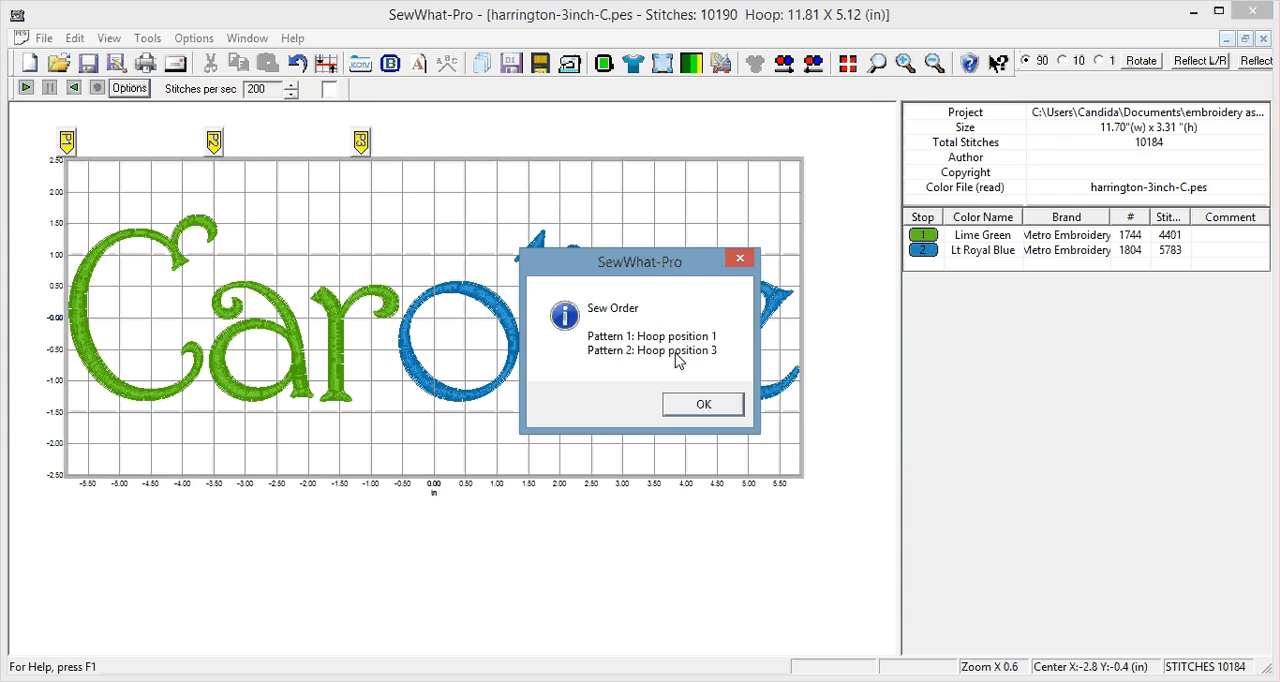
{"action": "mouse_move", "coordinate": [672, 336]}
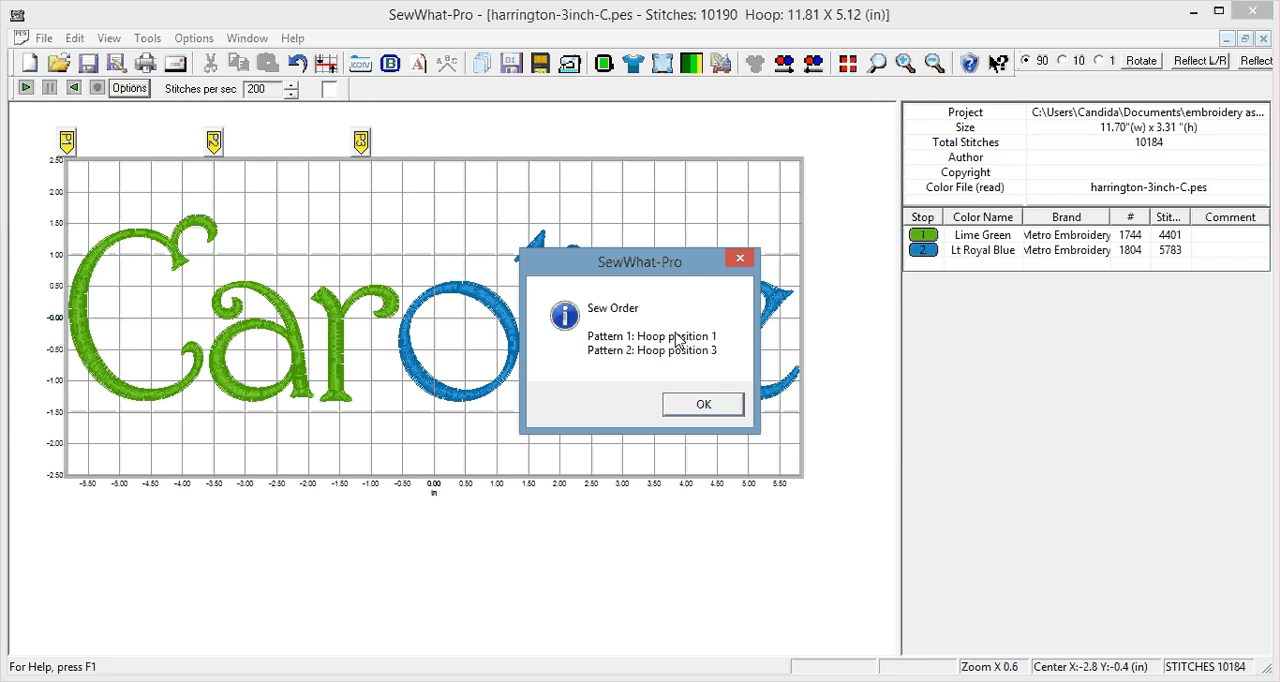
{"action": "mouse_move", "coordinate": [536, 278]}
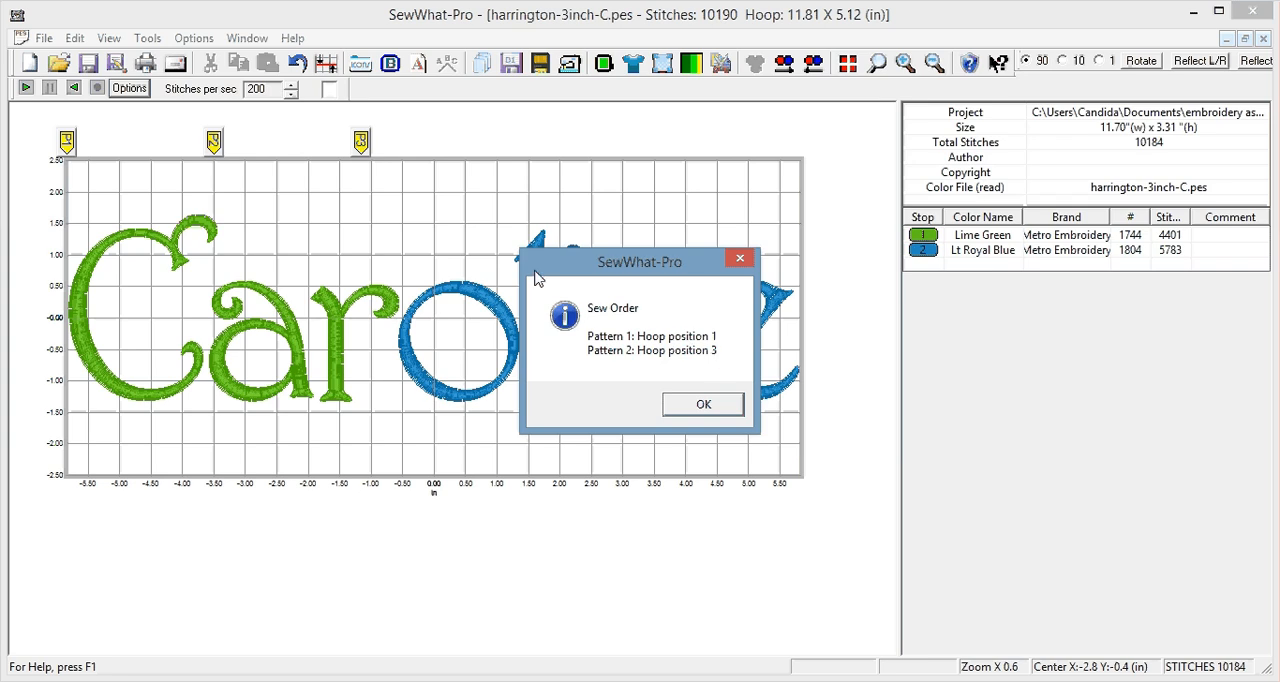
{"action": "mouse_move", "coordinate": [644, 352]}
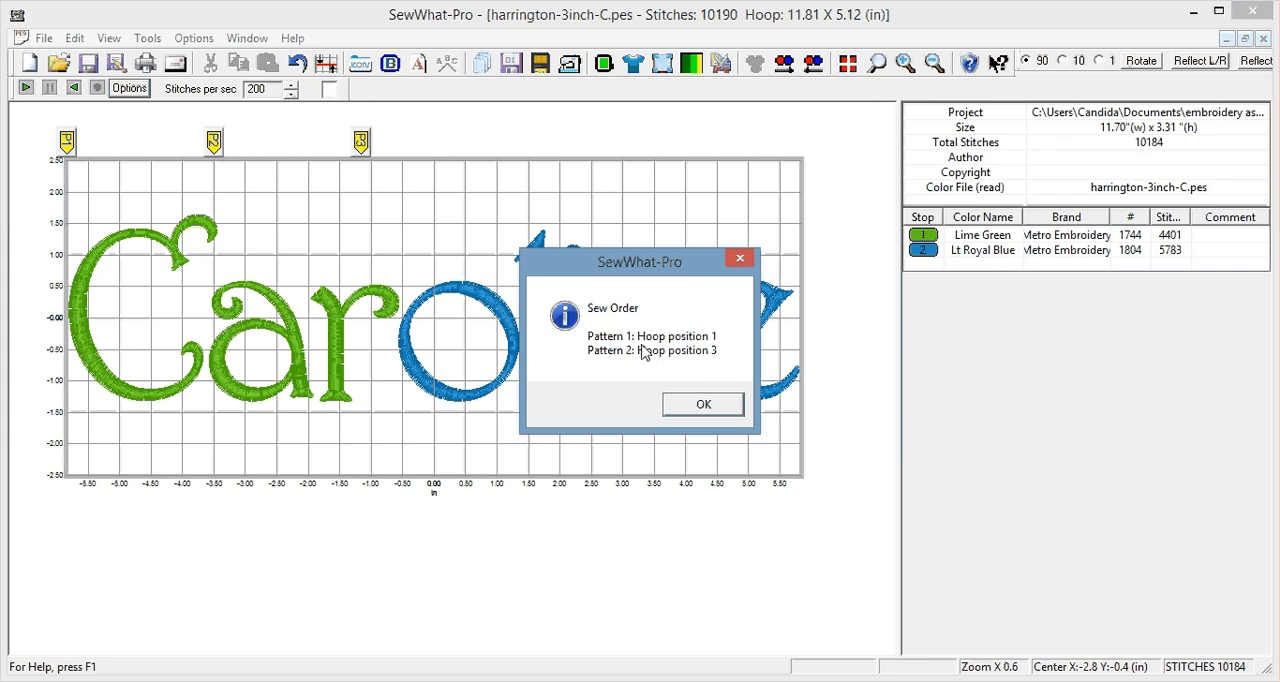
{"action": "mouse_move", "coordinate": [520, 388]}
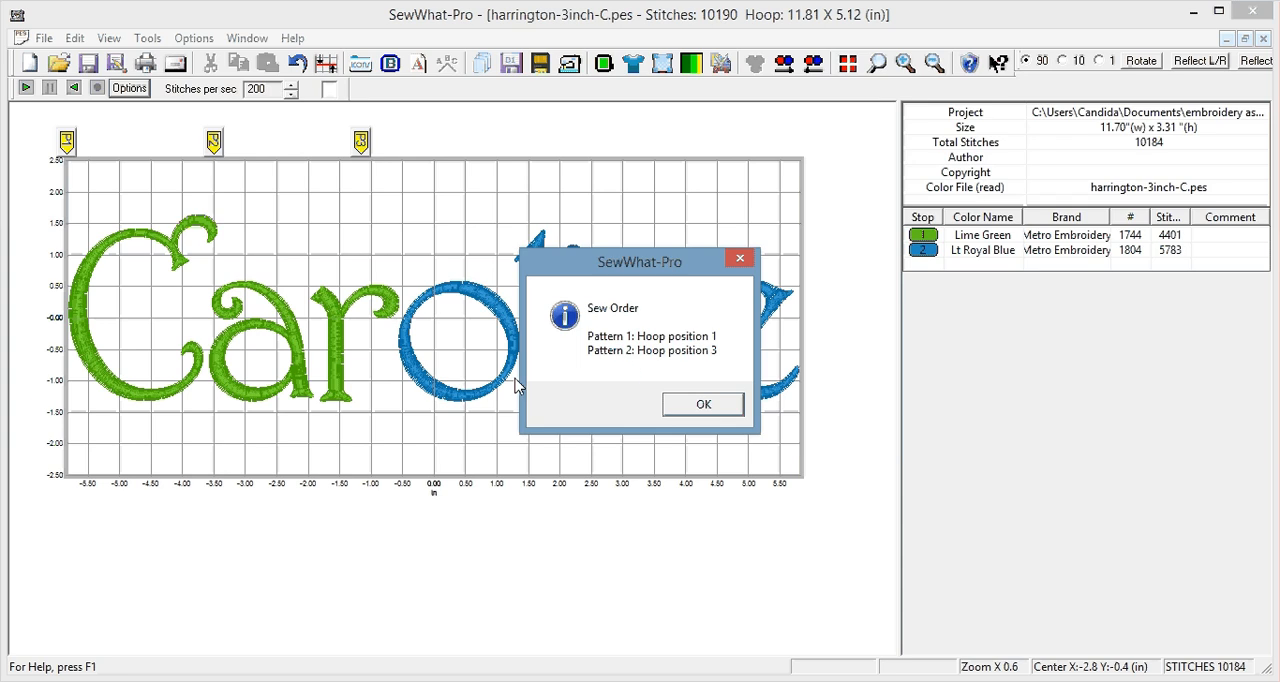
{"action": "mouse_move", "coordinate": [432, 398]}
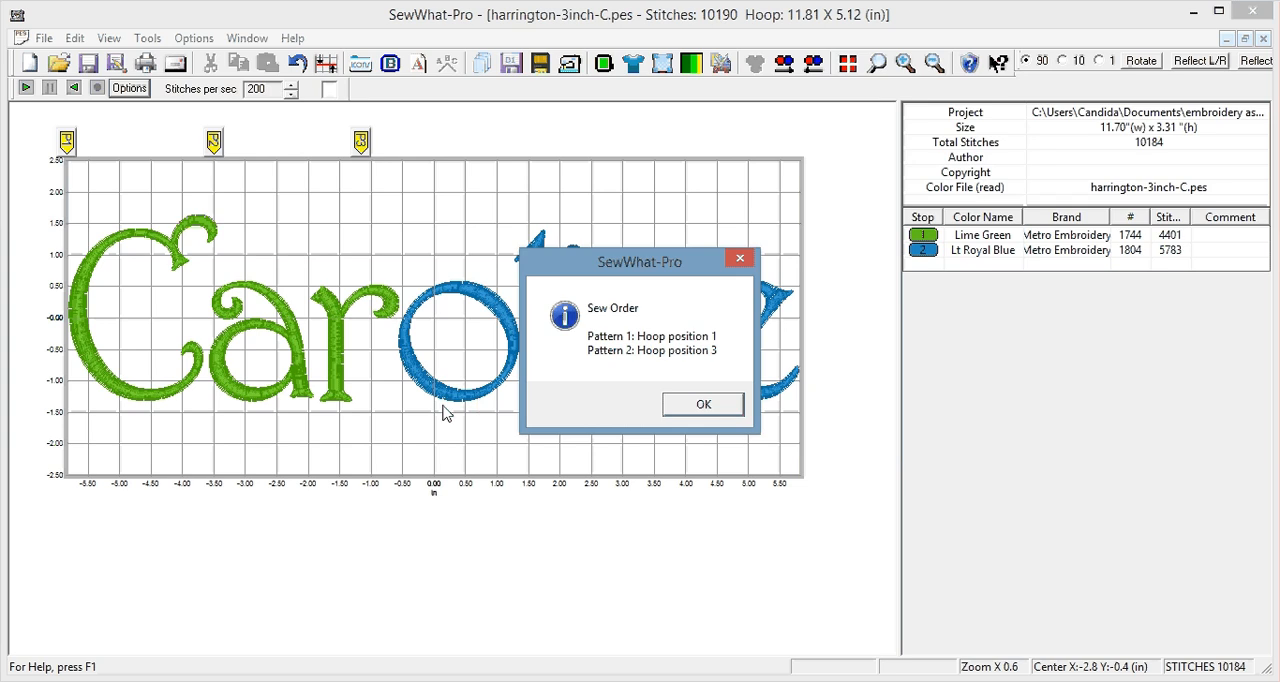
{"action": "mouse_move", "coordinate": [596, 318]}
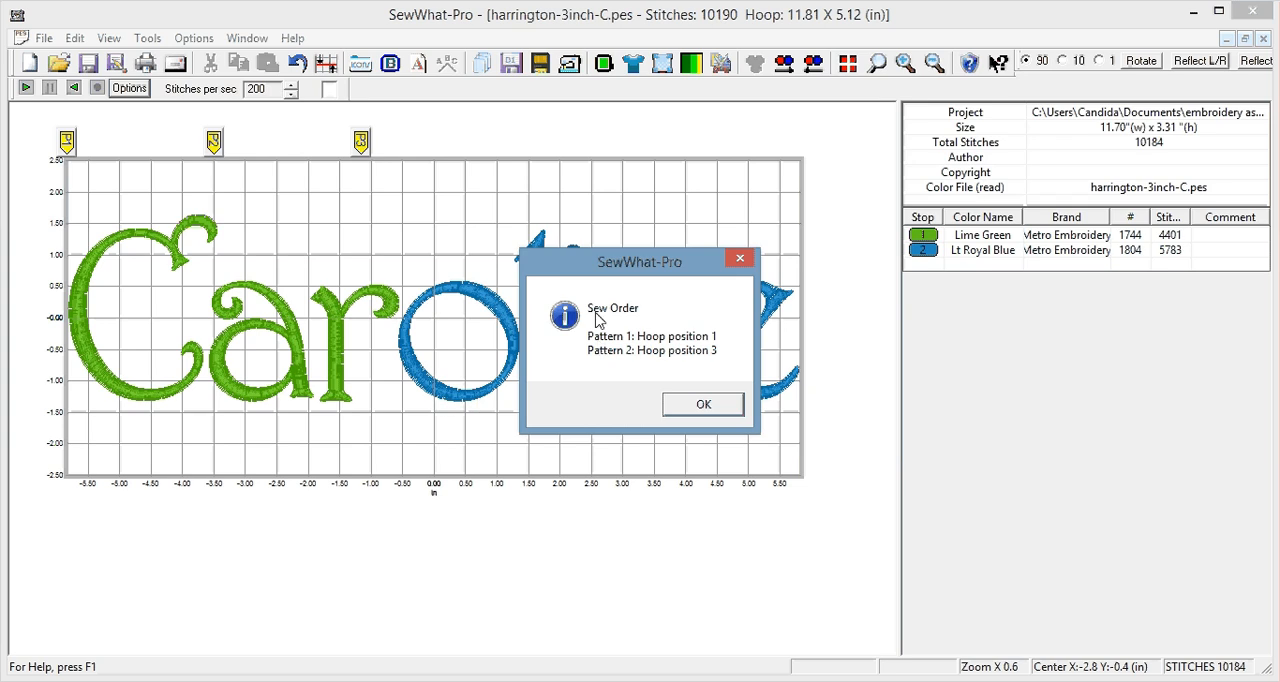
{"action": "mouse_move", "coordinate": [640, 348]}
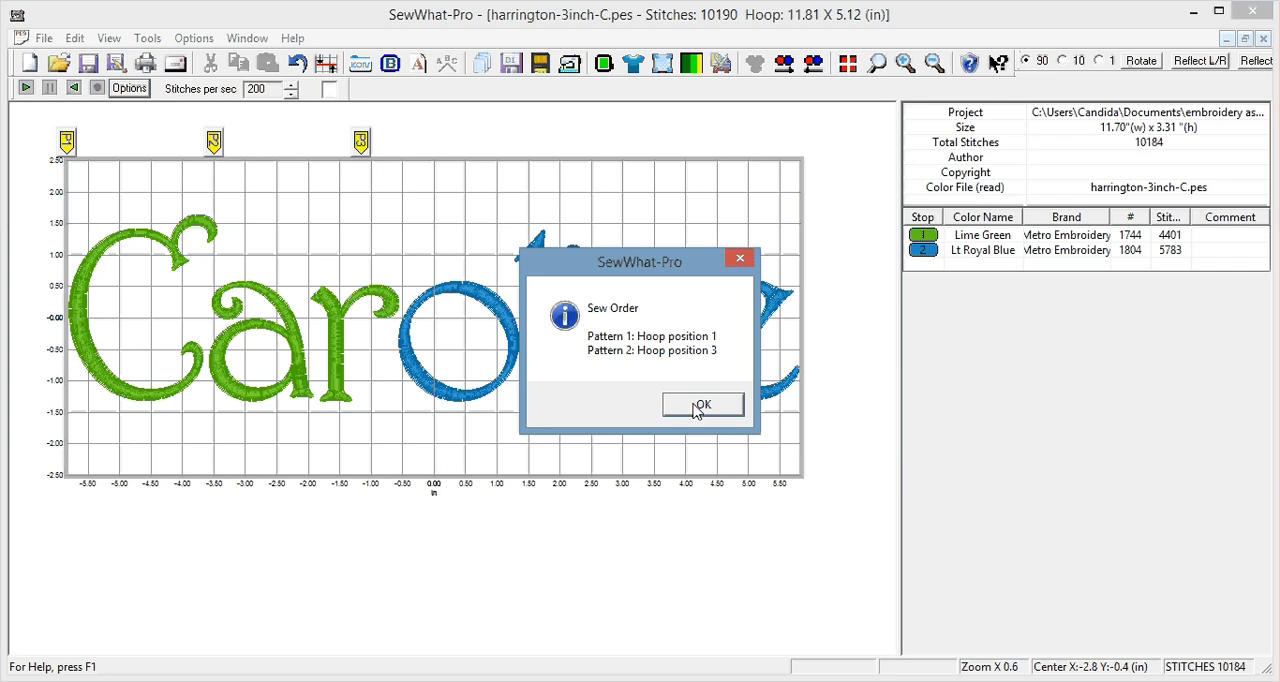
{"action": "mouse_move", "coordinate": [708, 414]}
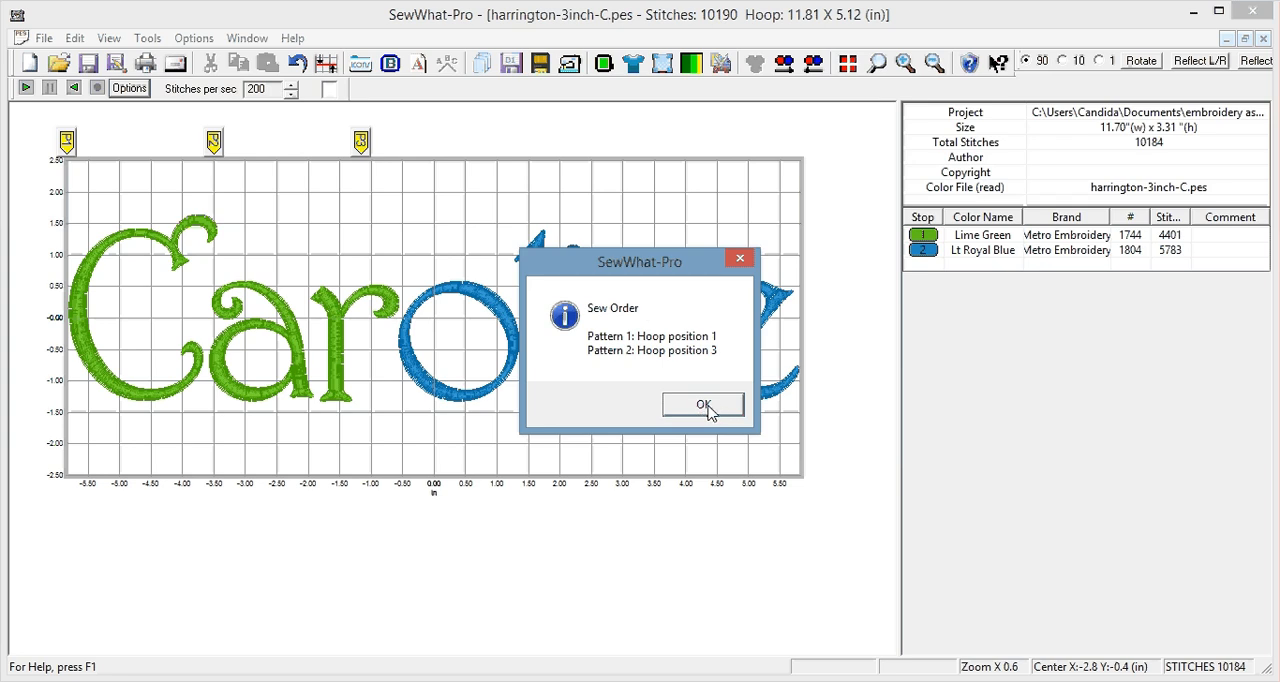
{"action": "mouse_move", "coordinate": [708, 408]}
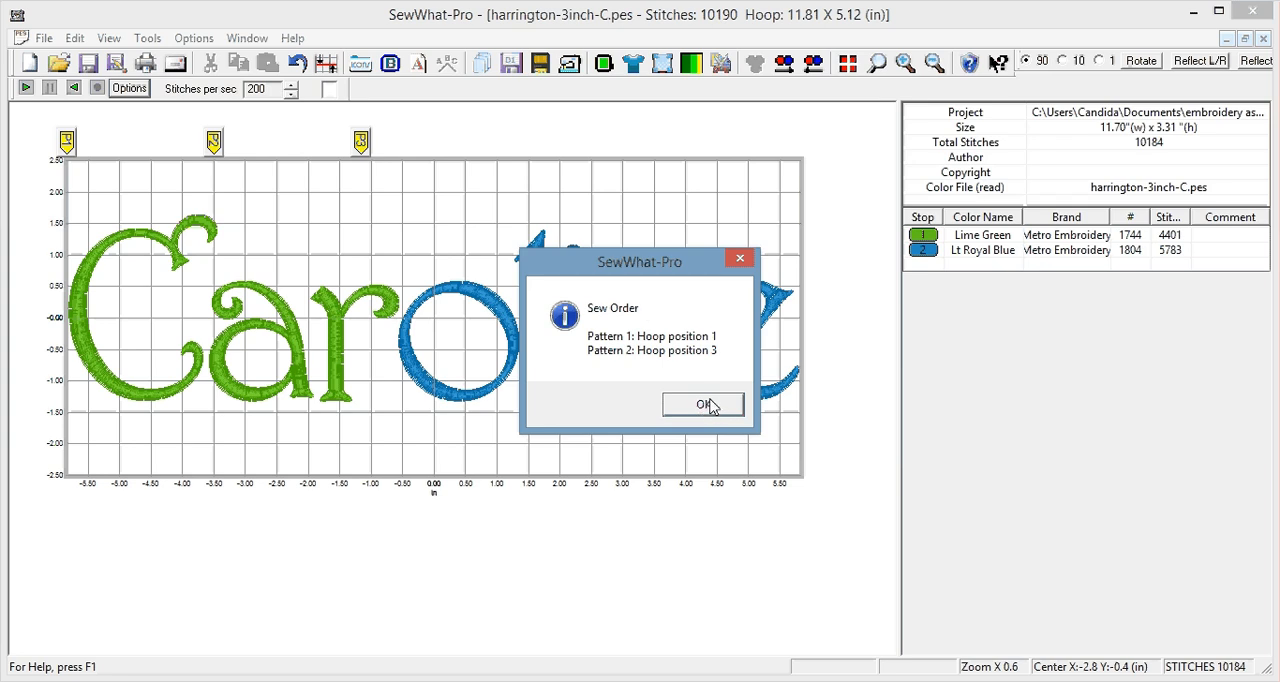
Dismiss the Sew Order notice, returning to the saved caroline.pes design.
{"action": "left_click", "coordinate": [702, 404]}
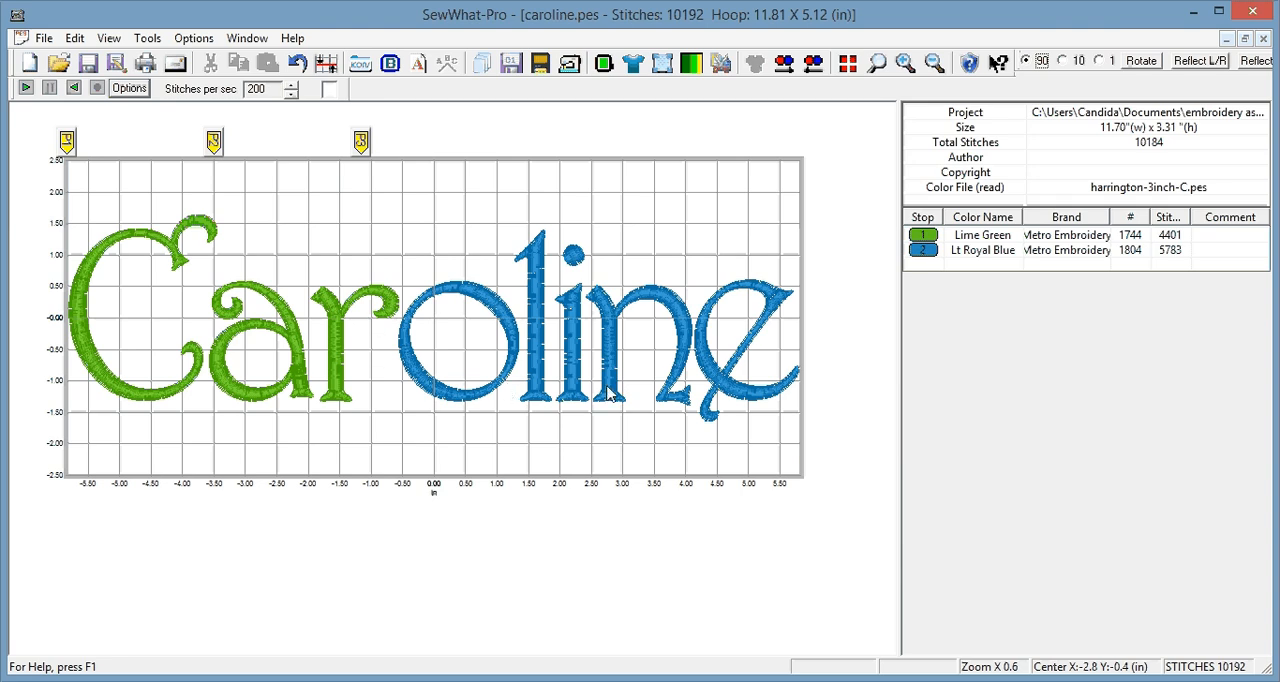
{"action": "mouse_move", "coordinate": [688, 448]}
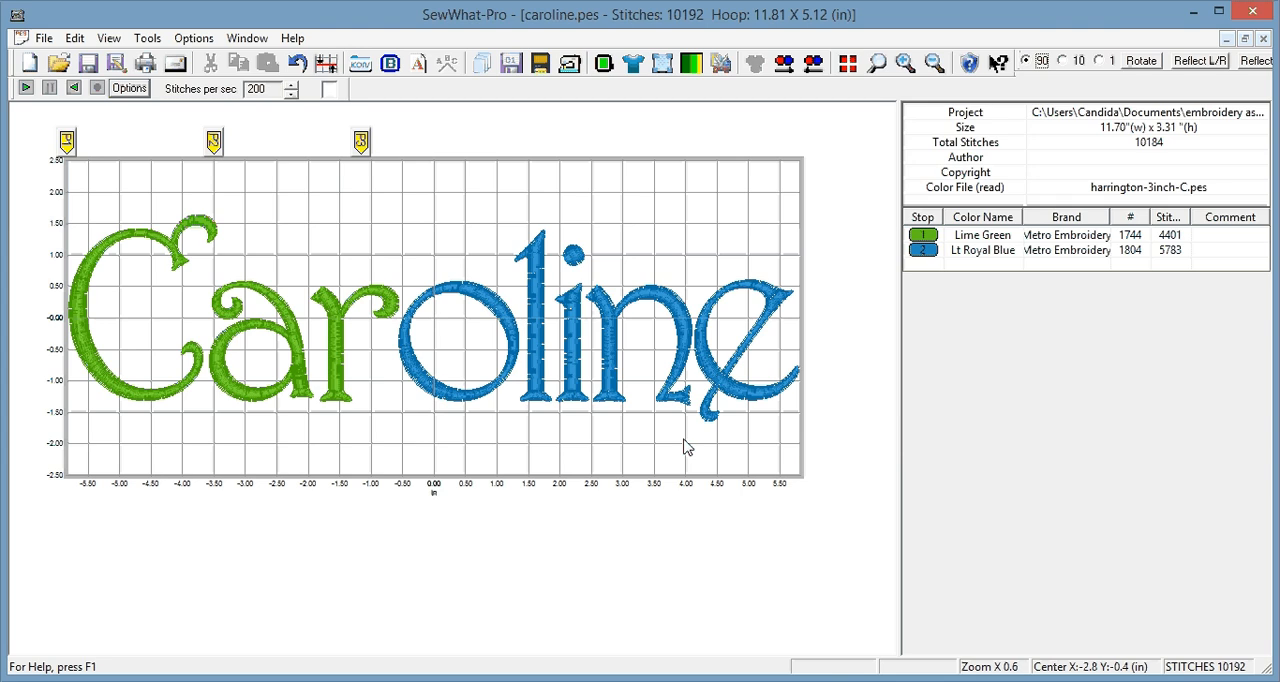